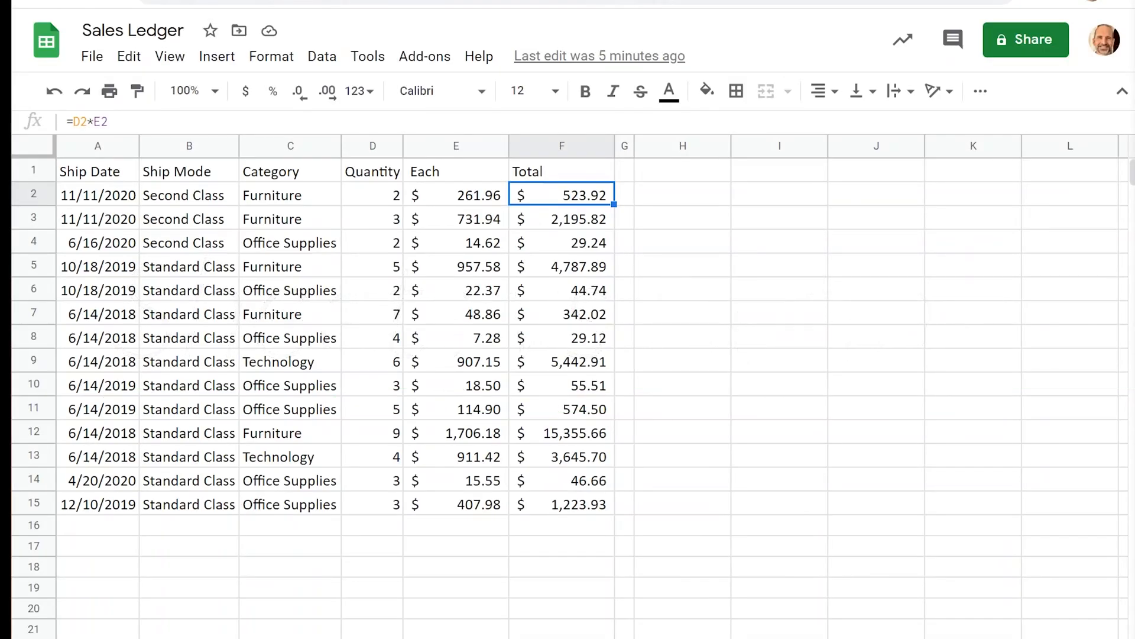
pyautogui.moveTo(523, 388)
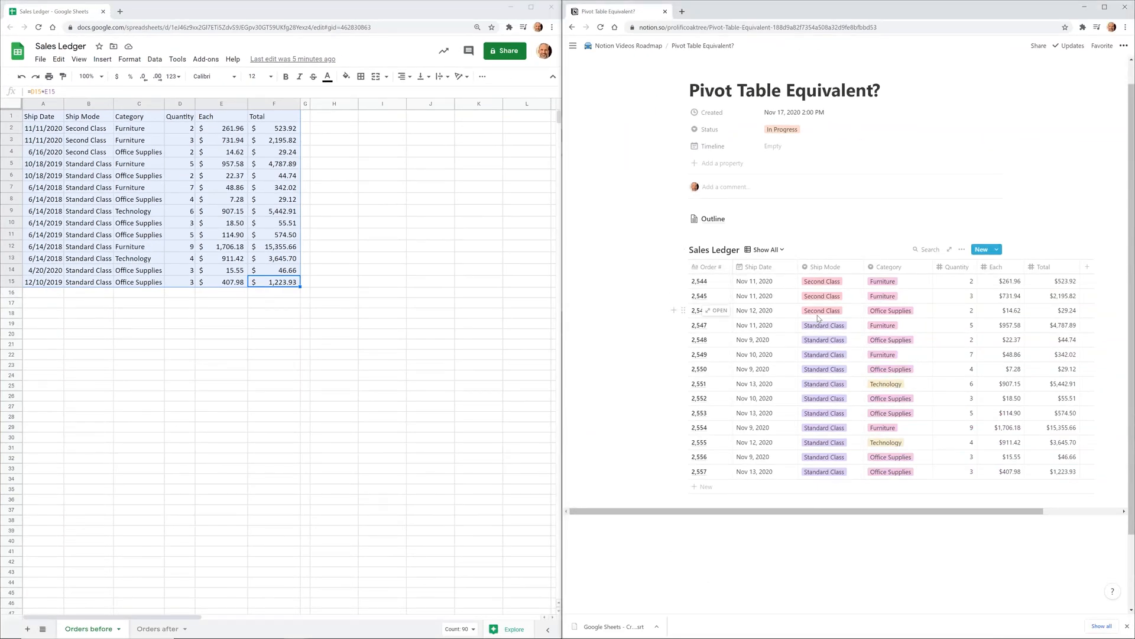
# - Inspect the first ship date and the Ship Date and Ship Mode property settings
pyautogui.click(273, 312)
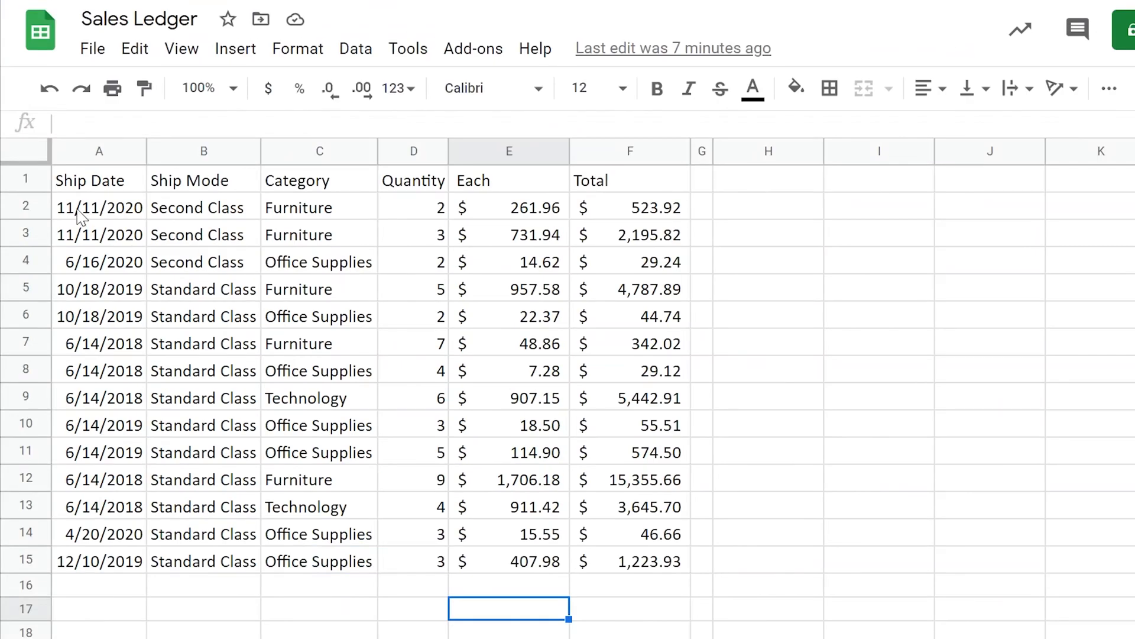
pyautogui.click(98, 207)
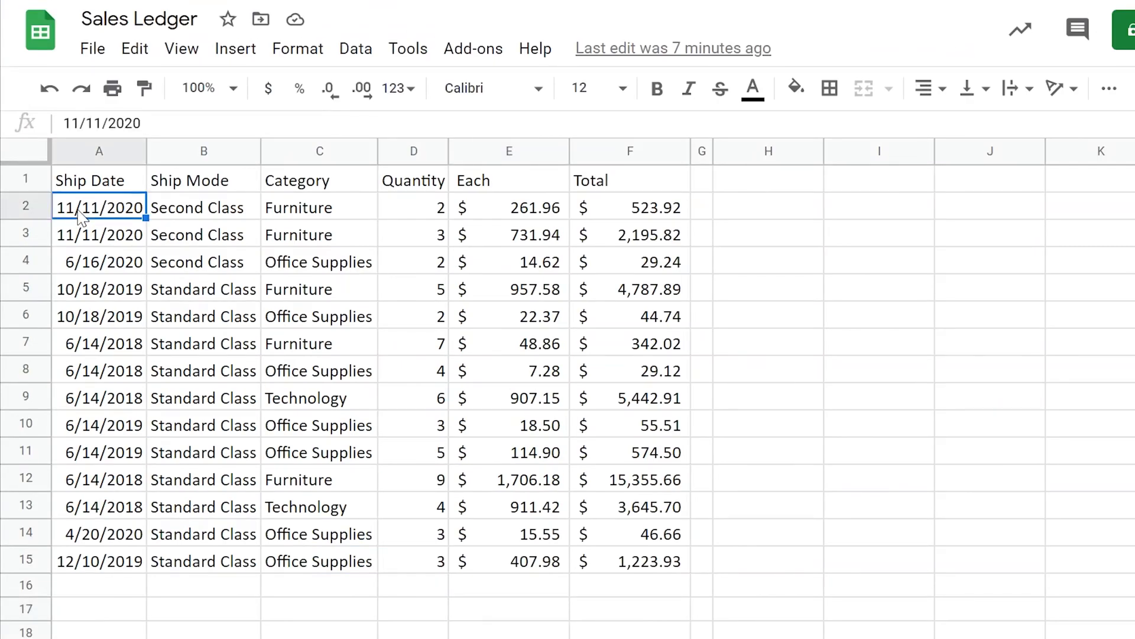
pyautogui.write('kkkkkk')
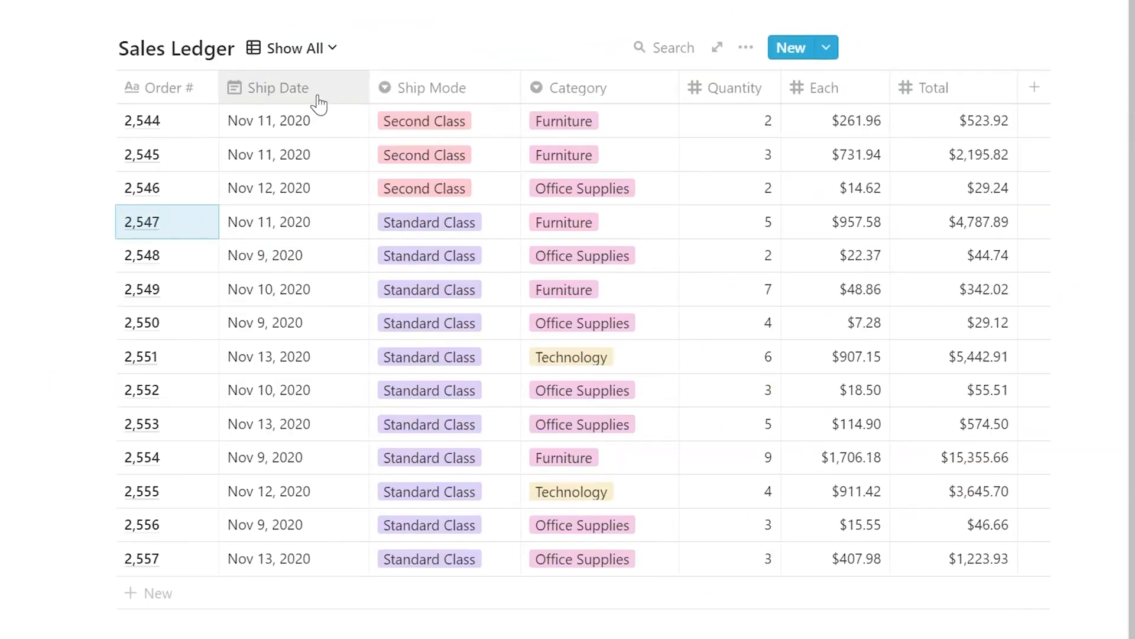
pyautogui.click(278, 87)
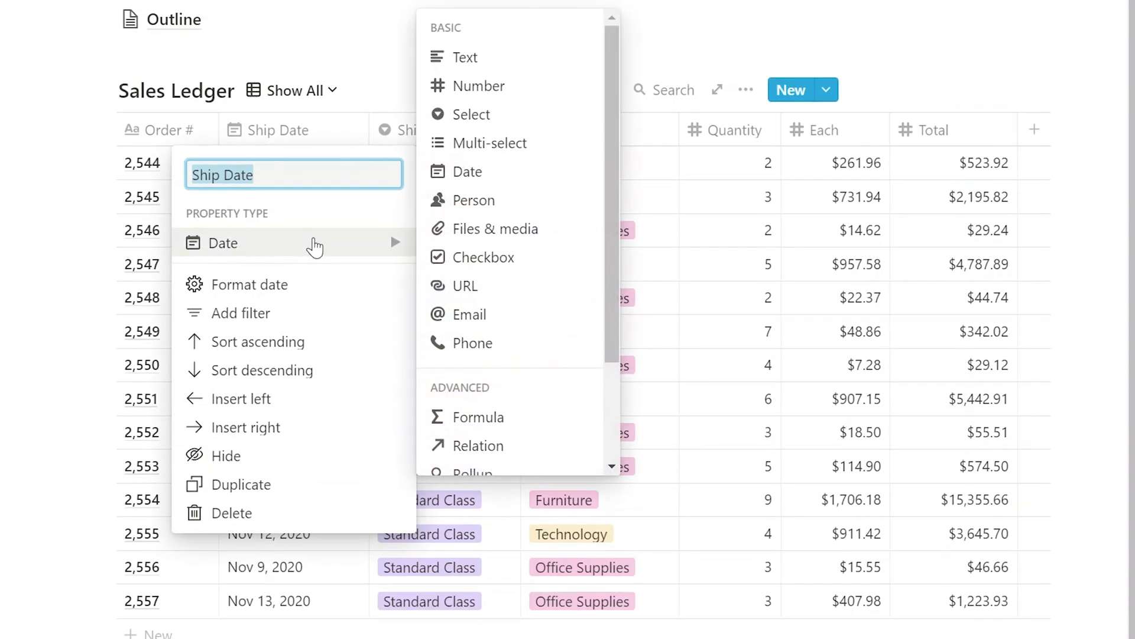
pyautogui.moveTo(500, 190)
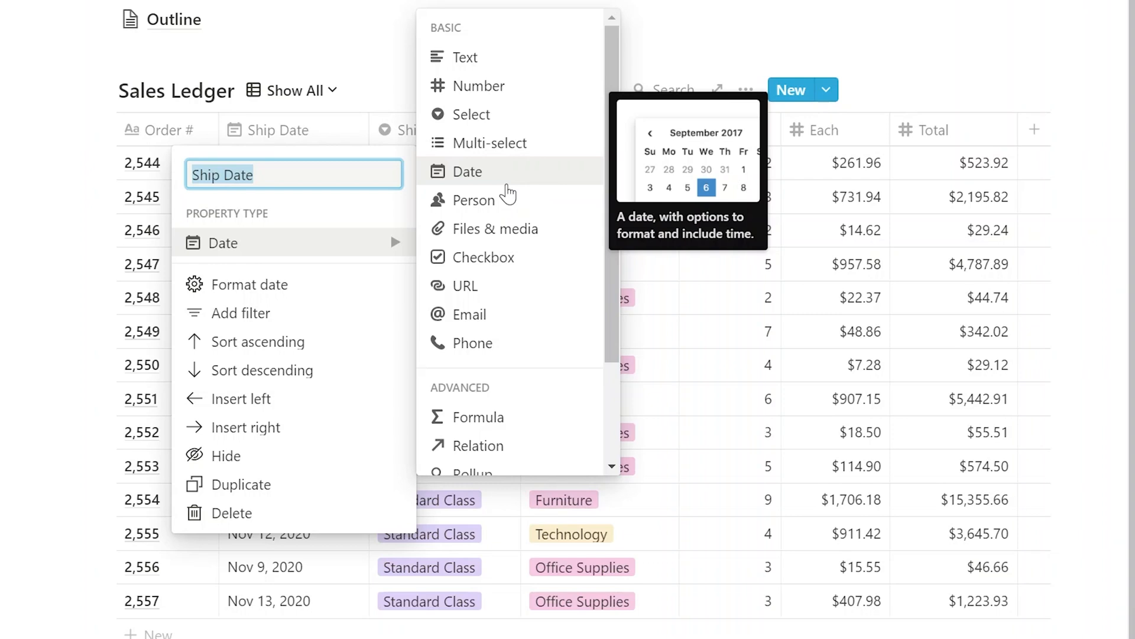
pyautogui.moveTo(376, 275)
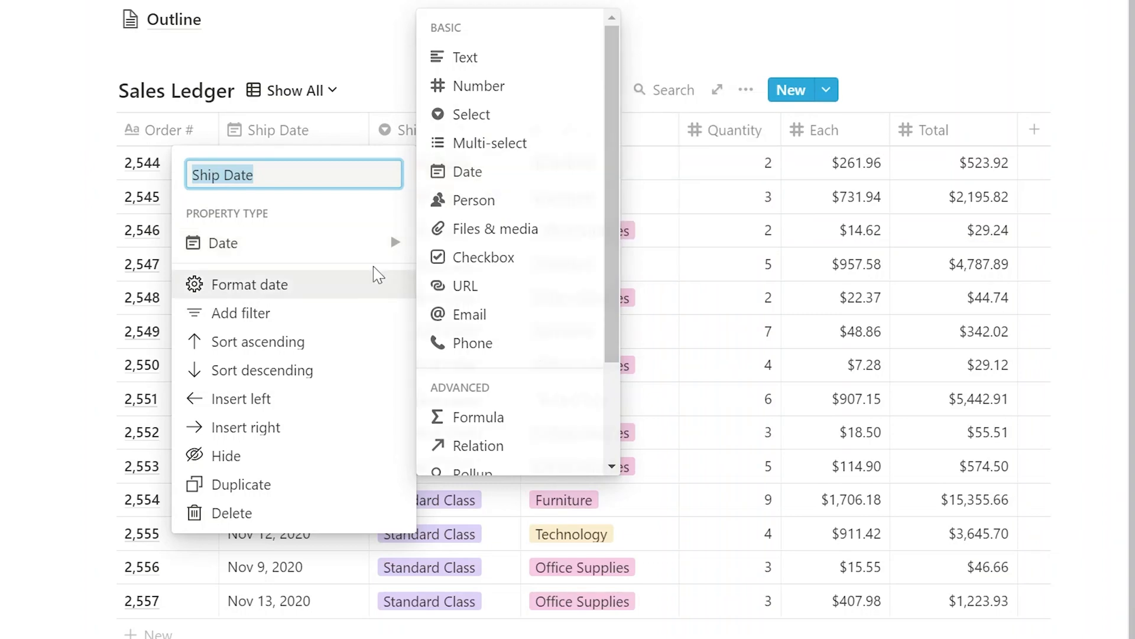
pyautogui.press('Escape')
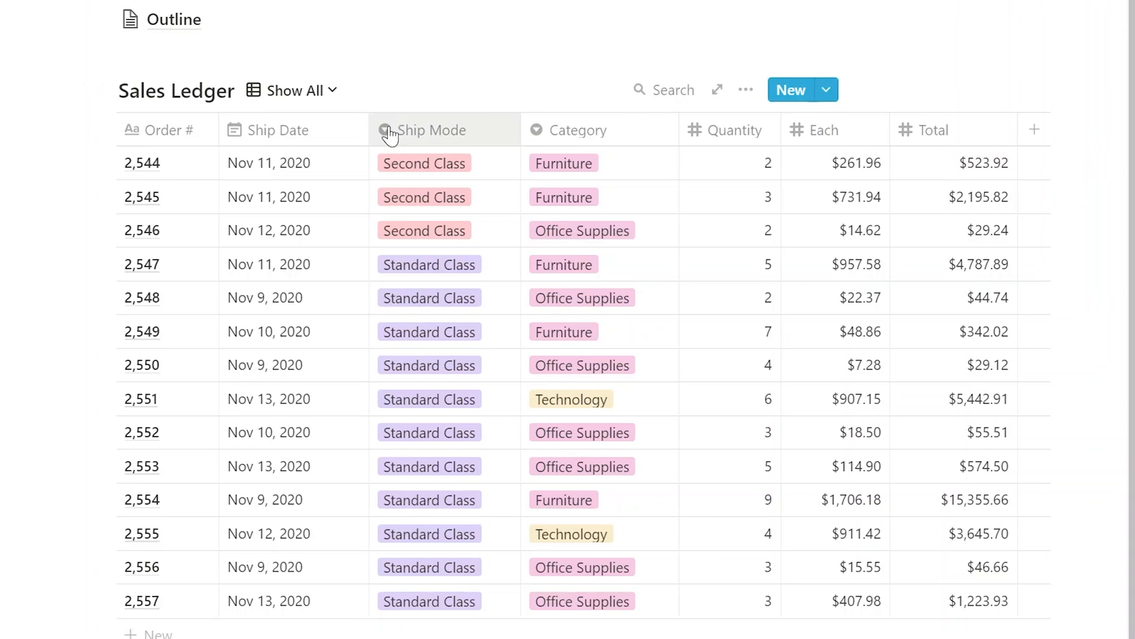
pyautogui.click(431, 130)
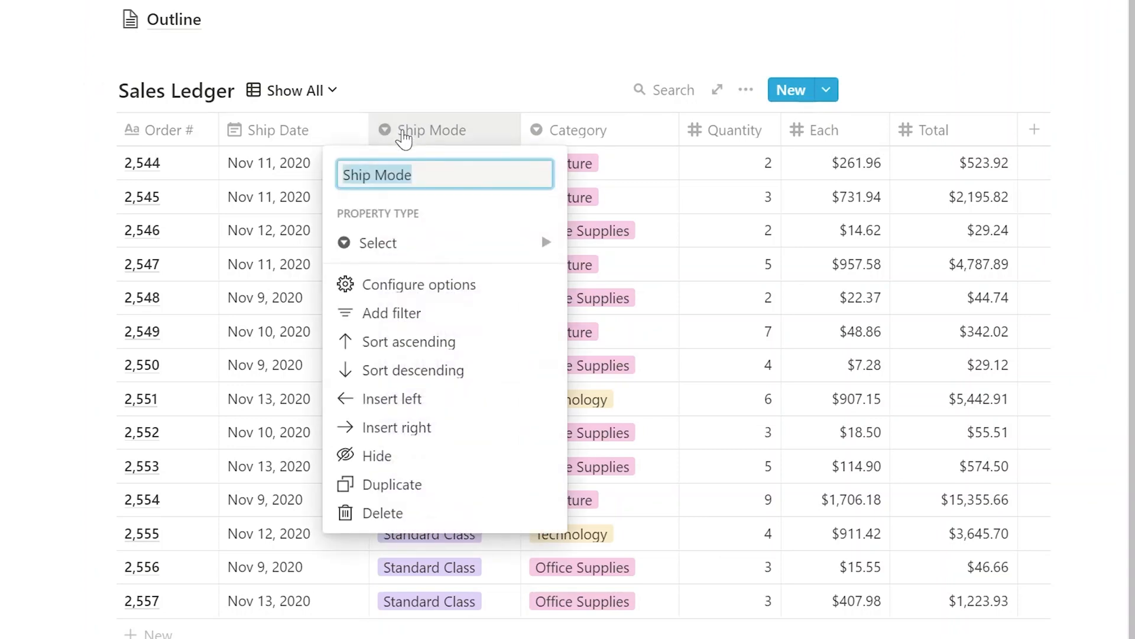
pyautogui.click(378, 243)
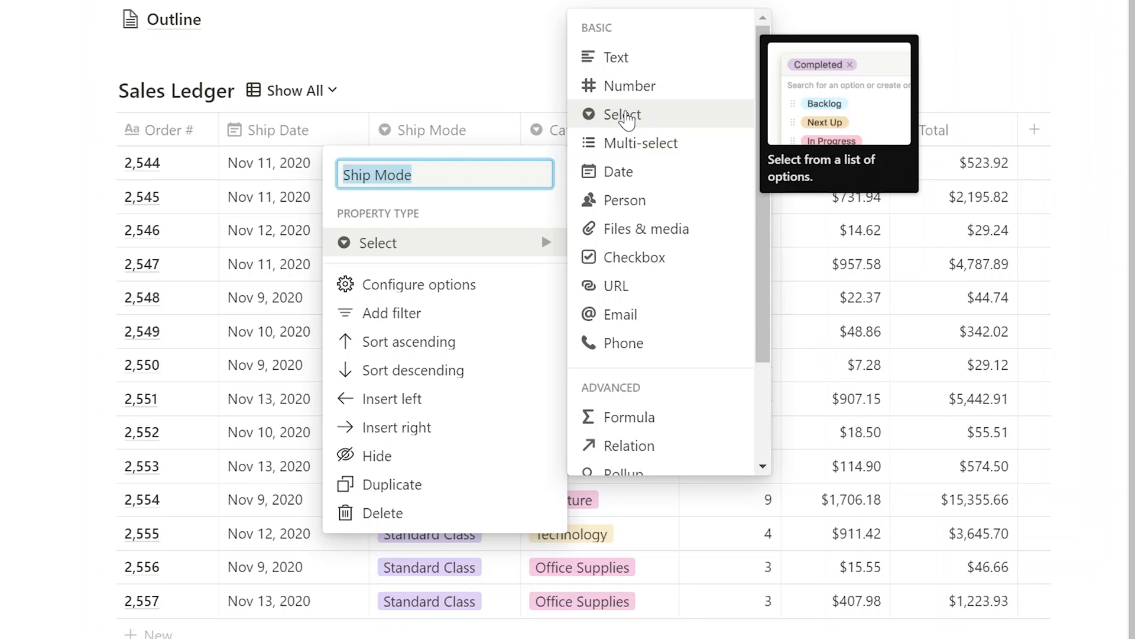
pyautogui.moveTo(515, 95)
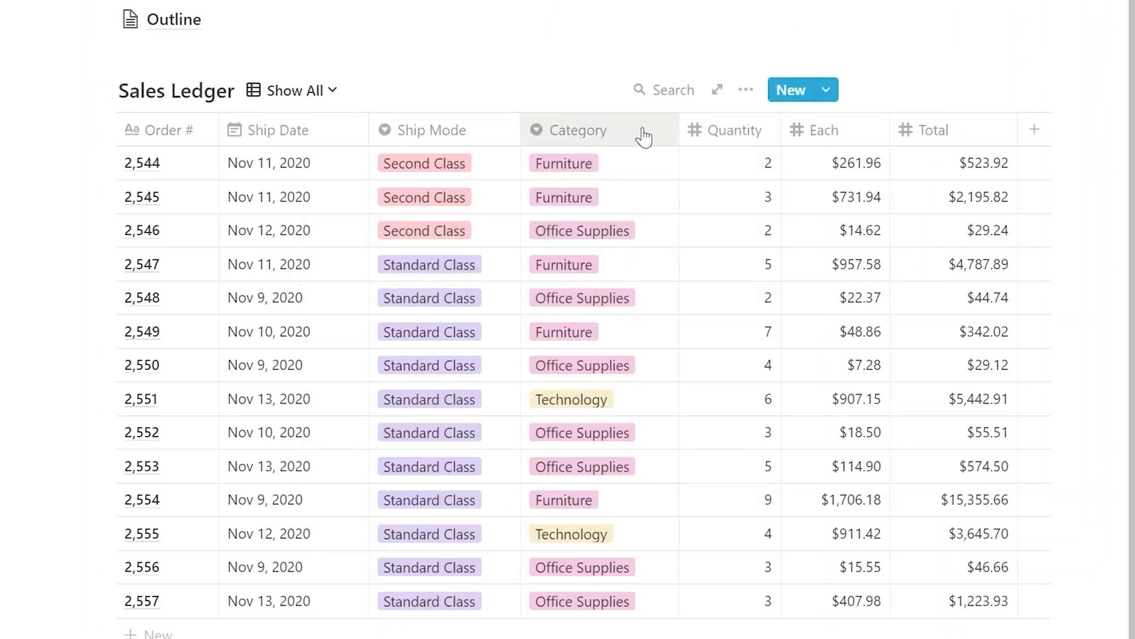
pyautogui.moveTo(741, 132)
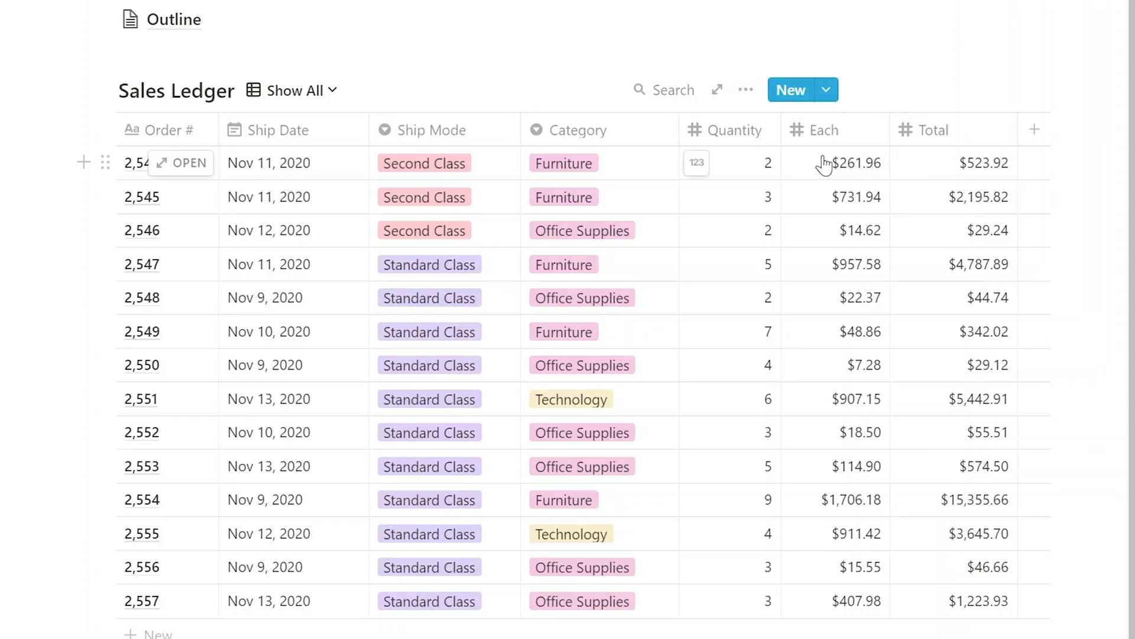
# - Turn the Total property into the formula prop("Quantity")*prop("Each")
pyautogui.click(935, 129)
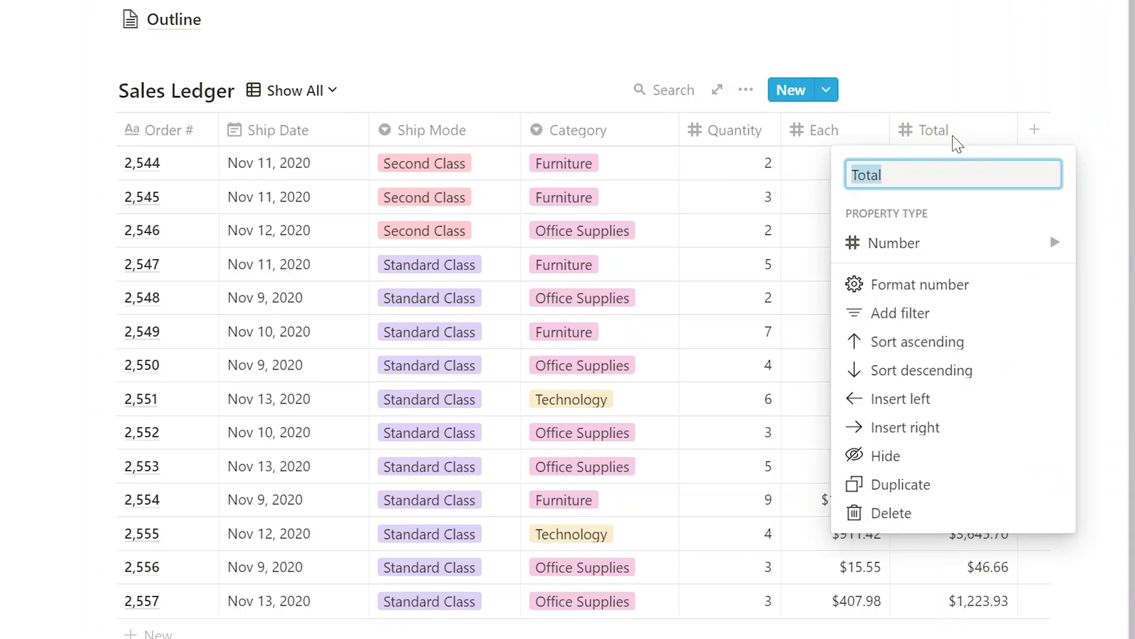
pyautogui.moveTo(931, 210)
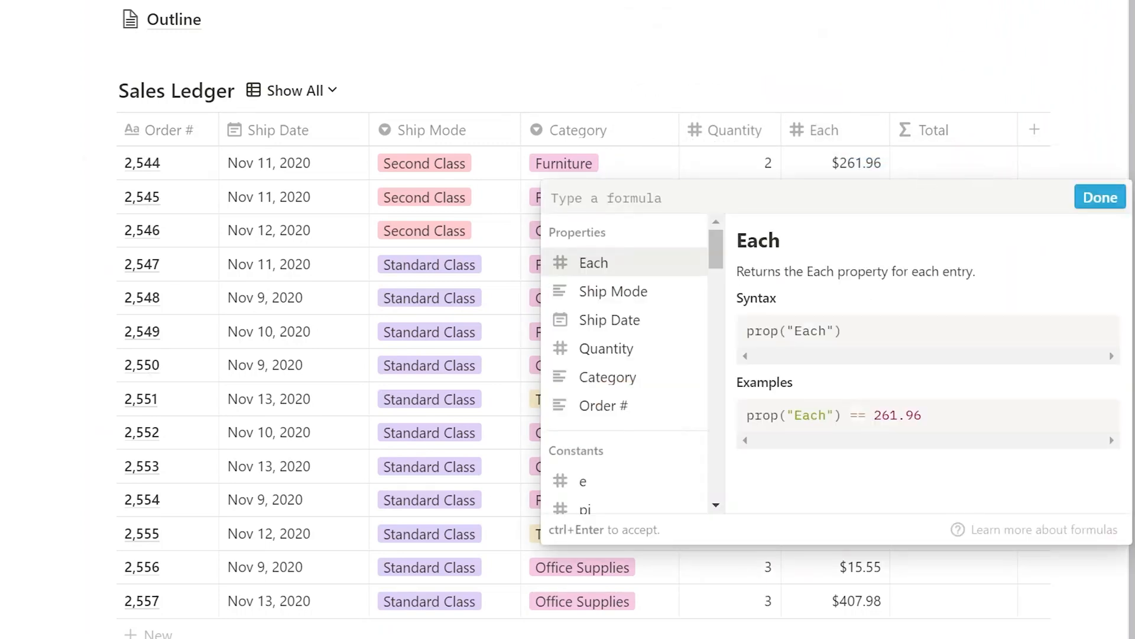
pyautogui.moveTo(688, 272)
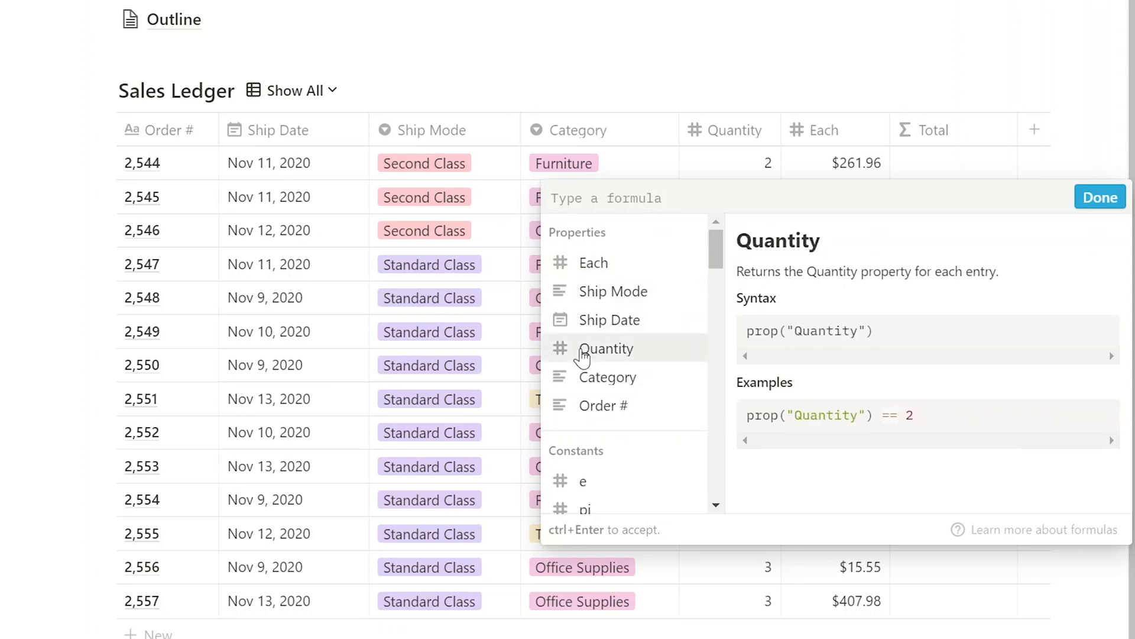
pyautogui.click(606, 349)
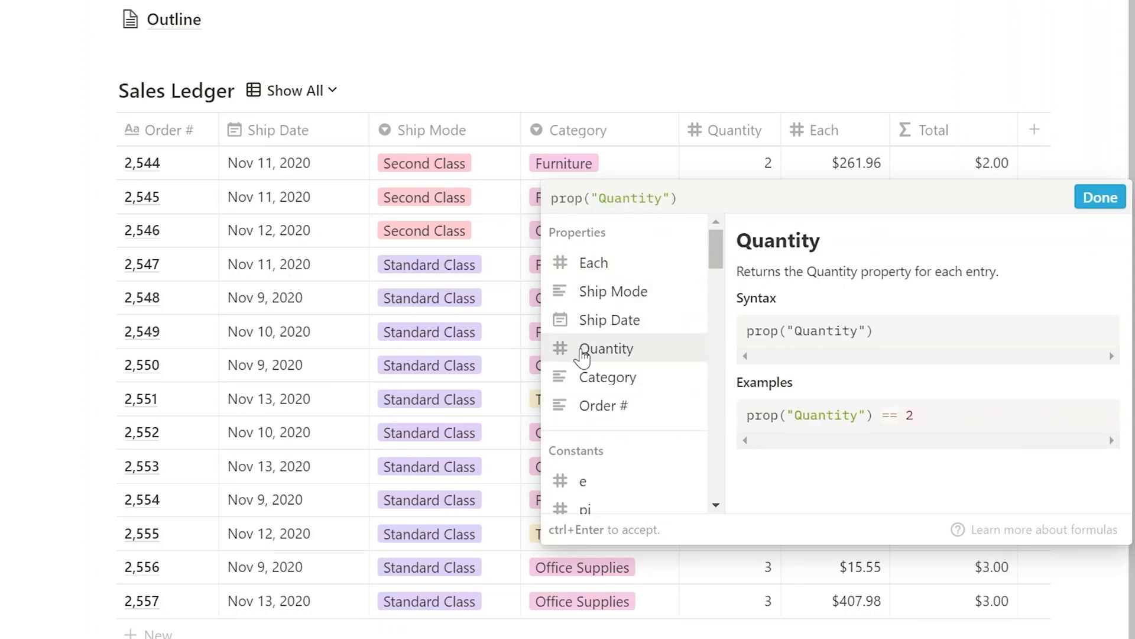
pyautogui.write('*')
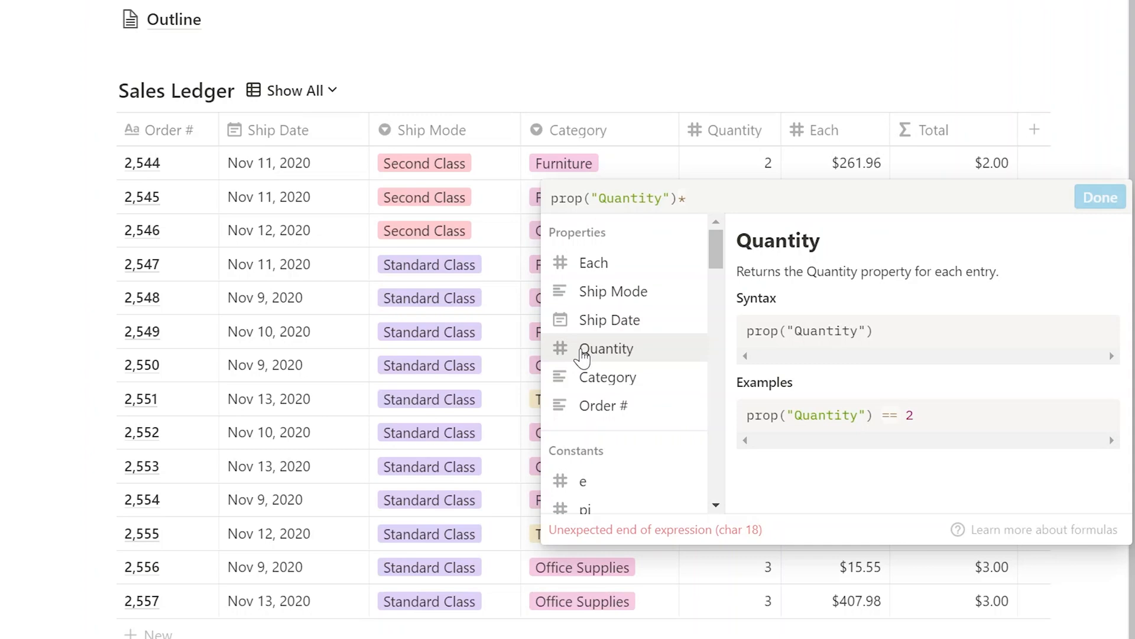
pyautogui.moveTo(599, 273)
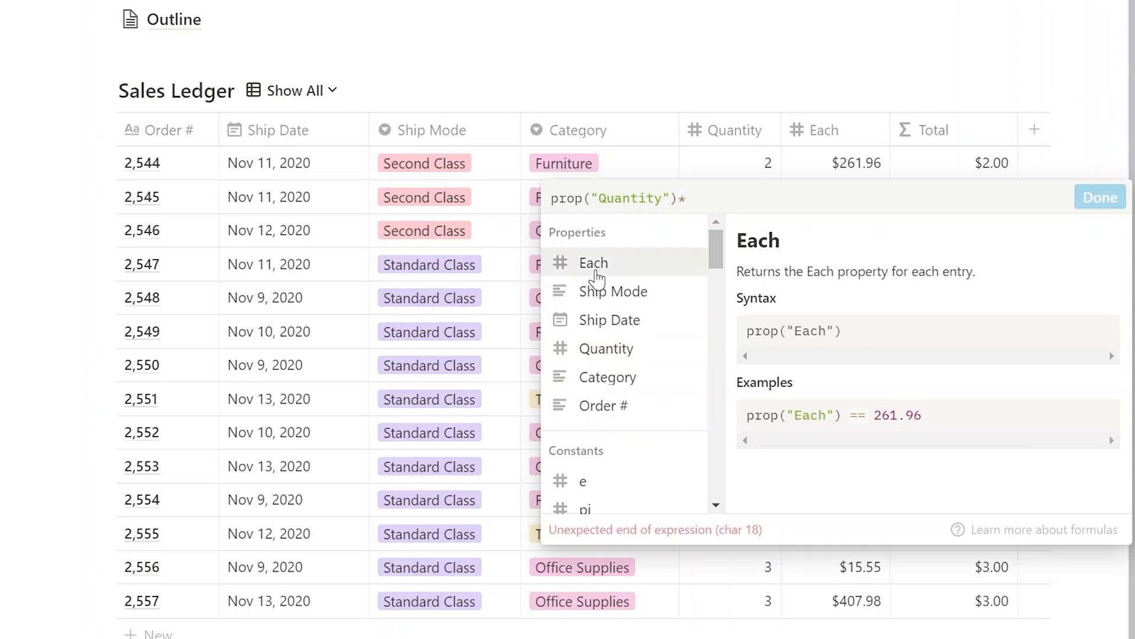
pyautogui.click(1099, 196)
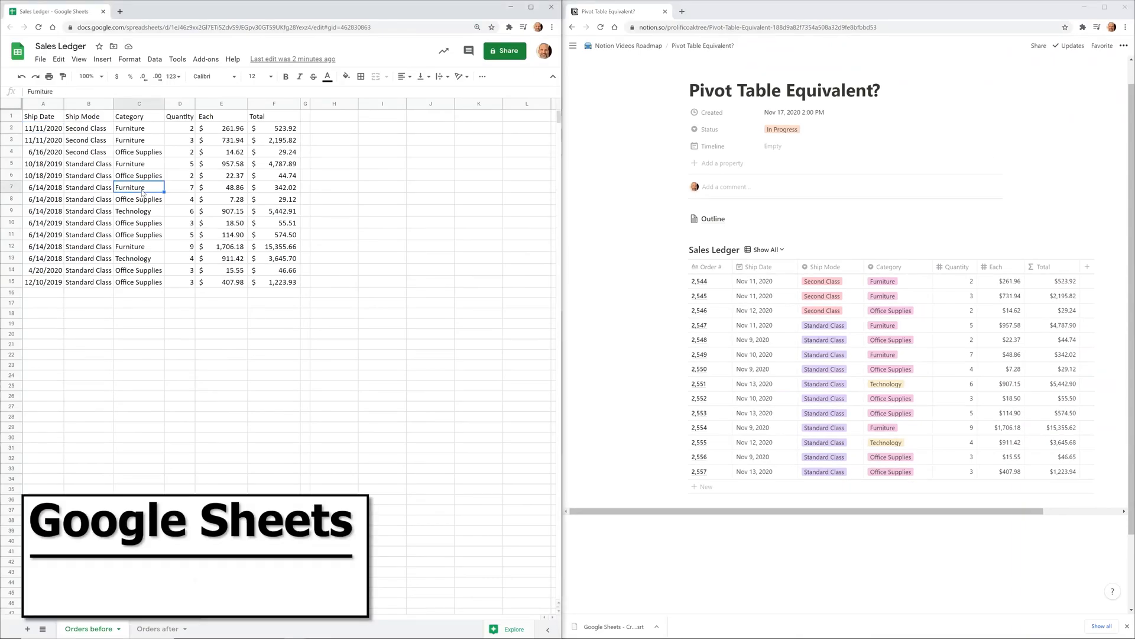
# - Create a pivot table from 'Orders before'!A1:F15 placed at cell E18 of this sheet
pyautogui.click(139, 199)
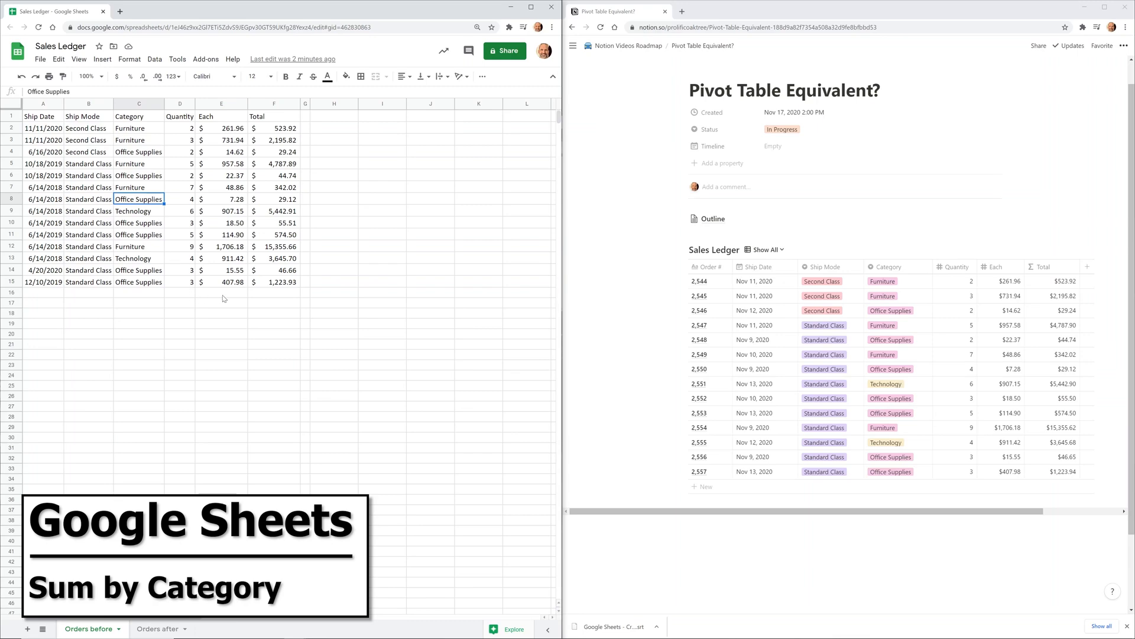
pyautogui.click(221, 303)
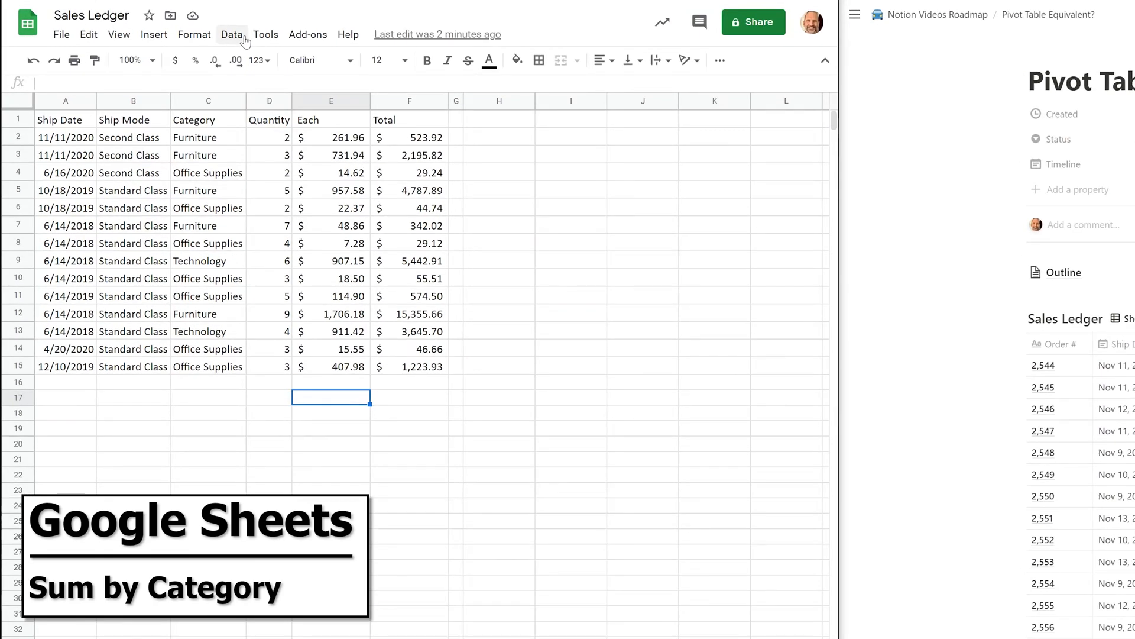
pyautogui.click(231, 34)
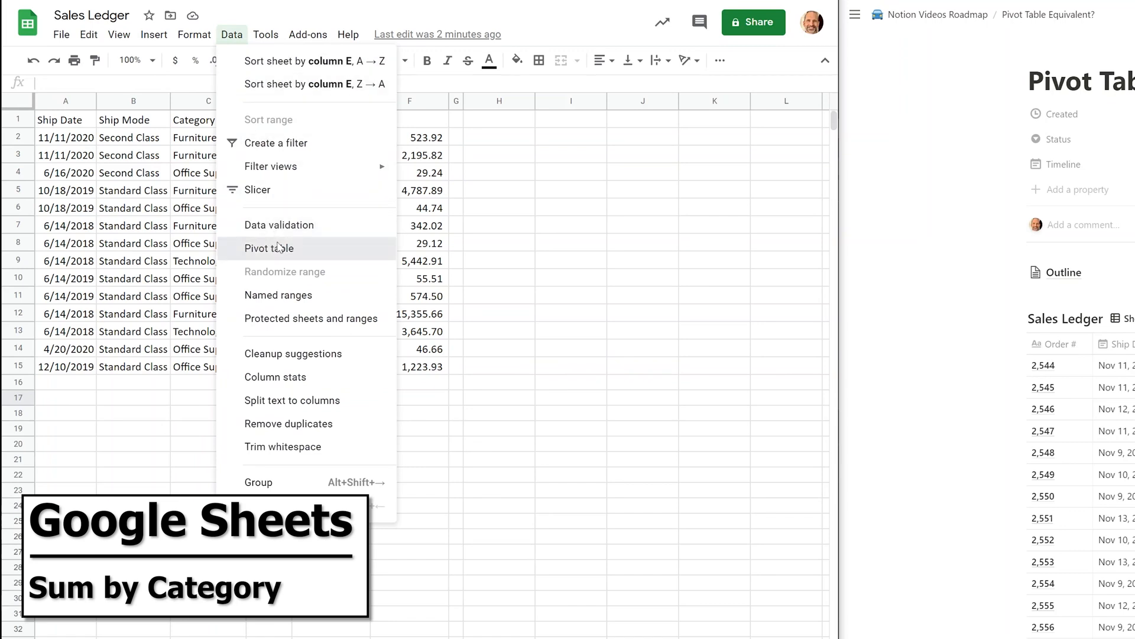
pyautogui.click(269, 248)
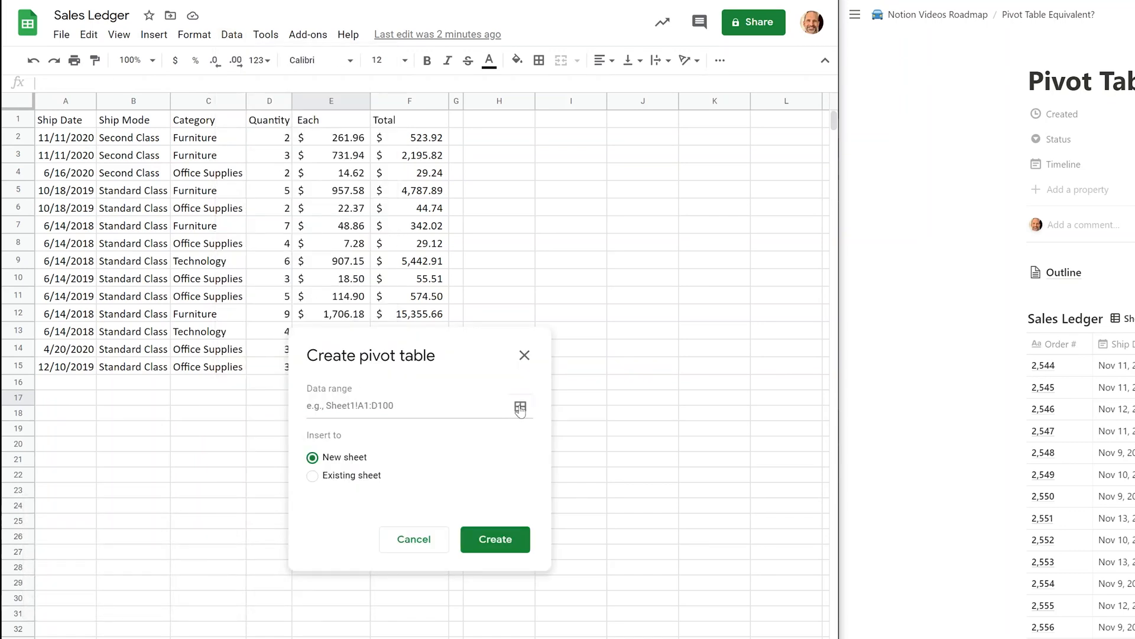
pyautogui.click(520, 408)
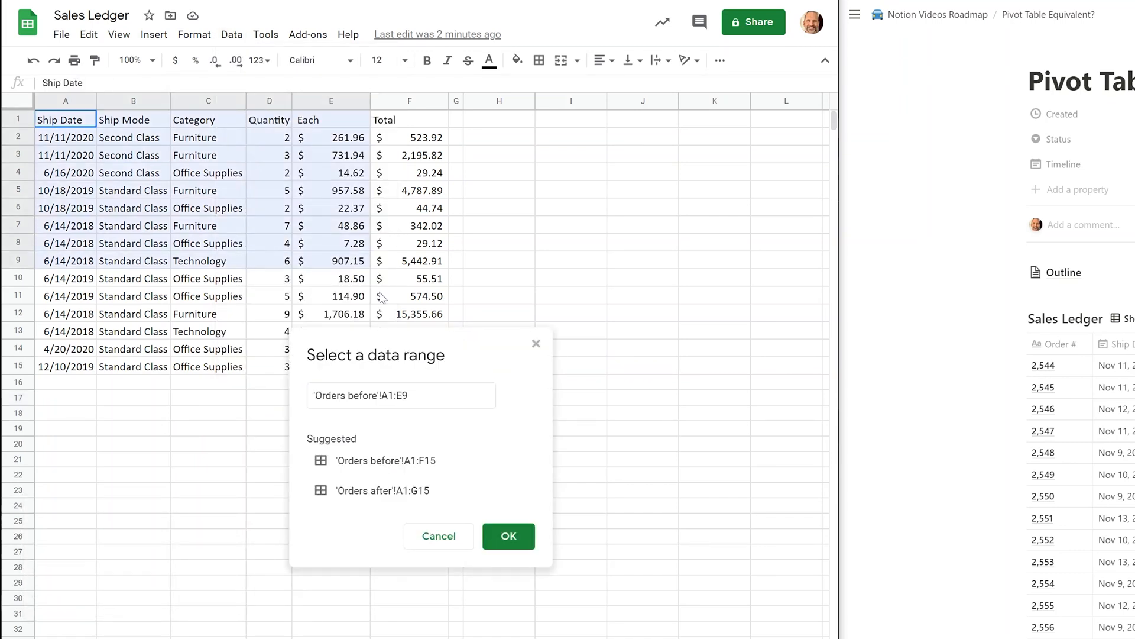
pyautogui.click(387, 461)
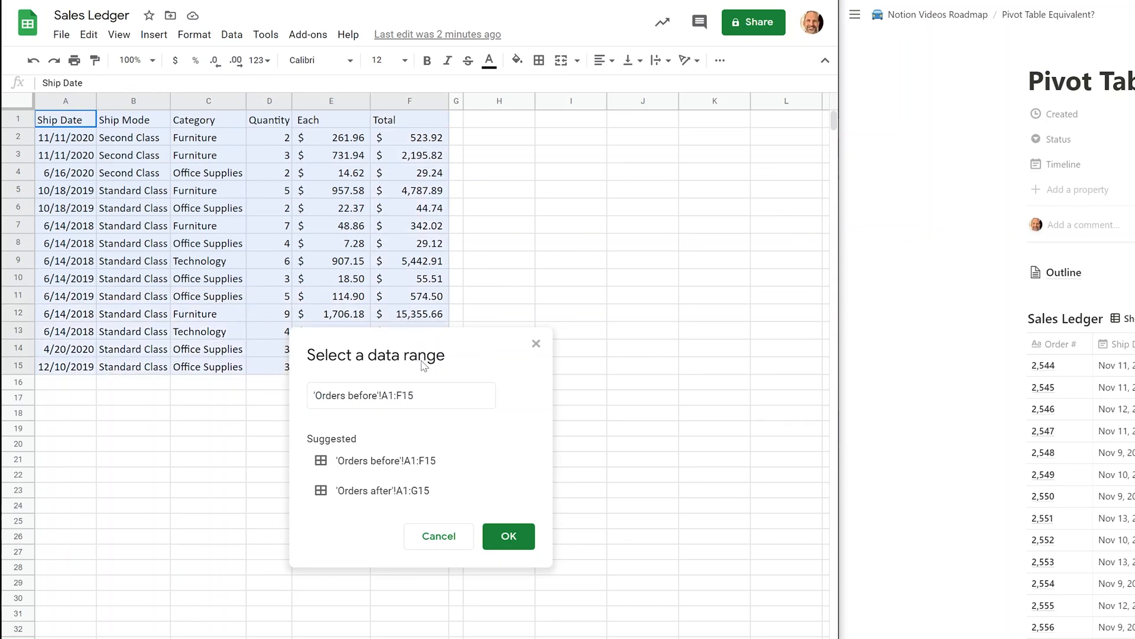
pyautogui.click(509, 536)
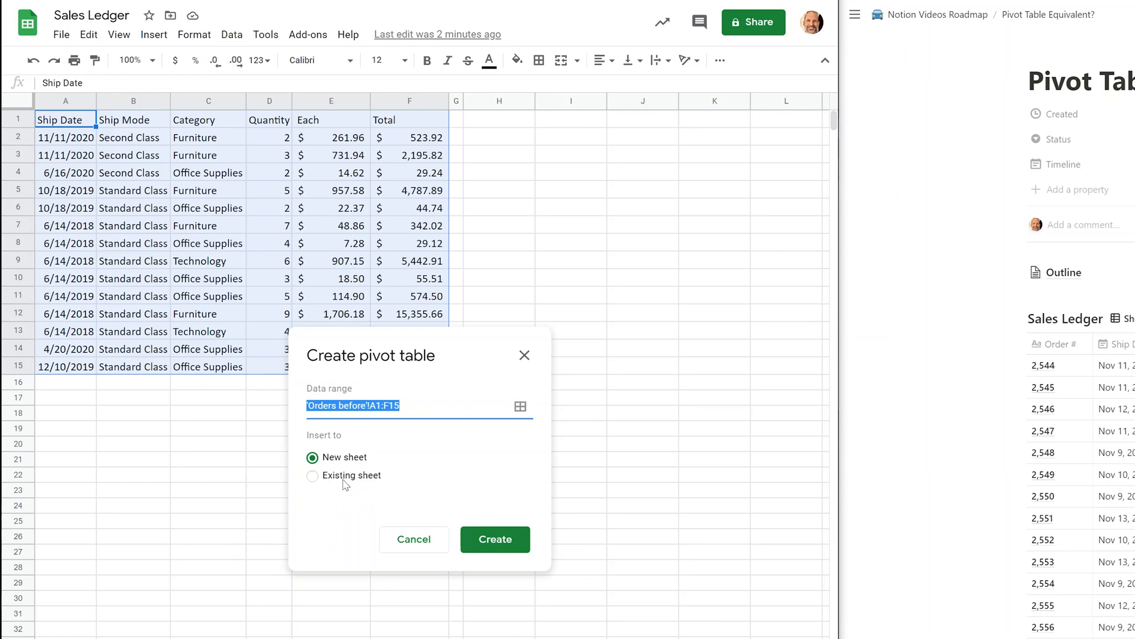
pyautogui.click(312, 475)
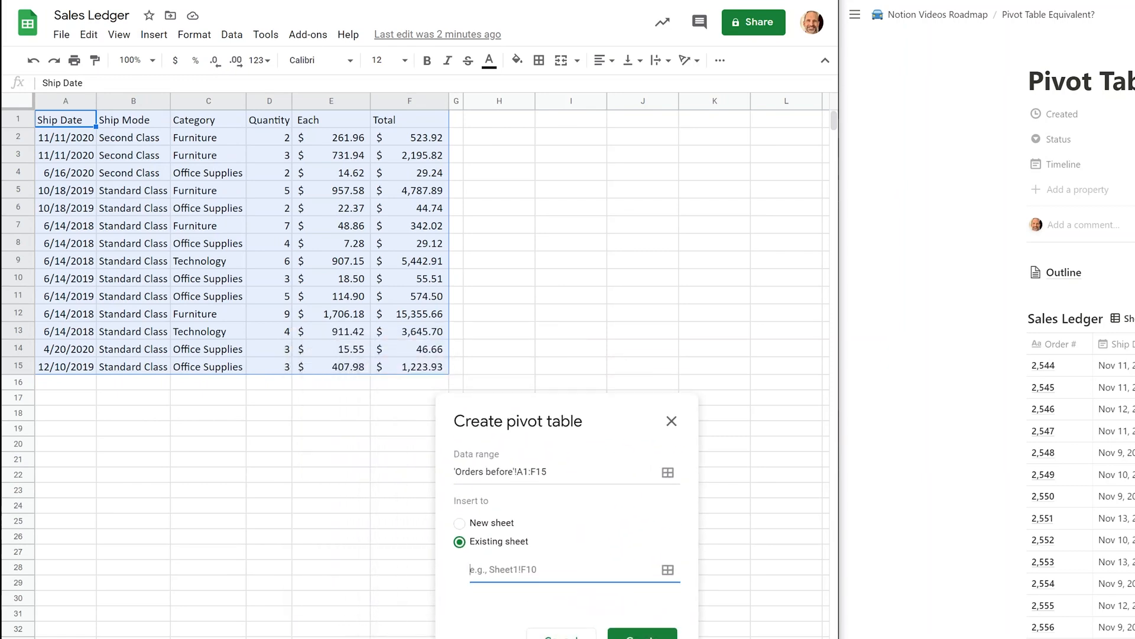
pyautogui.click(668, 569)
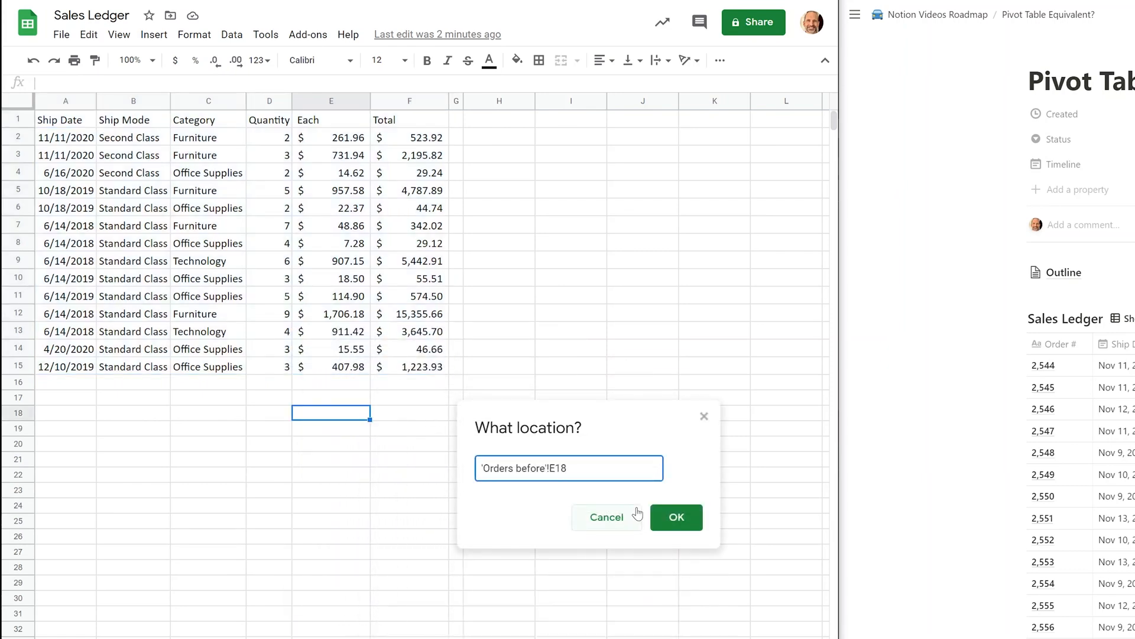
pyautogui.click(677, 517)
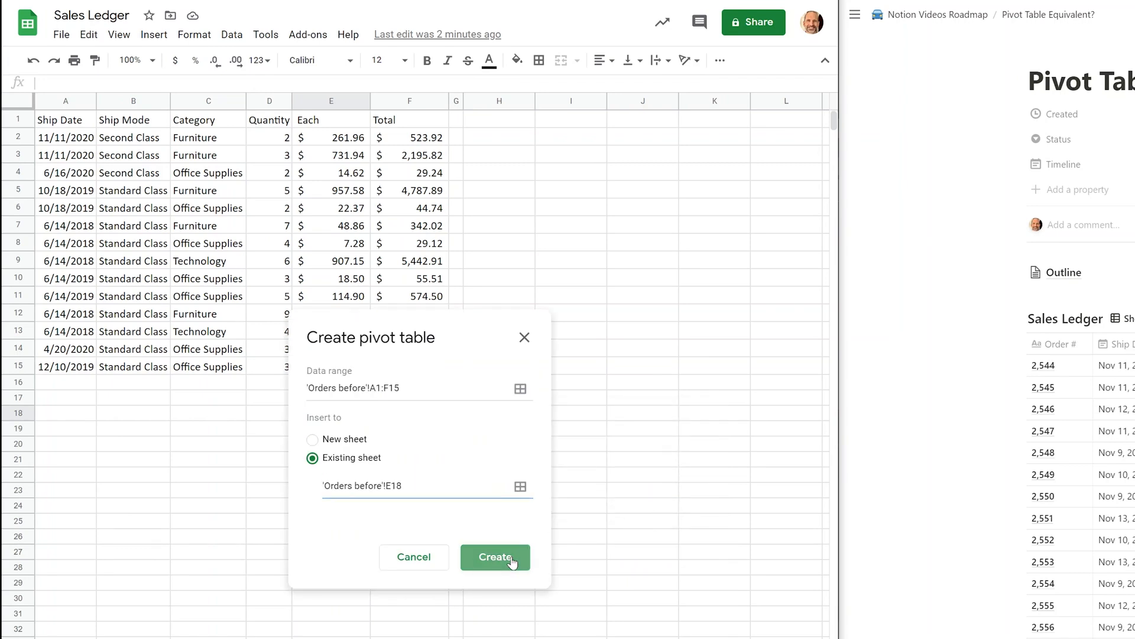
pyautogui.click(495, 557)
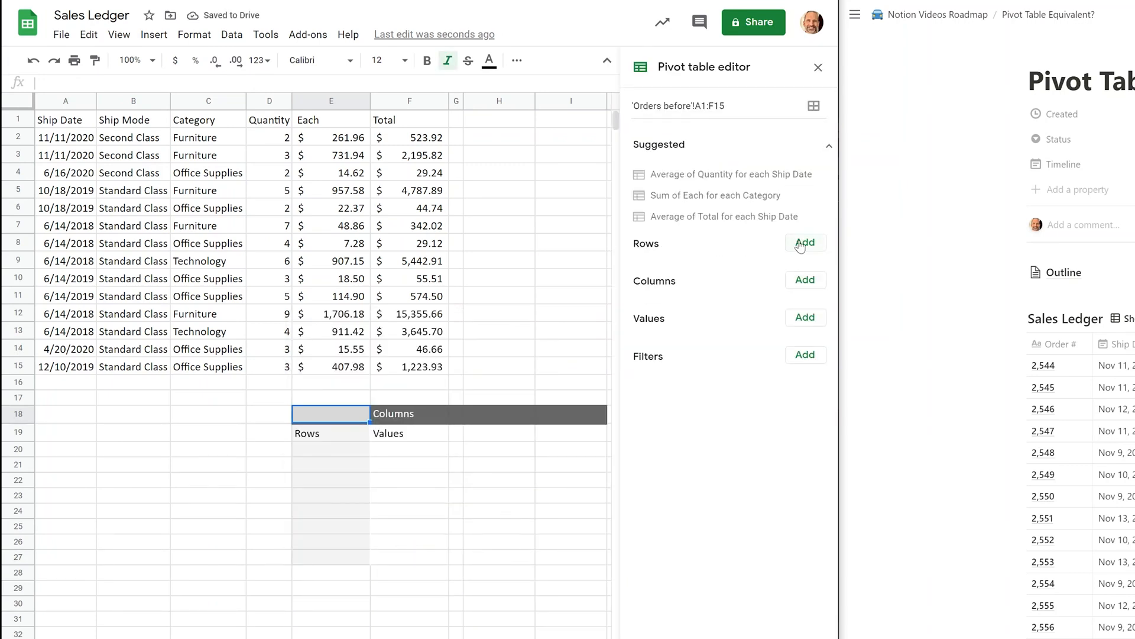
# - Add Category as the pivot rows and SUM of Total as the values
pyautogui.click(805, 242)
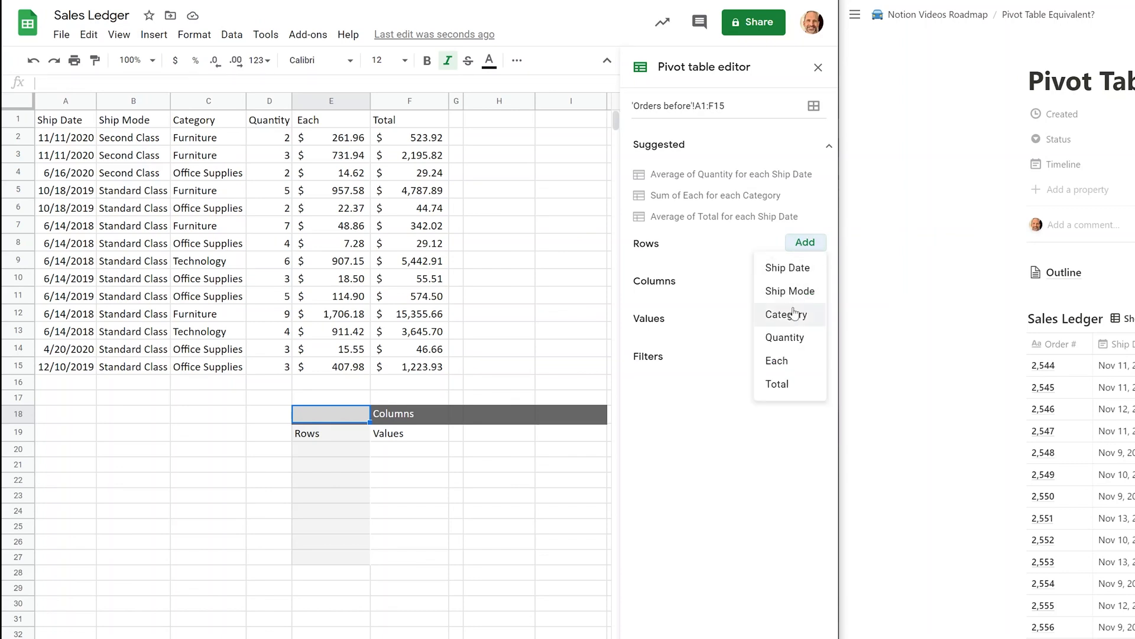
pyautogui.click(786, 314)
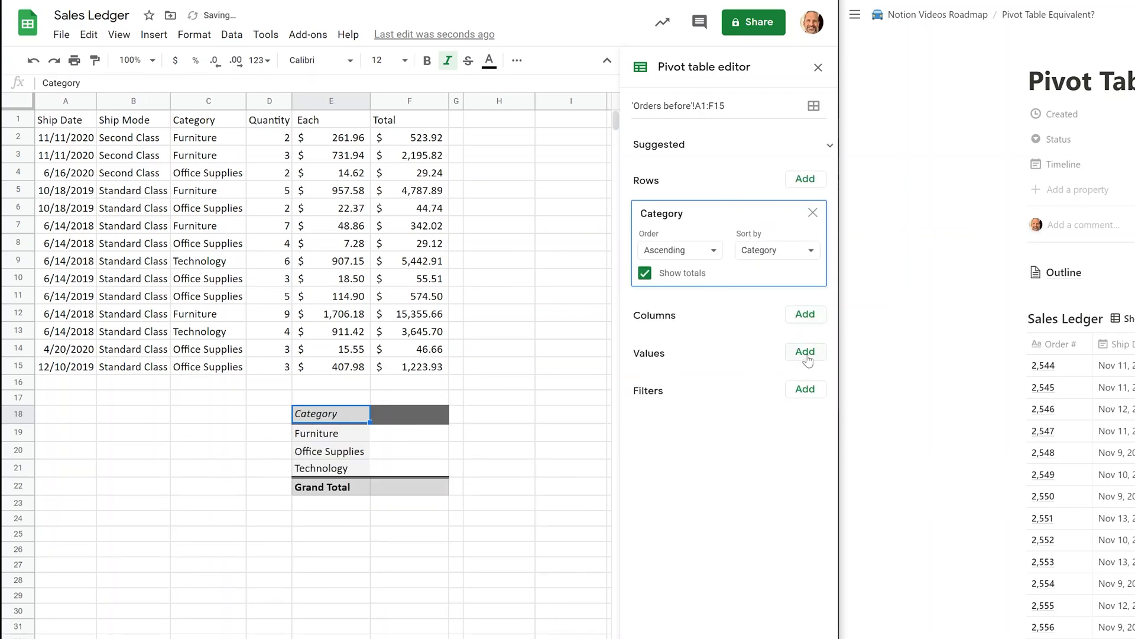
pyautogui.click(805, 352)
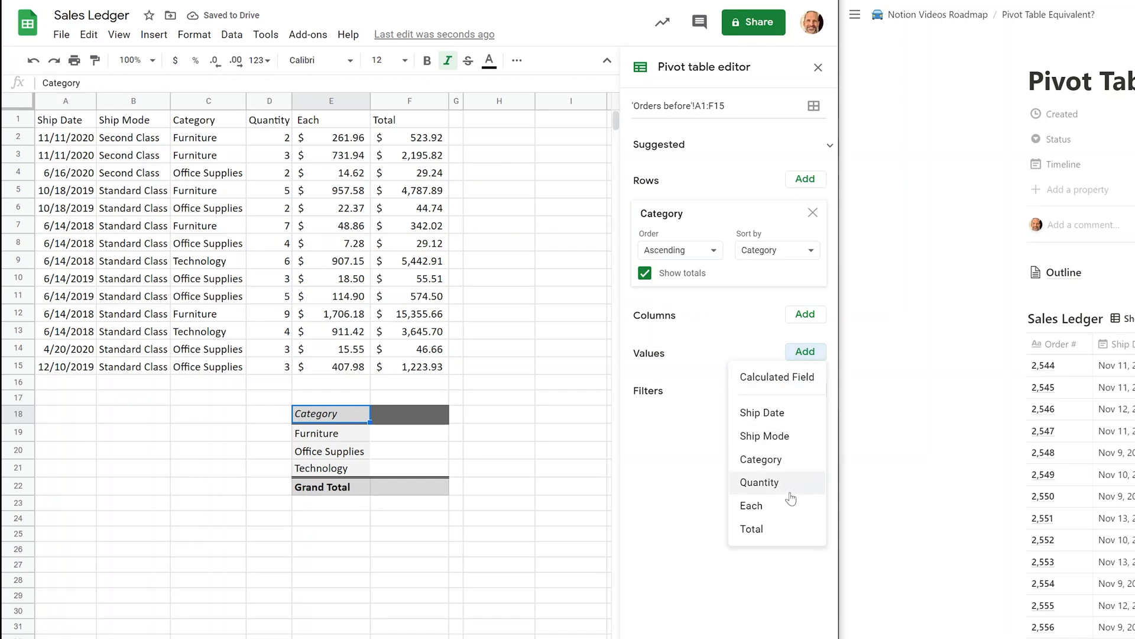
pyautogui.click(752, 529)
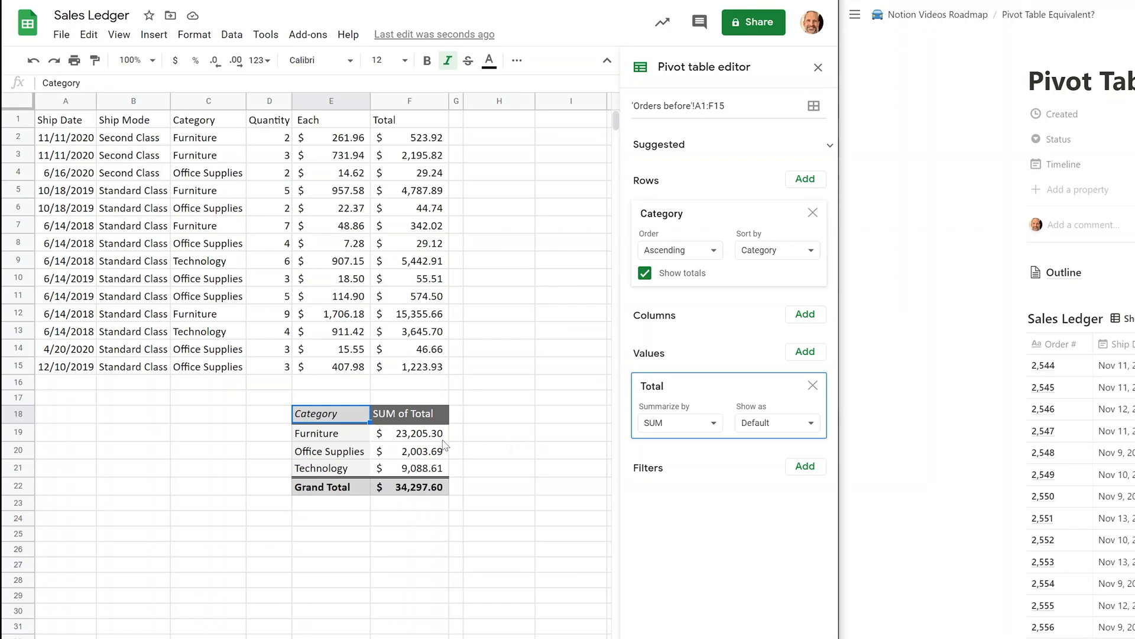
pyautogui.moveTo(360, 440)
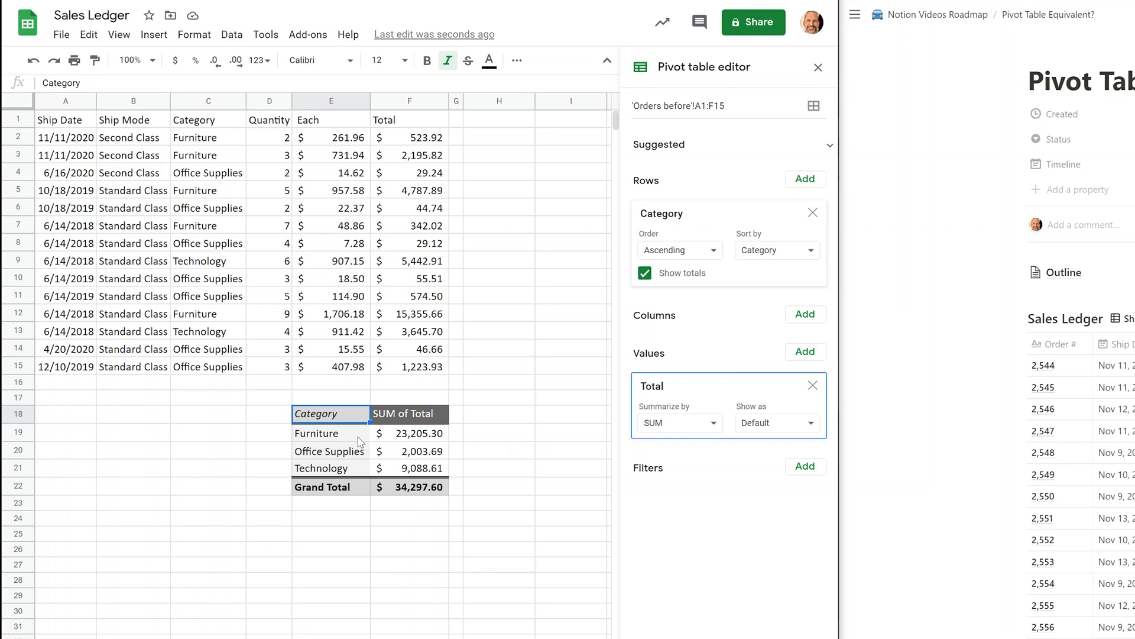
# - Check the category sums, then summarize Total by COUNT instead of SUM
pyautogui.click(410, 451)
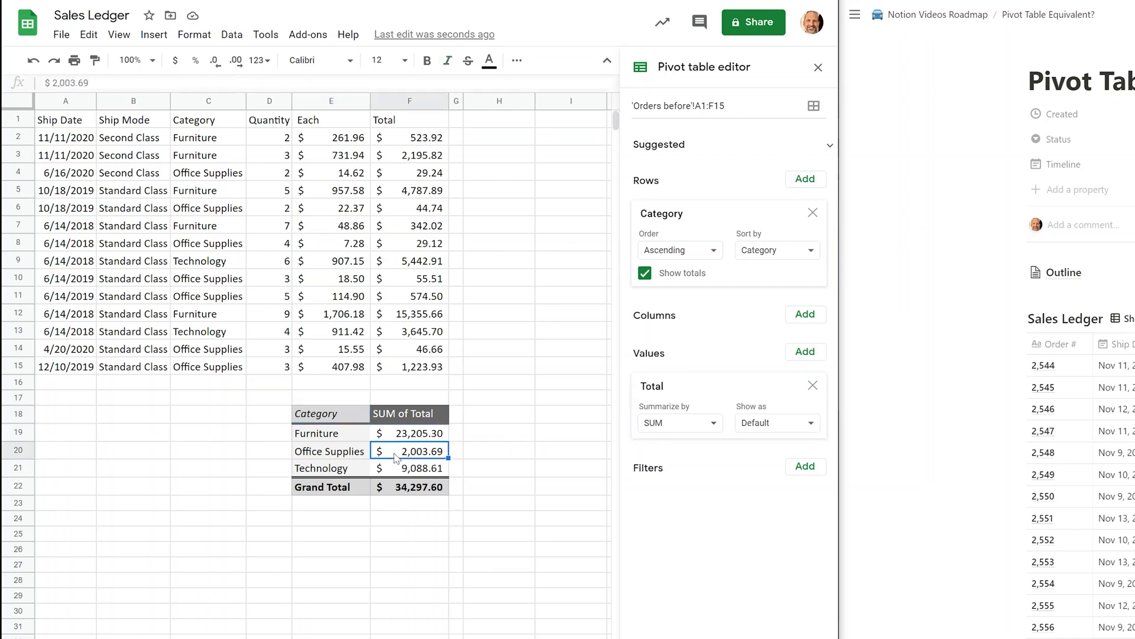
pyautogui.click(408, 468)
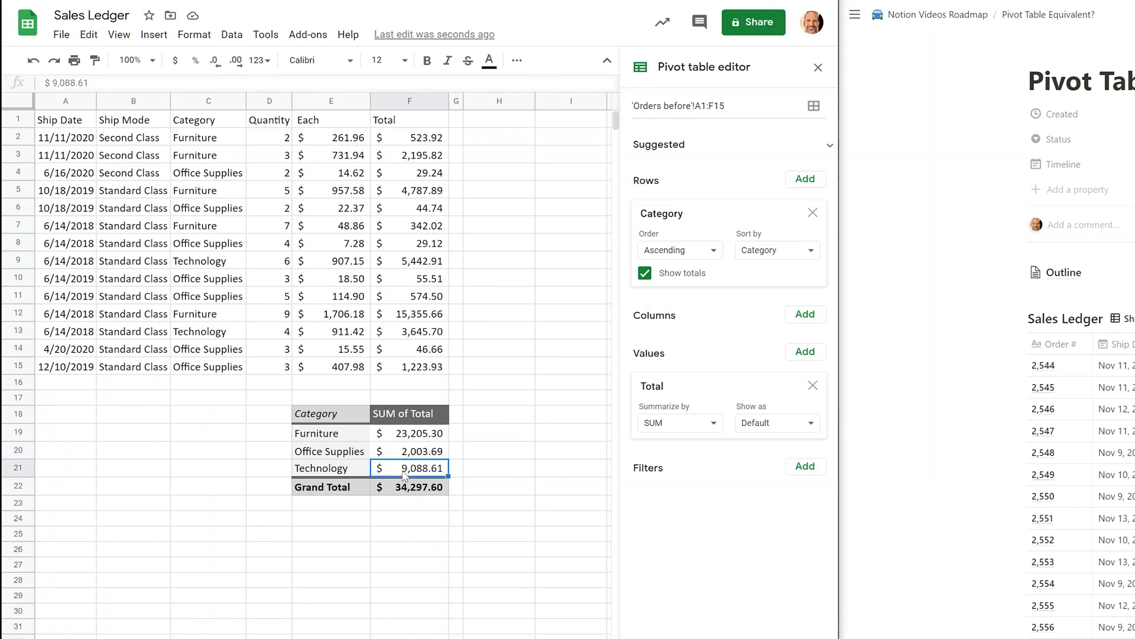
pyautogui.click(679, 422)
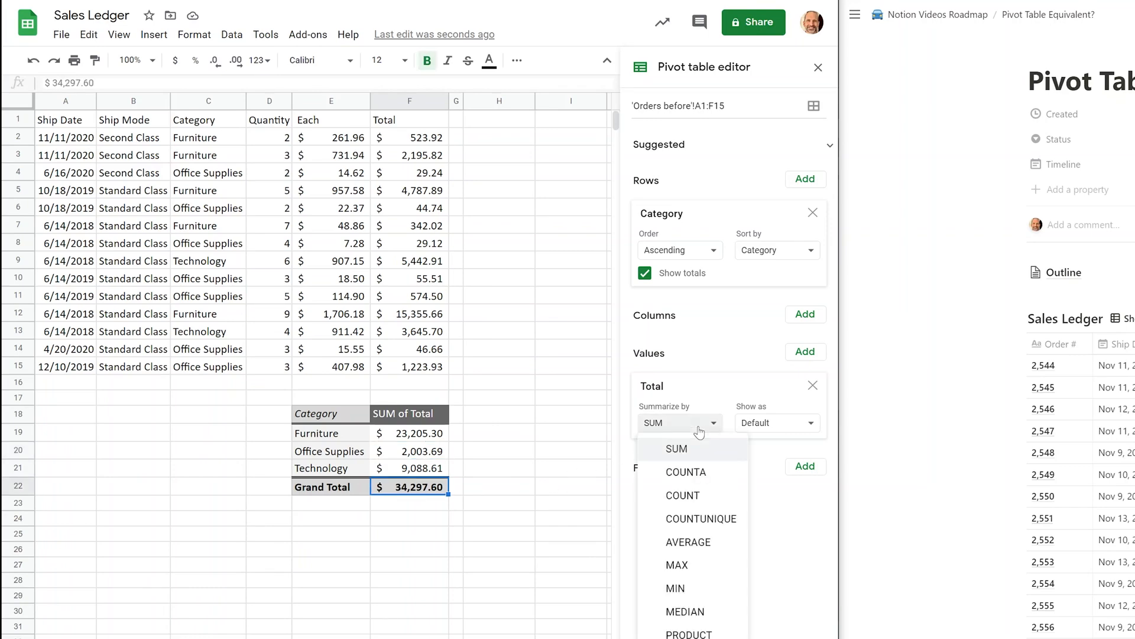
pyautogui.scroll(-3)
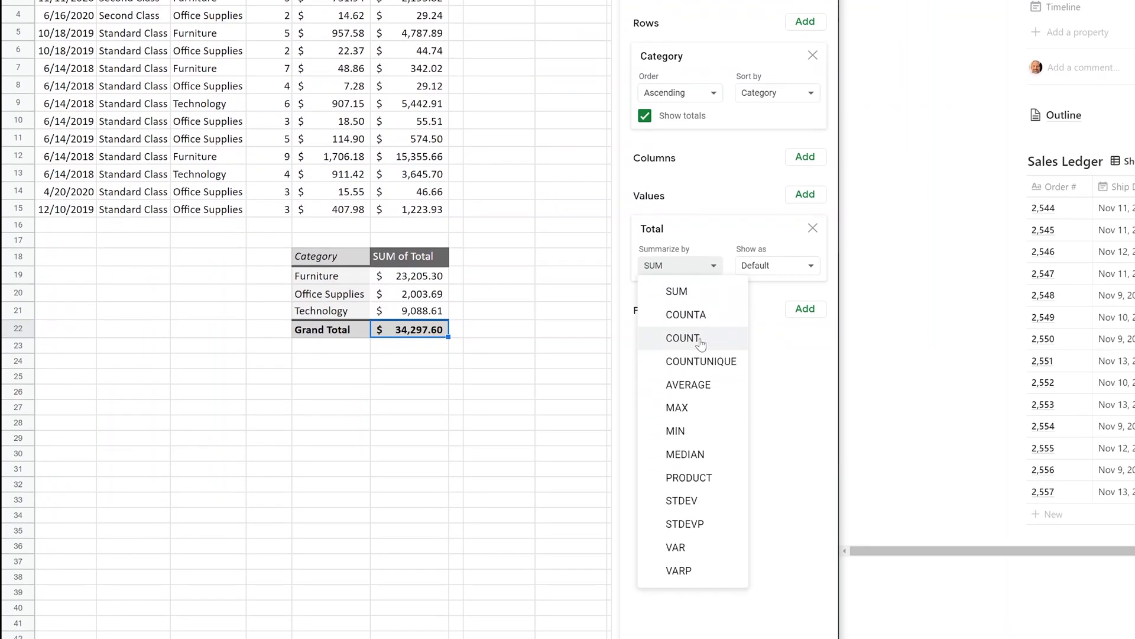
pyautogui.click(682, 338)
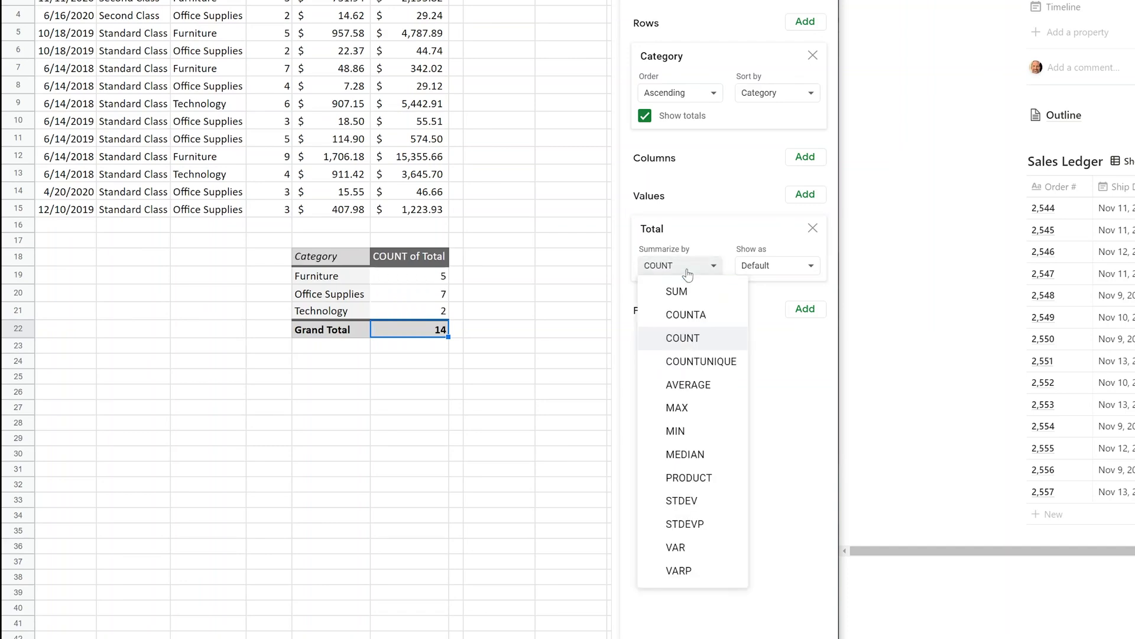
pyautogui.moveTo(698, 306)
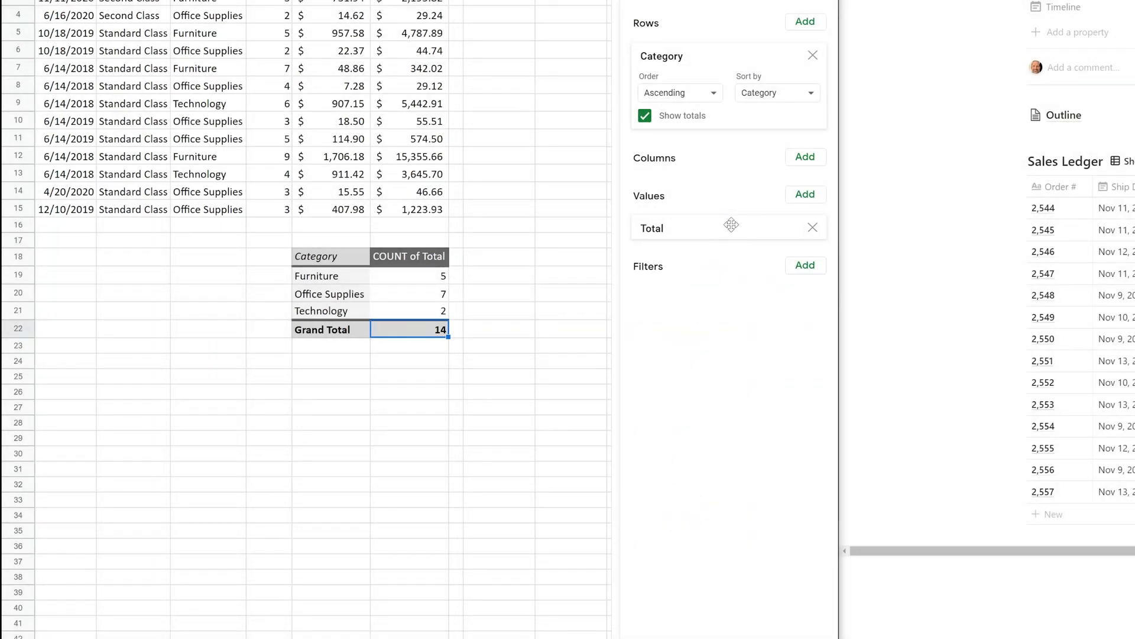
pyautogui.click(680, 266)
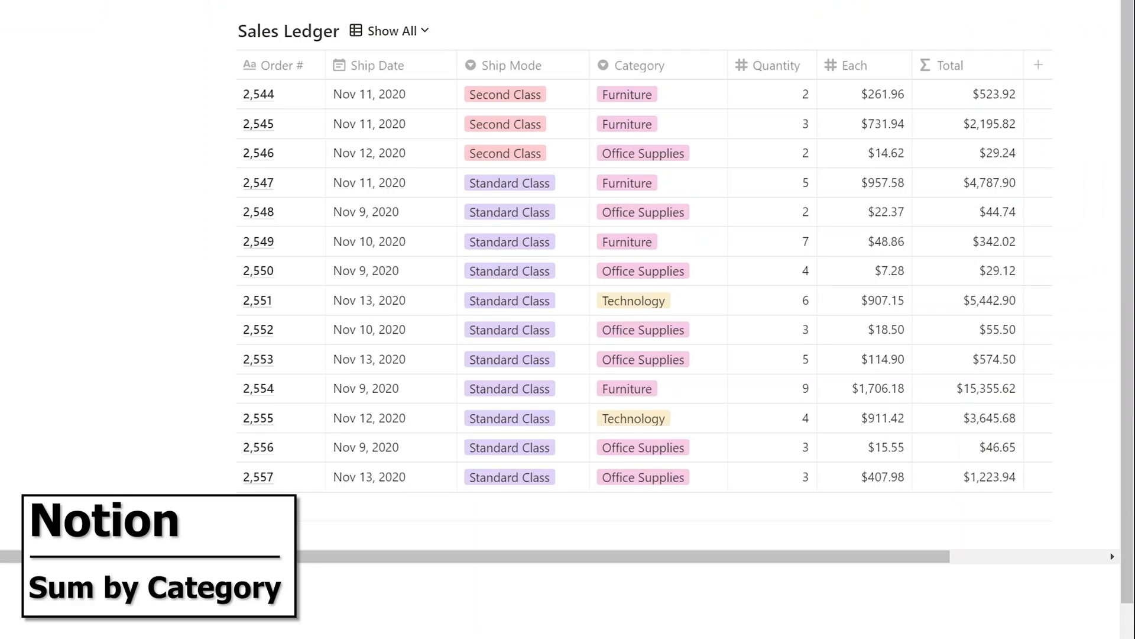
pyautogui.moveTo(576, 234)
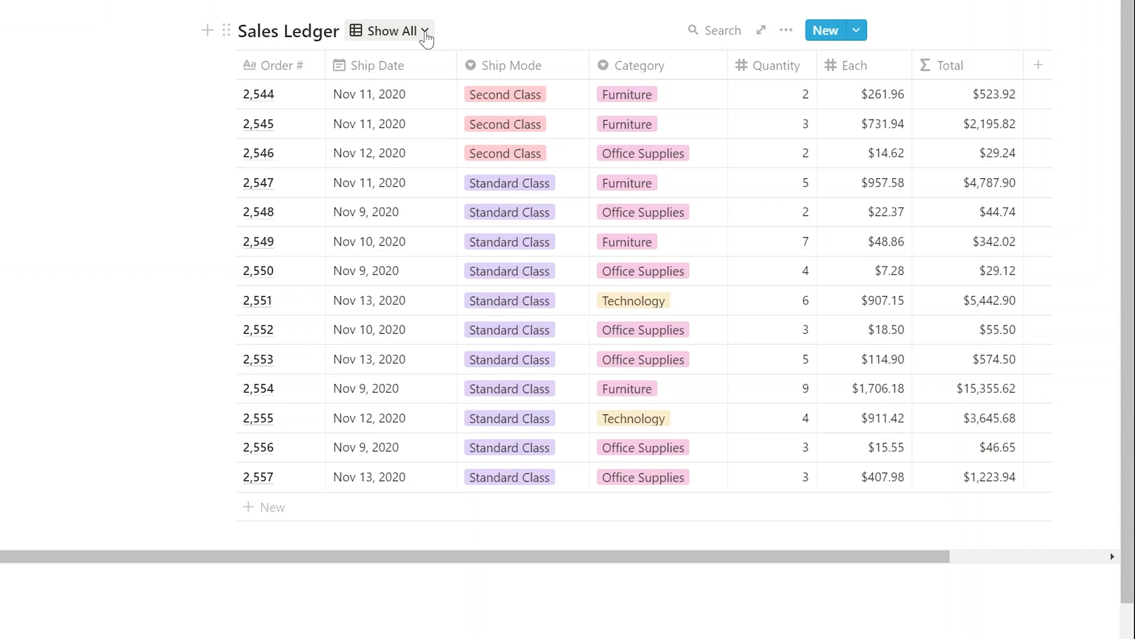
# - Switch the Sales Ledger to Board view with columns grouped by Category
pyautogui.click(391, 31)
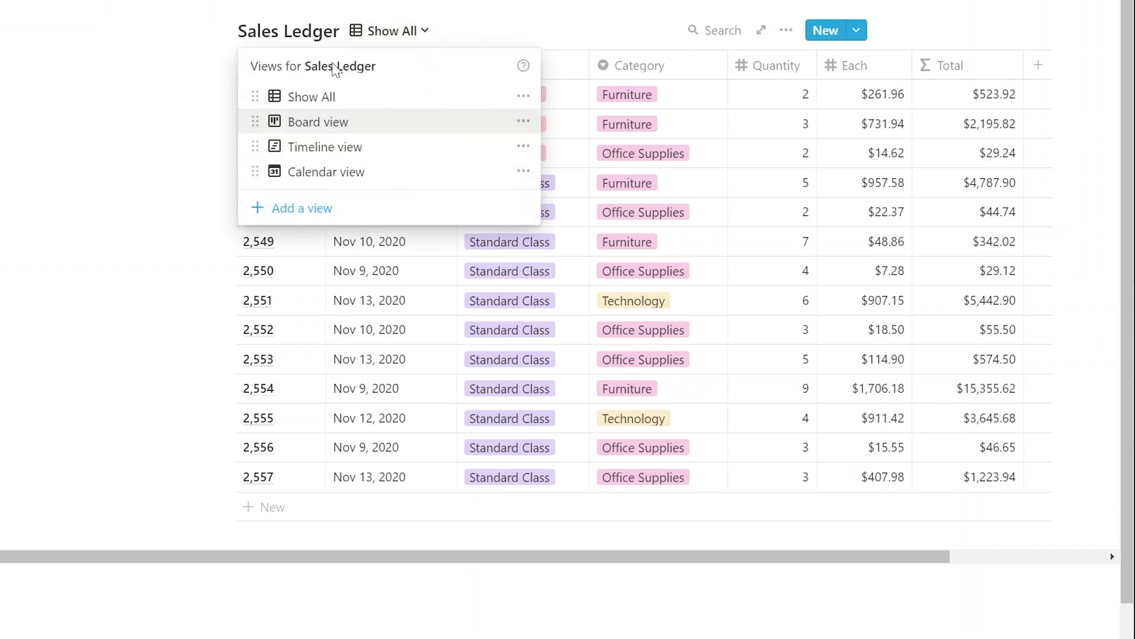
pyautogui.click(317, 122)
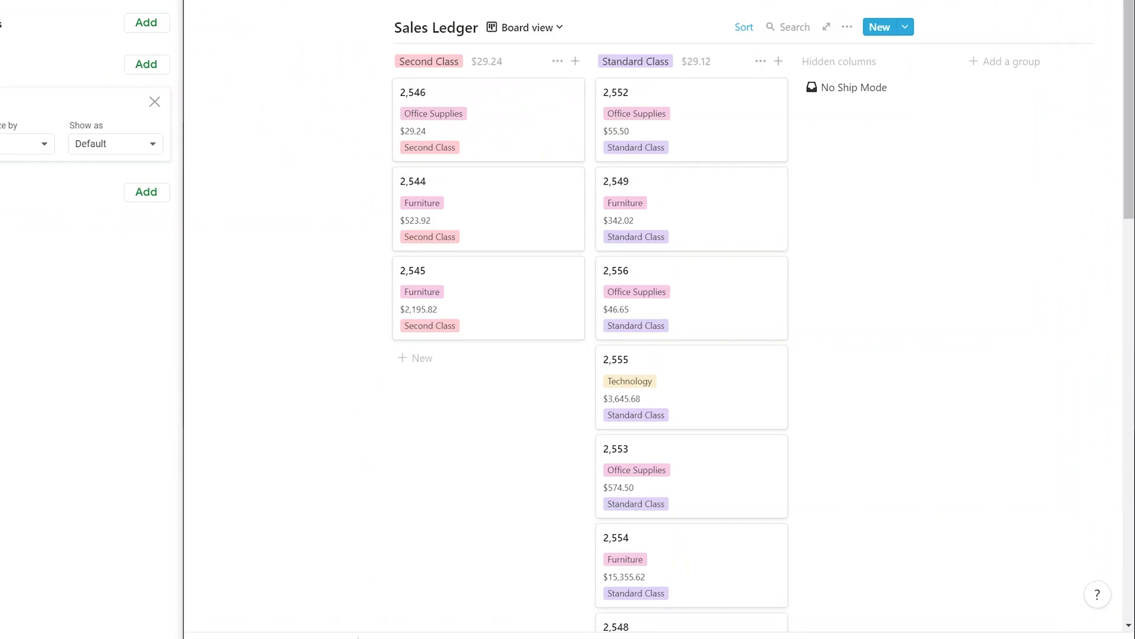
pyautogui.click(847, 27)
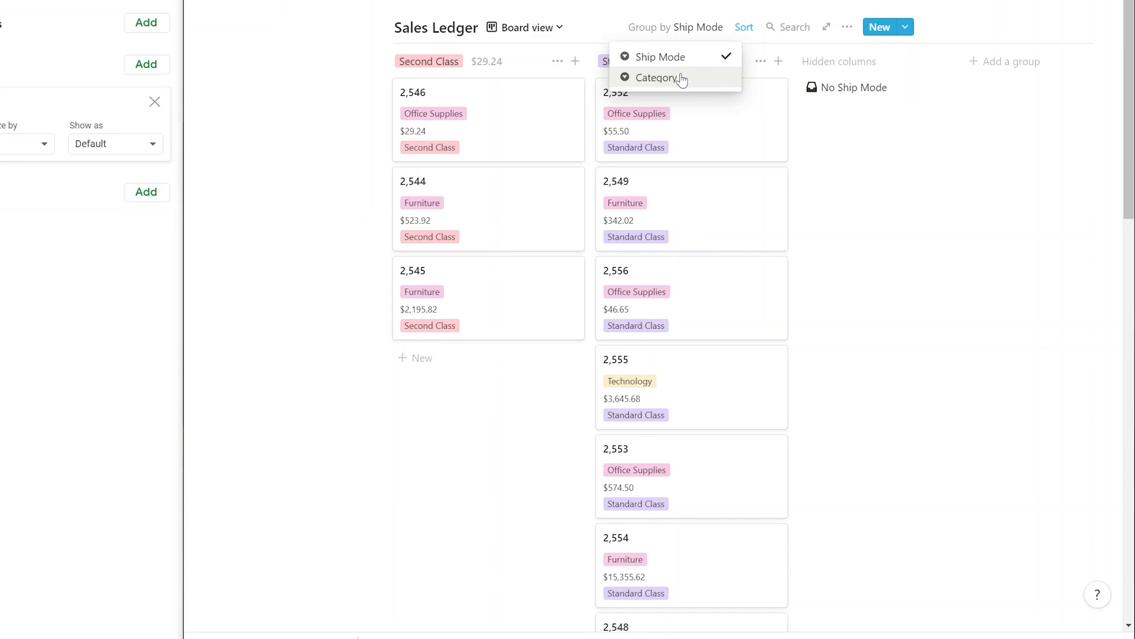
pyautogui.moveTo(681, 57)
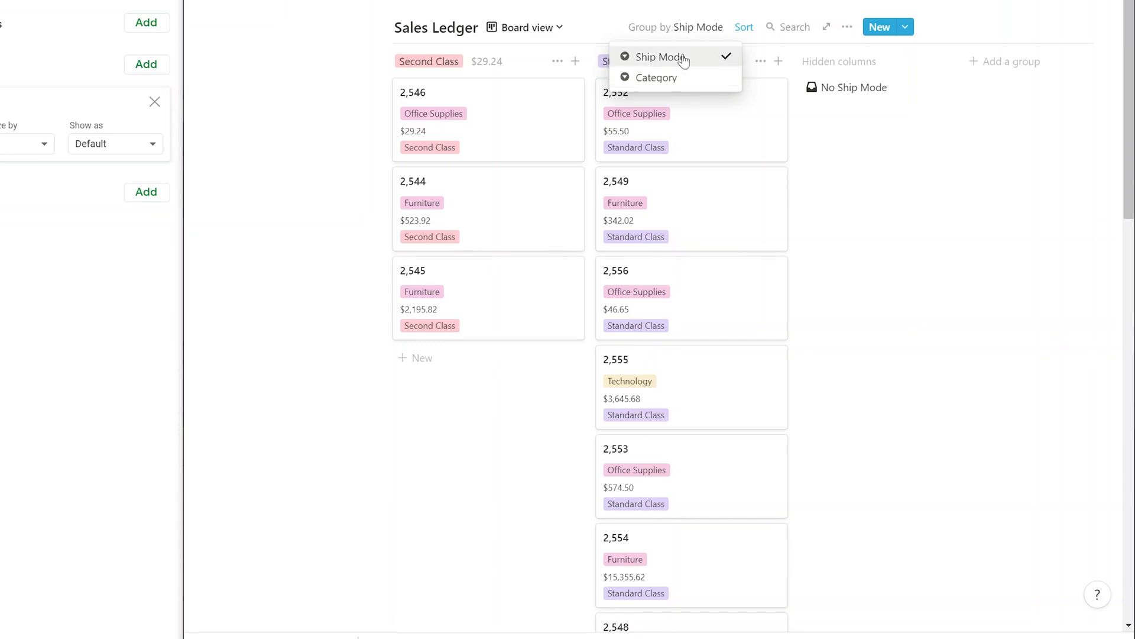
pyautogui.moveTo(685, 77)
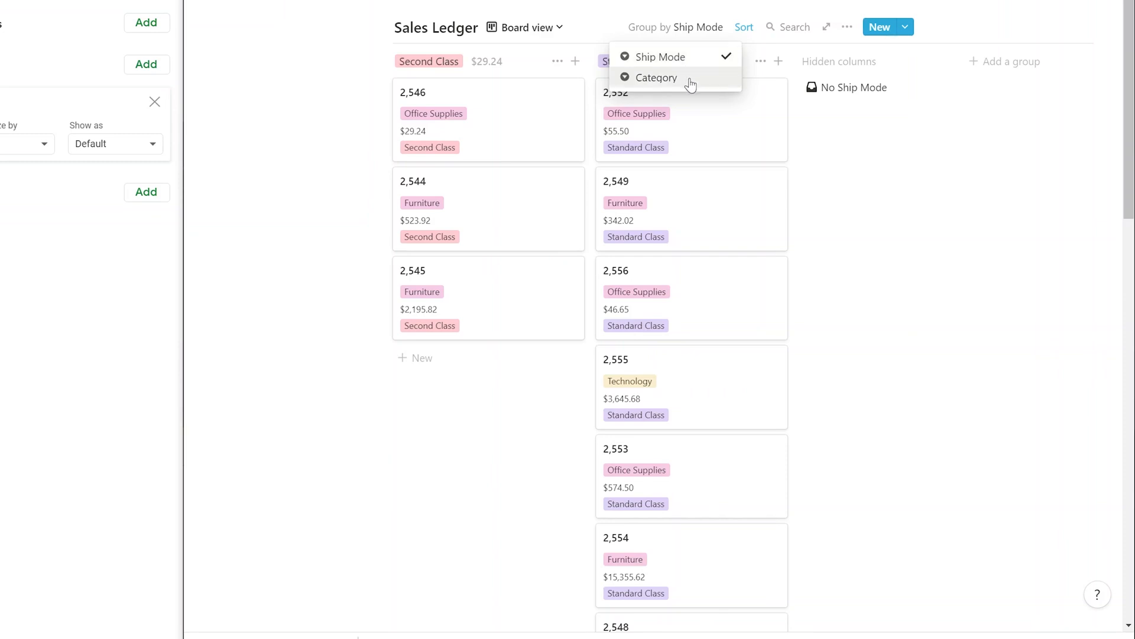
pyautogui.click(656, 77)
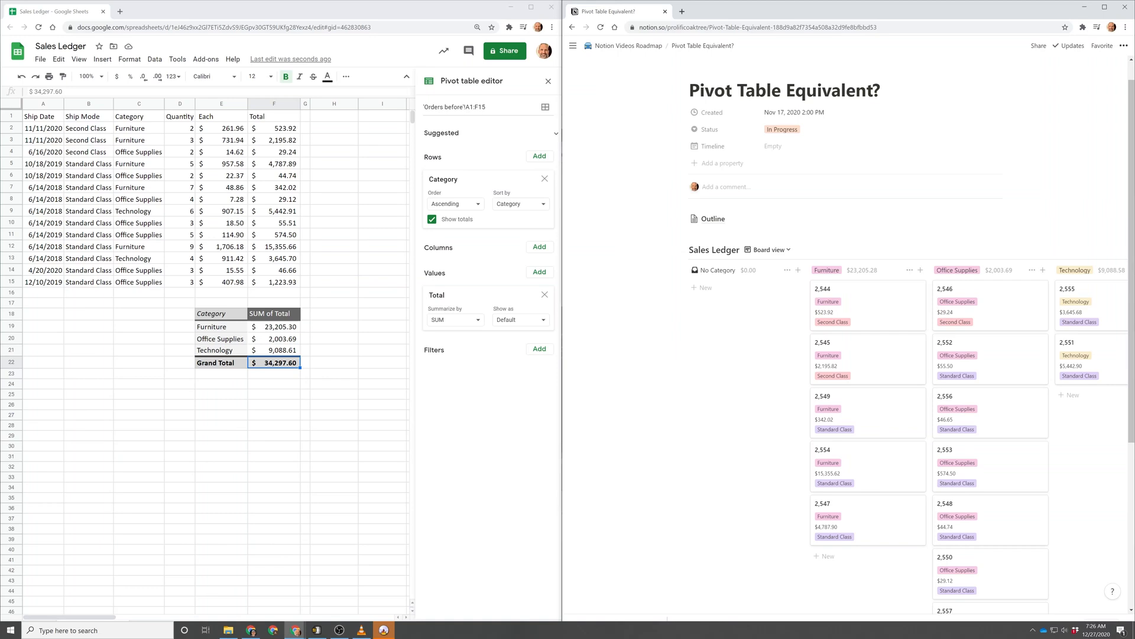
pyautogui.moveTo(863, 311)
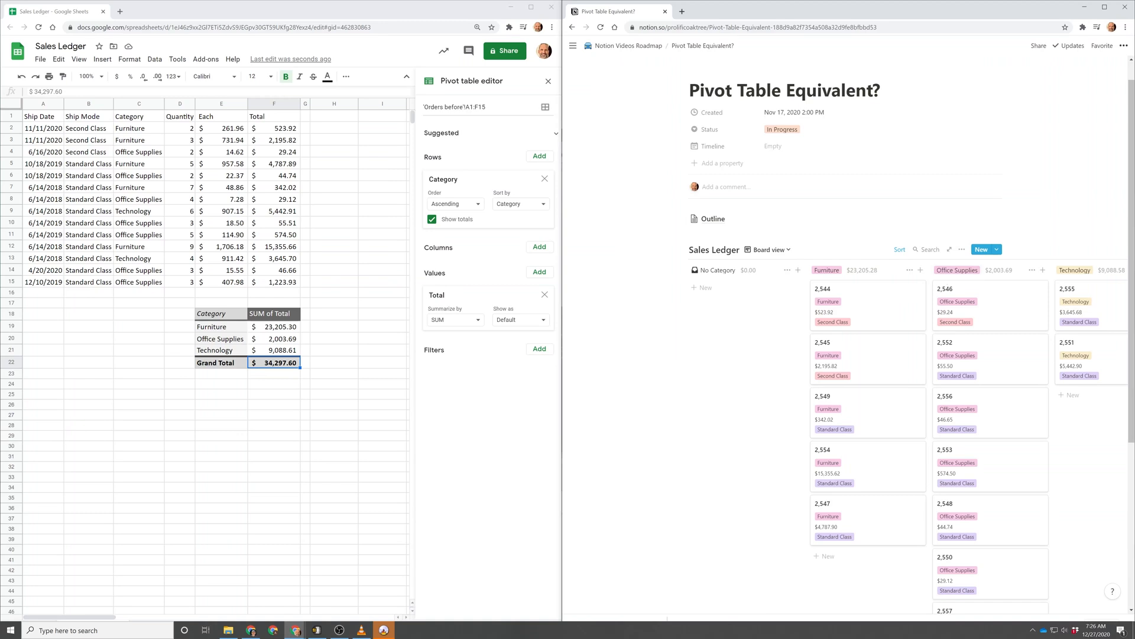
pyautogui.moveTo(864, 271)
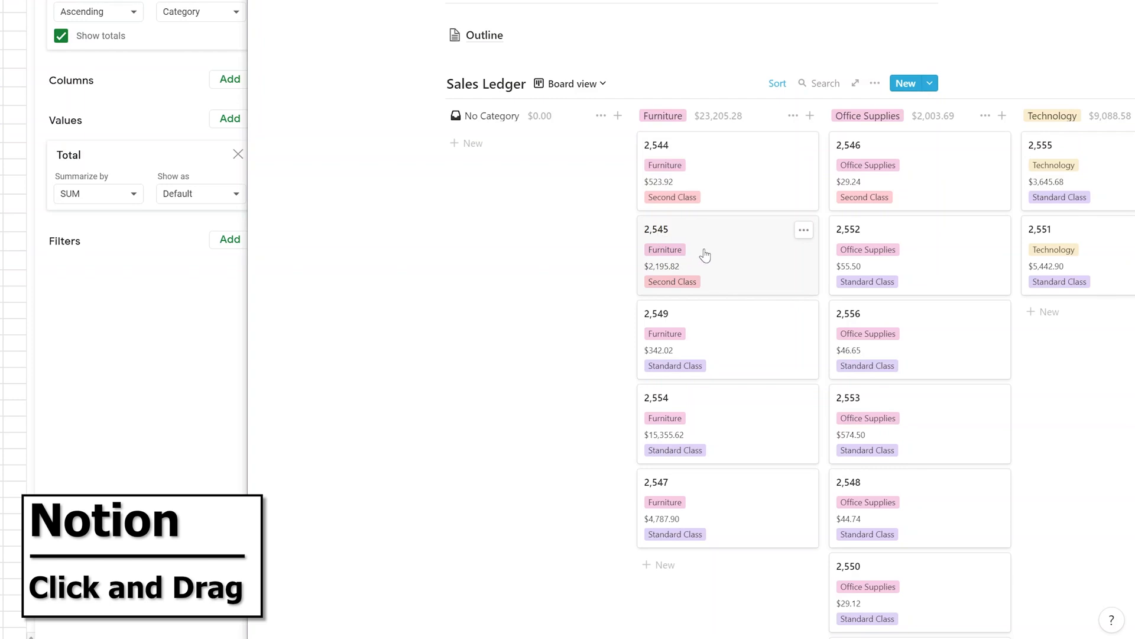
pyautogui.moveTo(710, 254)
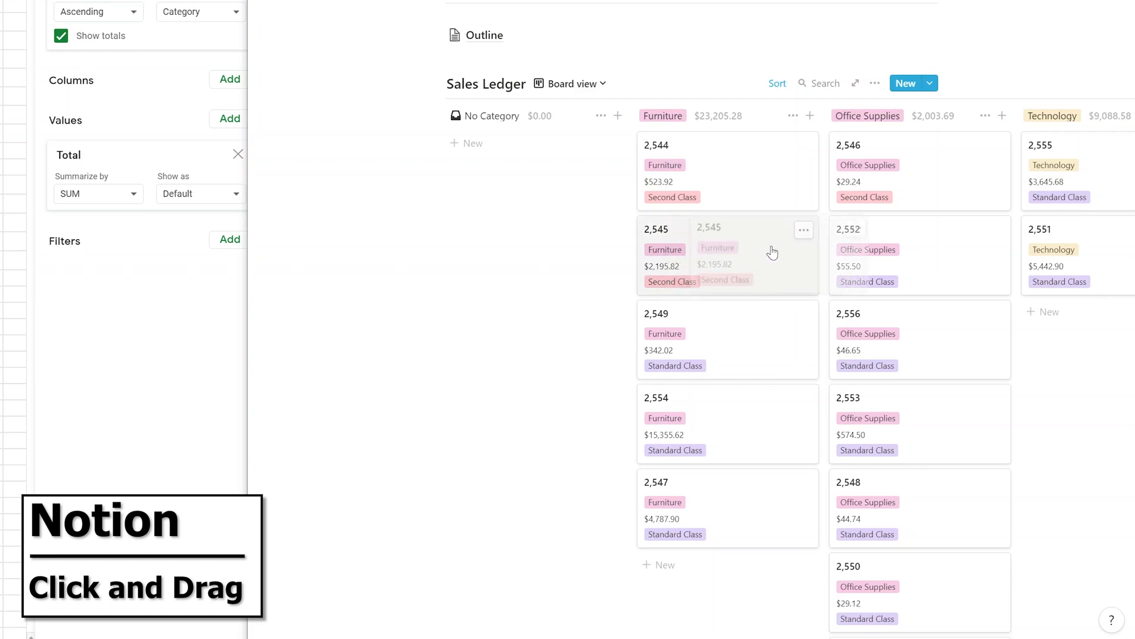
pyautogui.moveTo(728, 253); pyautogui.dragTo(920, 254)
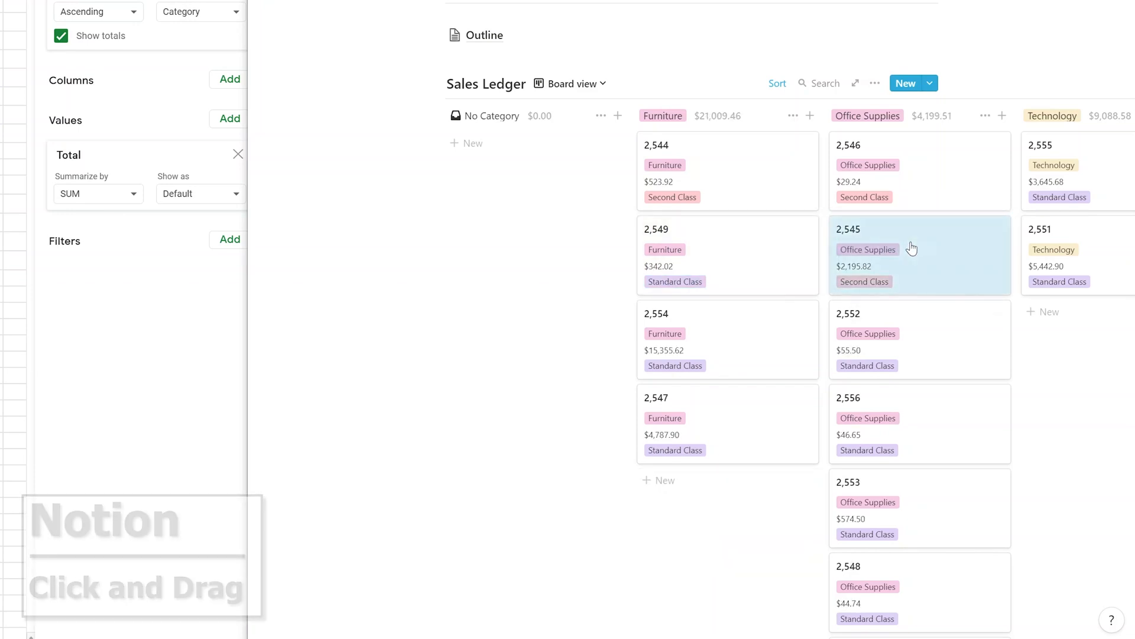
pyautogui.moveTo(915, 247)
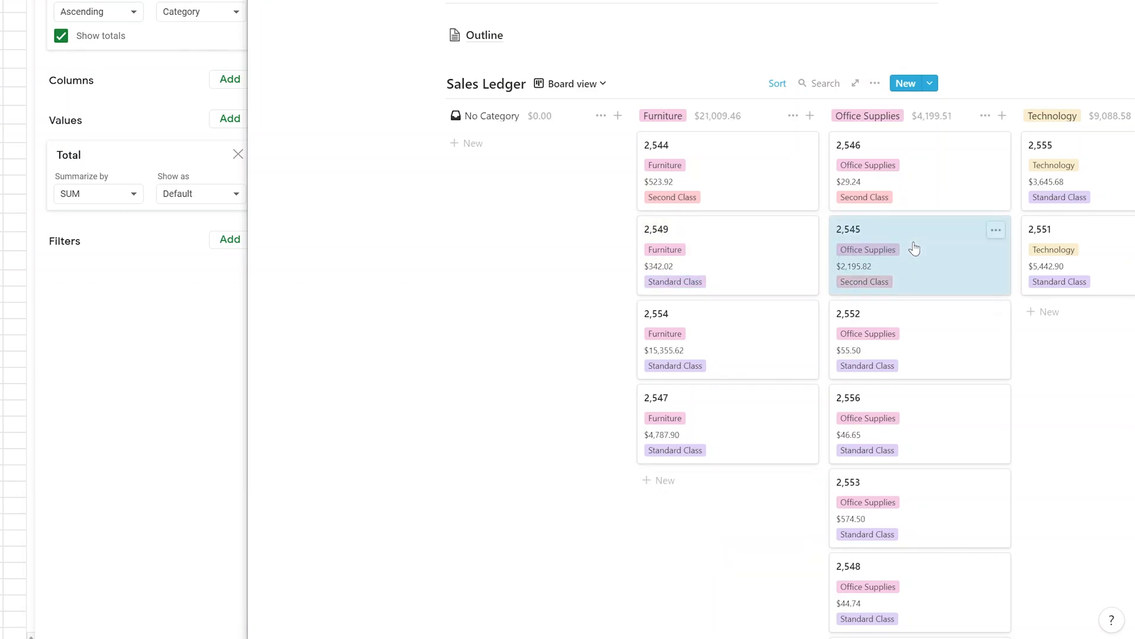
pyautogui.click(571, 84)
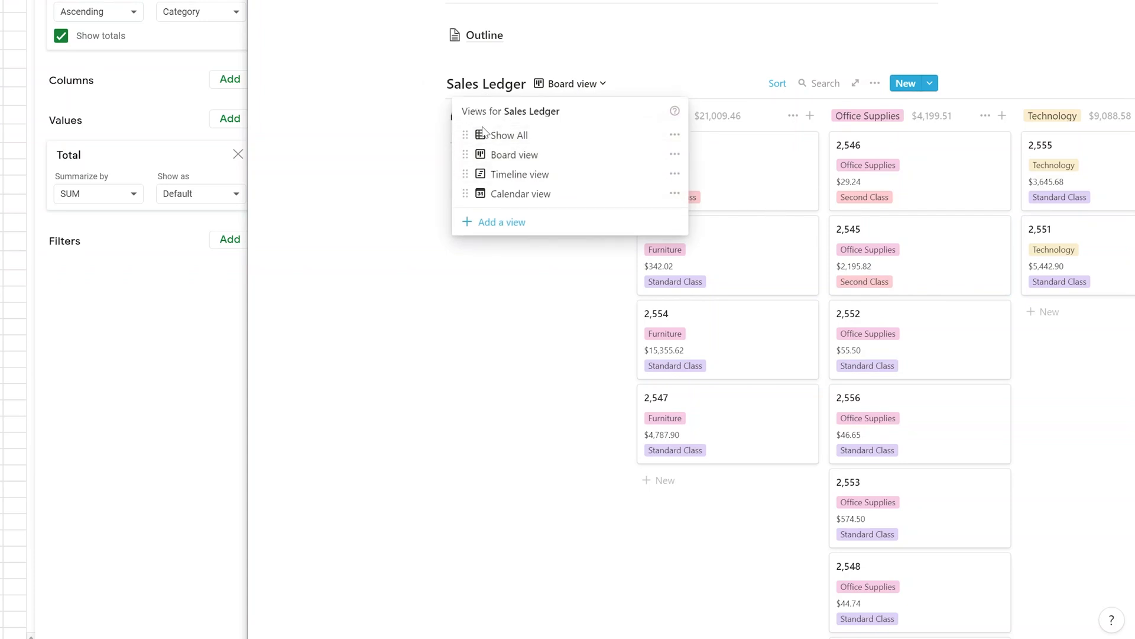
pyautogui.click(501, 135)
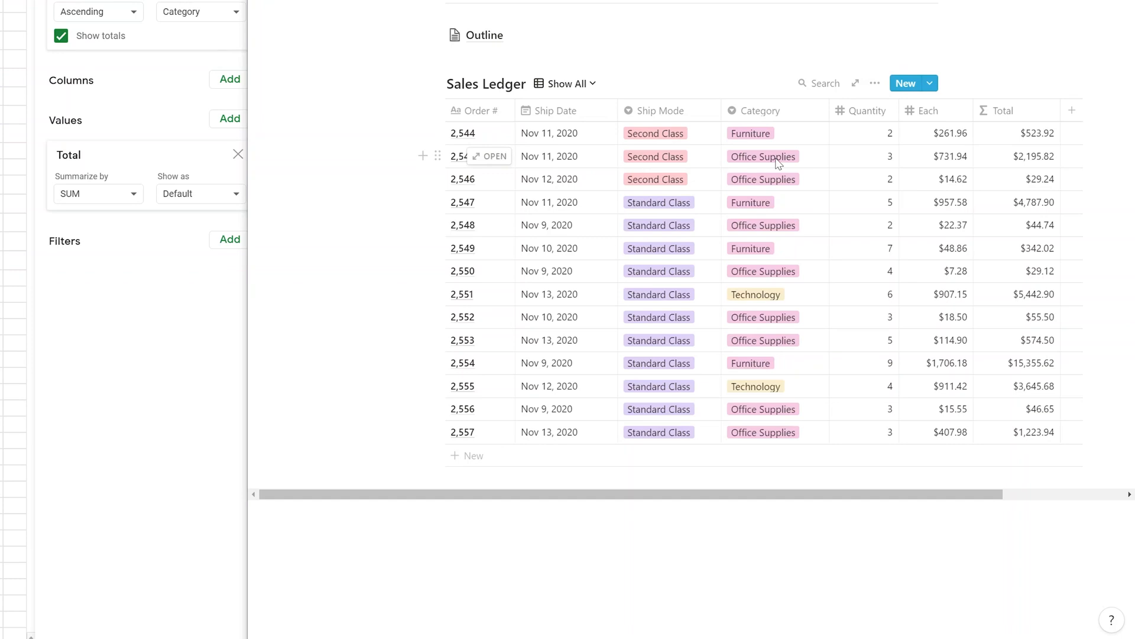
pyautogui.click(763, 156)
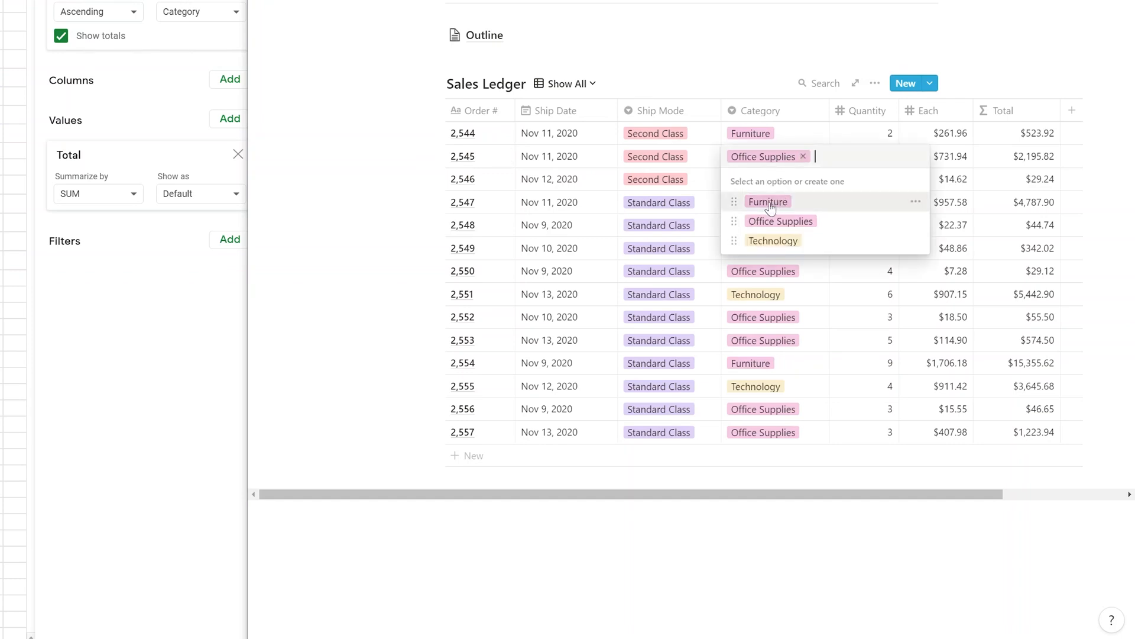
pyautogui.click(767, 201)
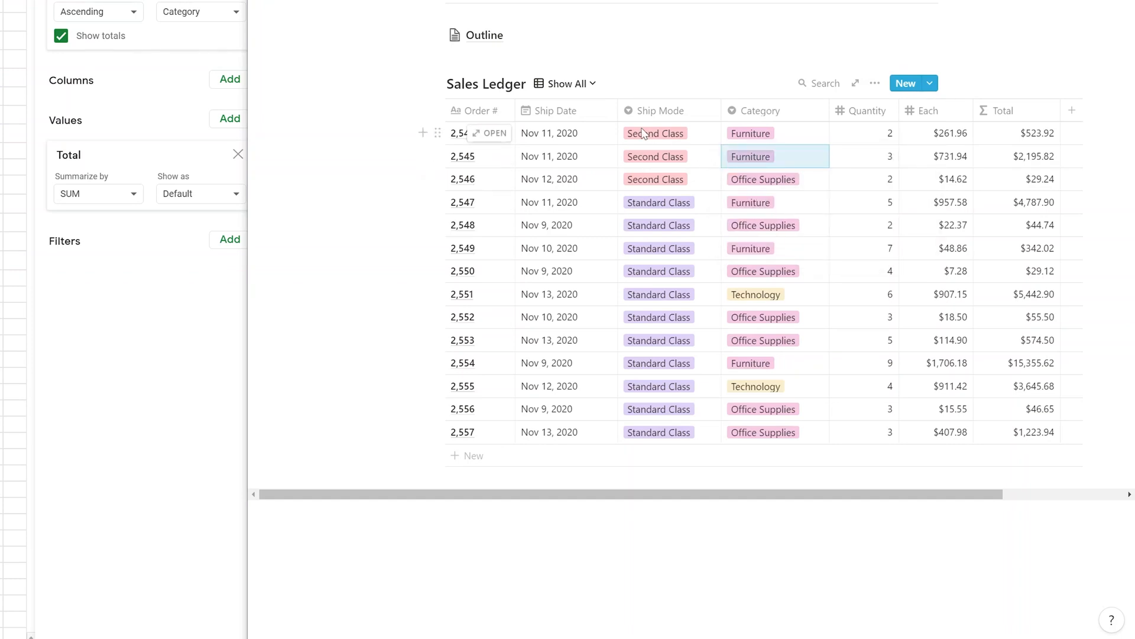
pyautogui.click(565, 83)
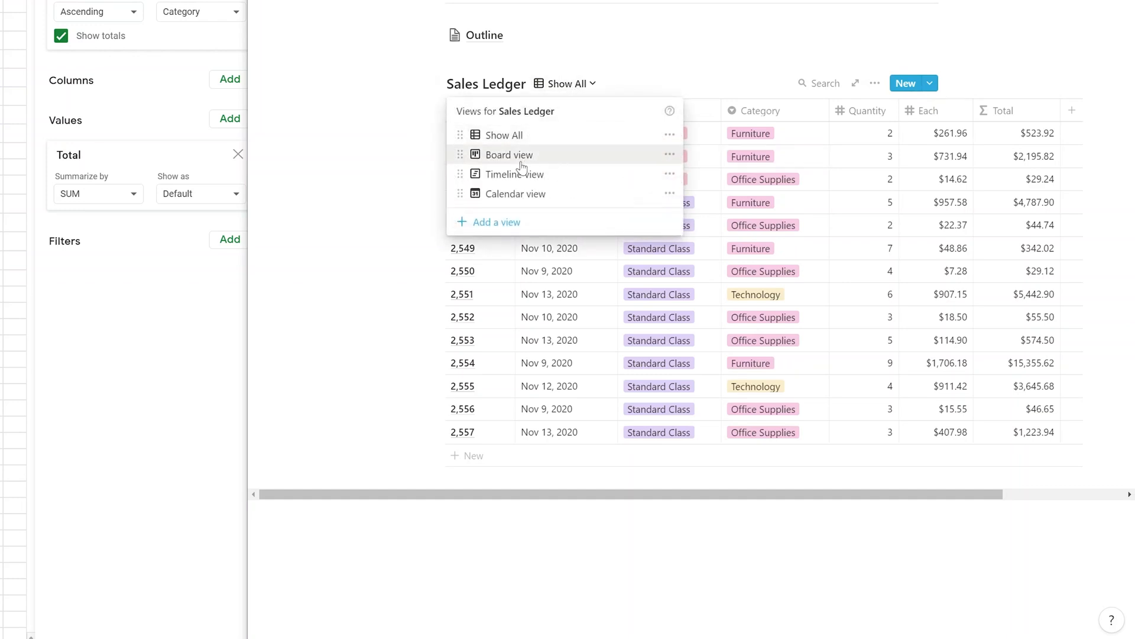
pyautogui.click(510, 154)
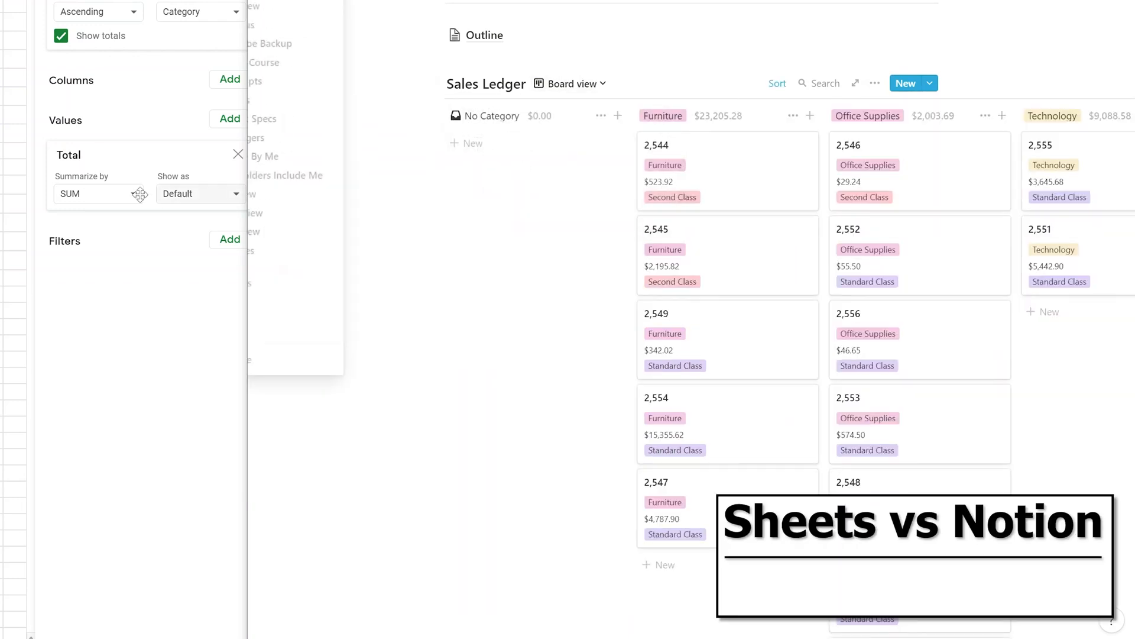
pyautogui.click(97, 194)
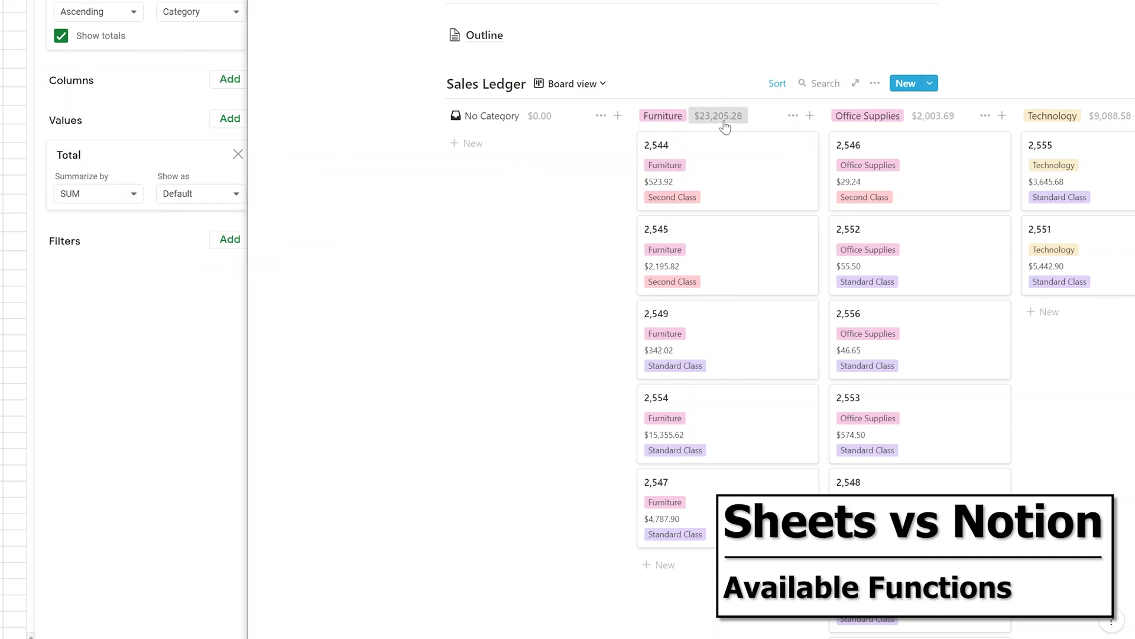
pyautogui.click(718, 115)
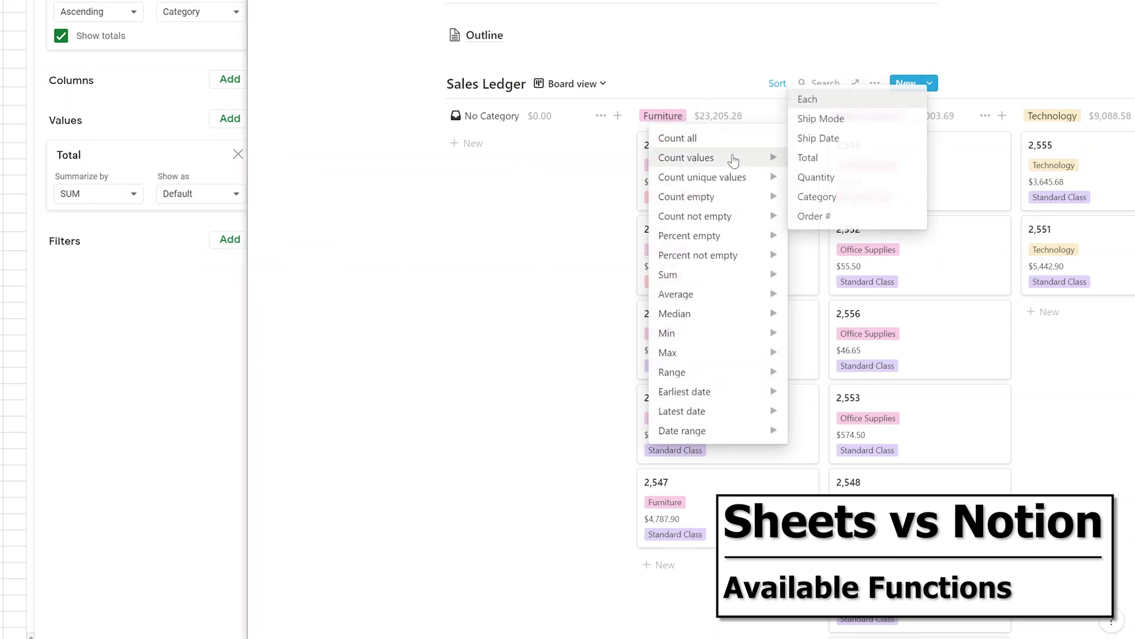
pyautogui.moveTo(793, 163)
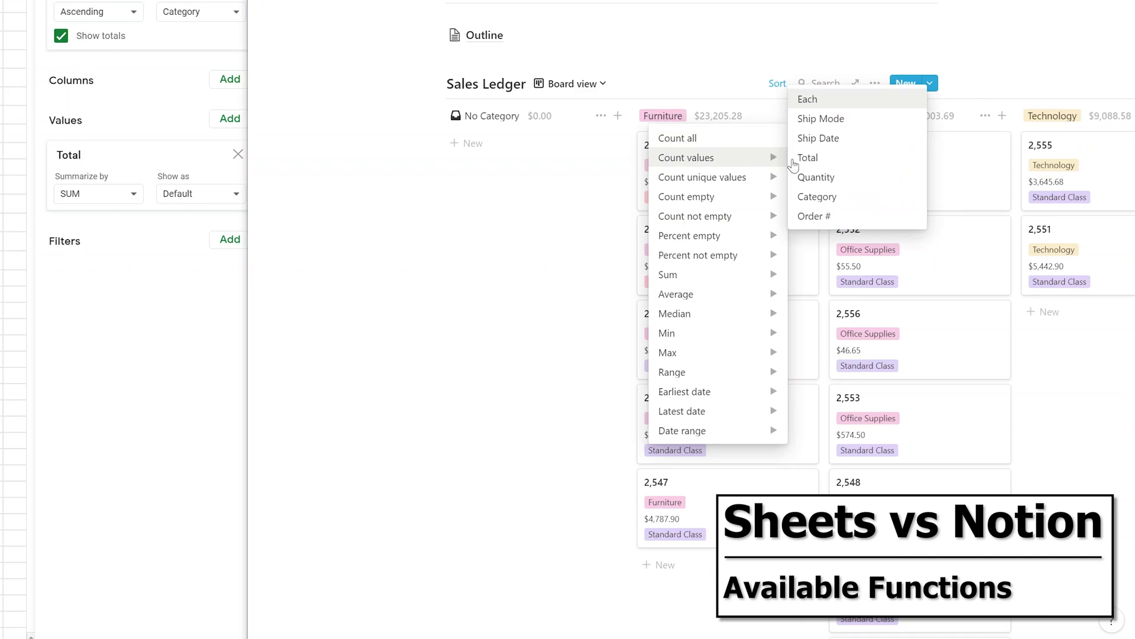
pyautogui.moveTo(808, 98)
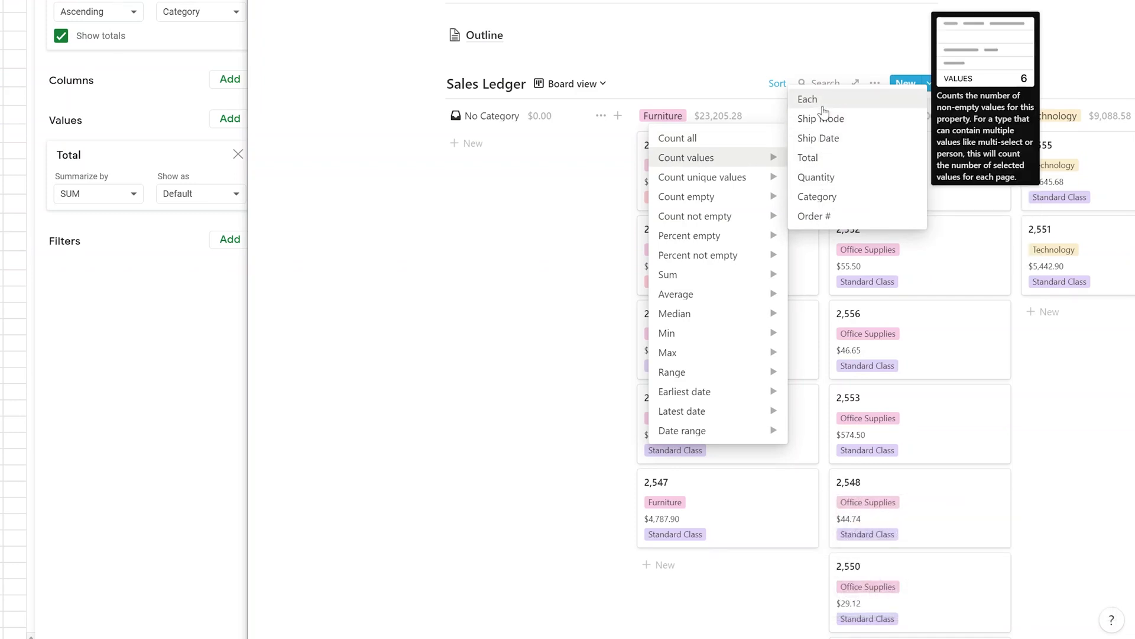
pyautogui.moveTo(814, 160)
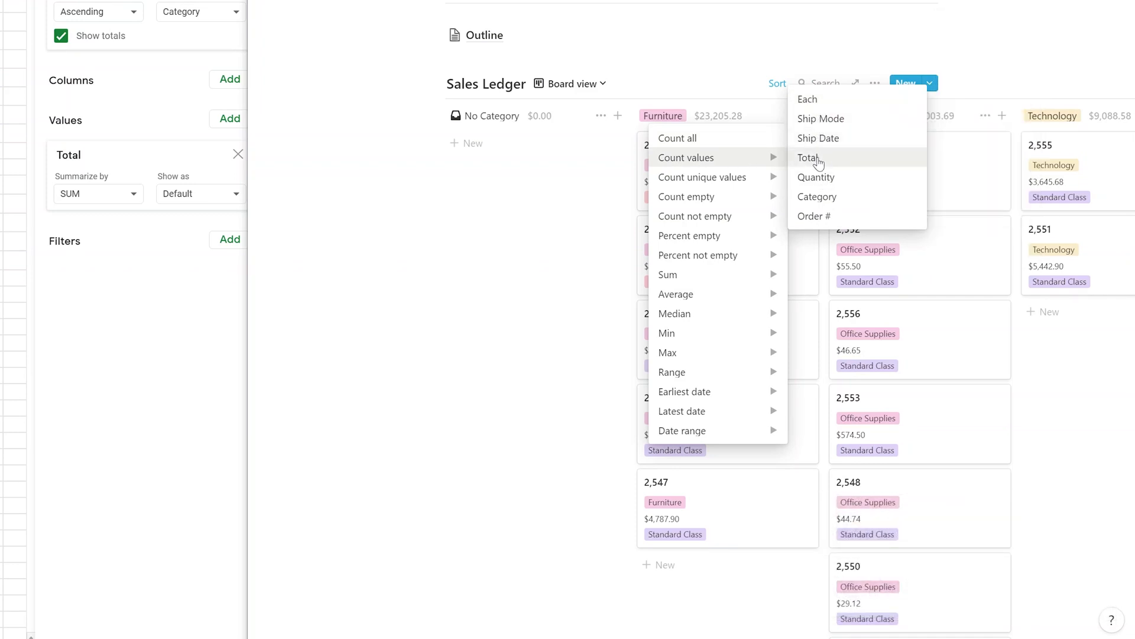
pyautogui.moveTo(817, 197)
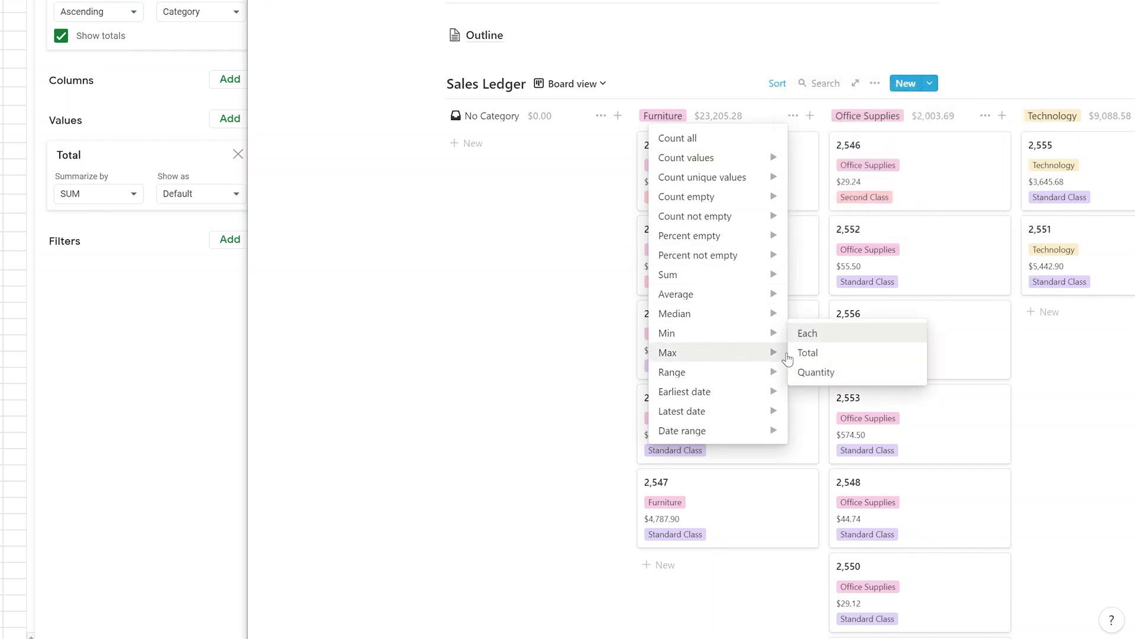
pyautogui.moveTo(825, 366)
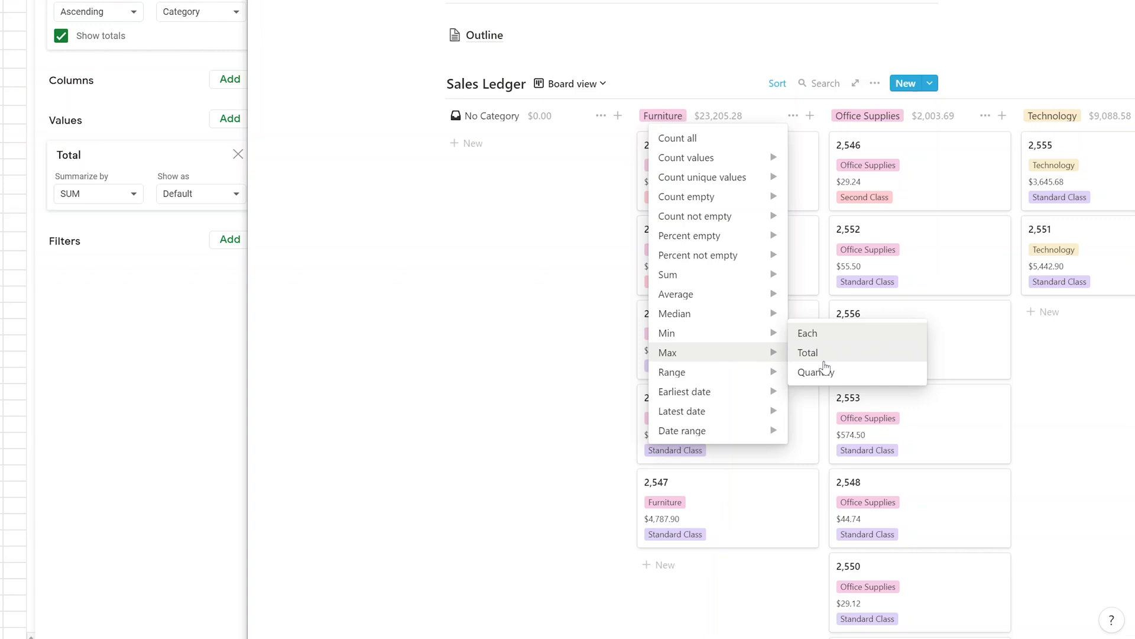
pyautogui.click(446, 232)
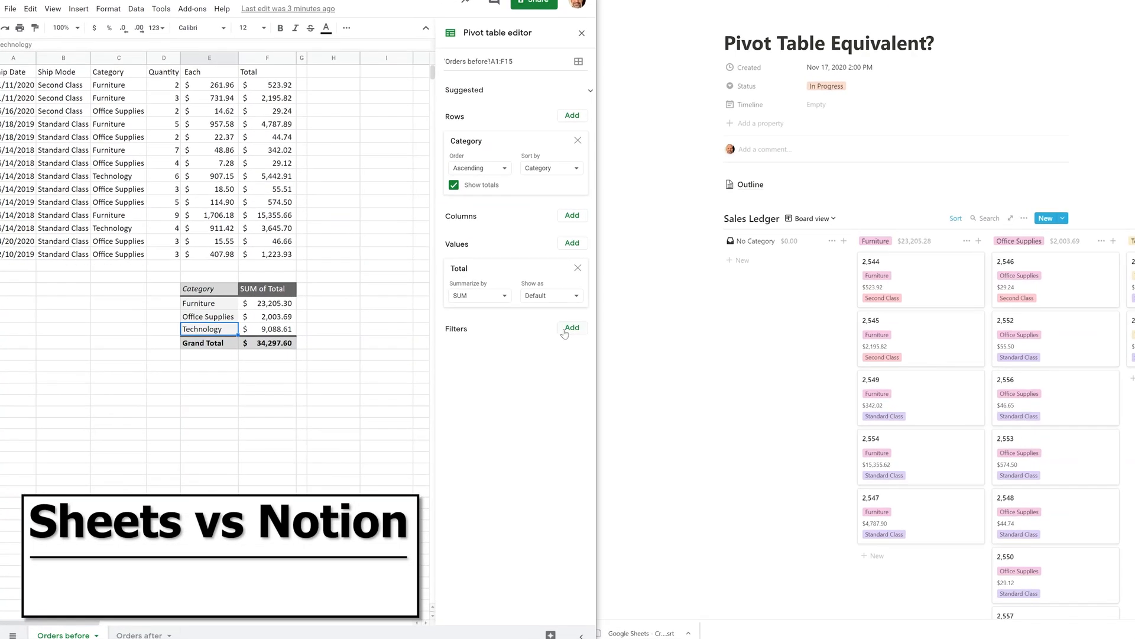
# - Add a pivot Category filter with Technology unchecked, keeping Furniture and Office Supplies
pyautogui.click(571, 327)
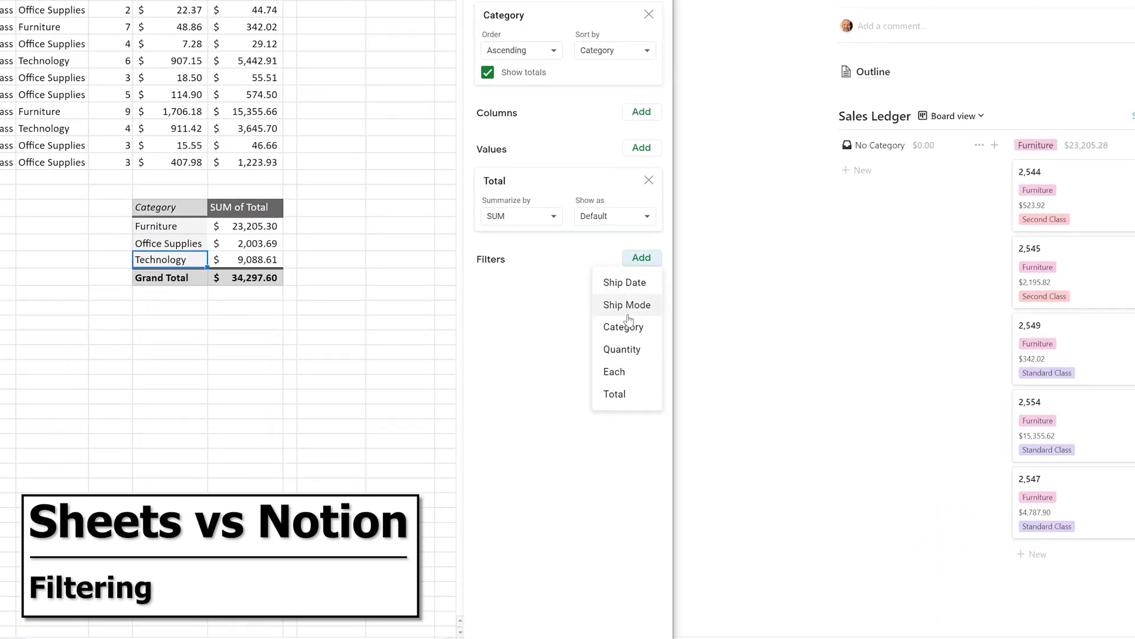
pyautogui.click(623, 327)
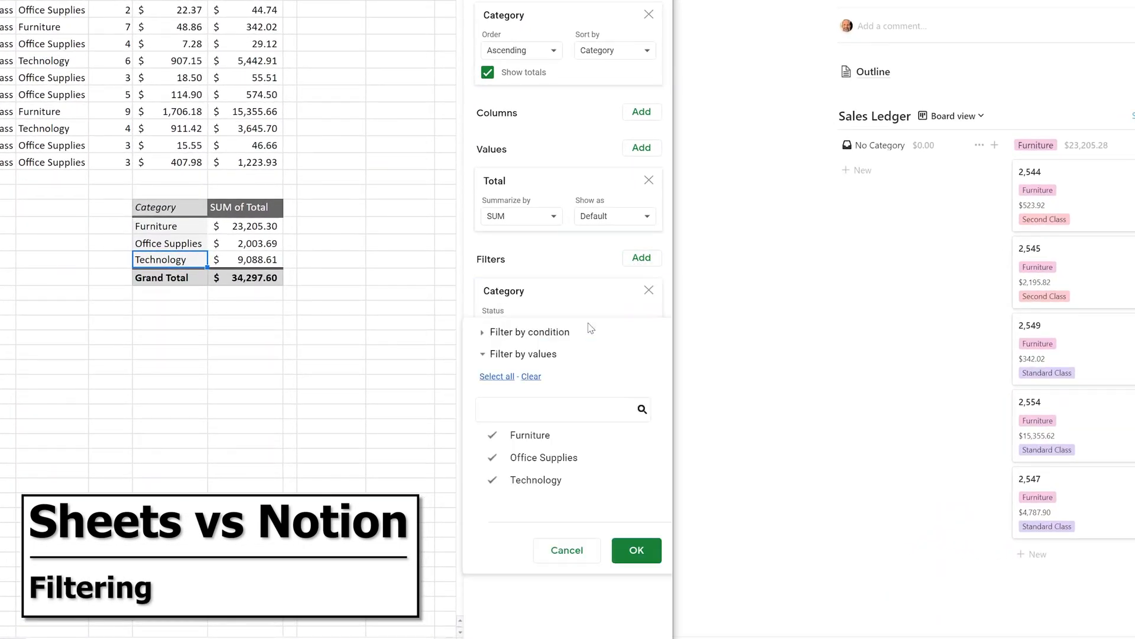
pyautogui.click(491, 479)
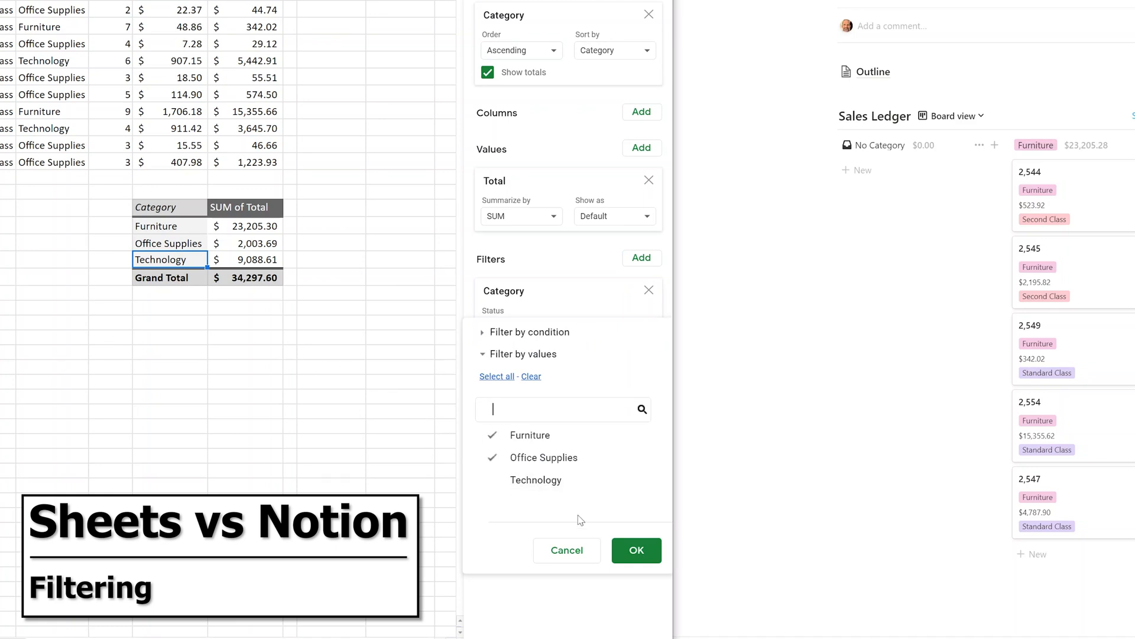
pyautogui.click(636, 550)
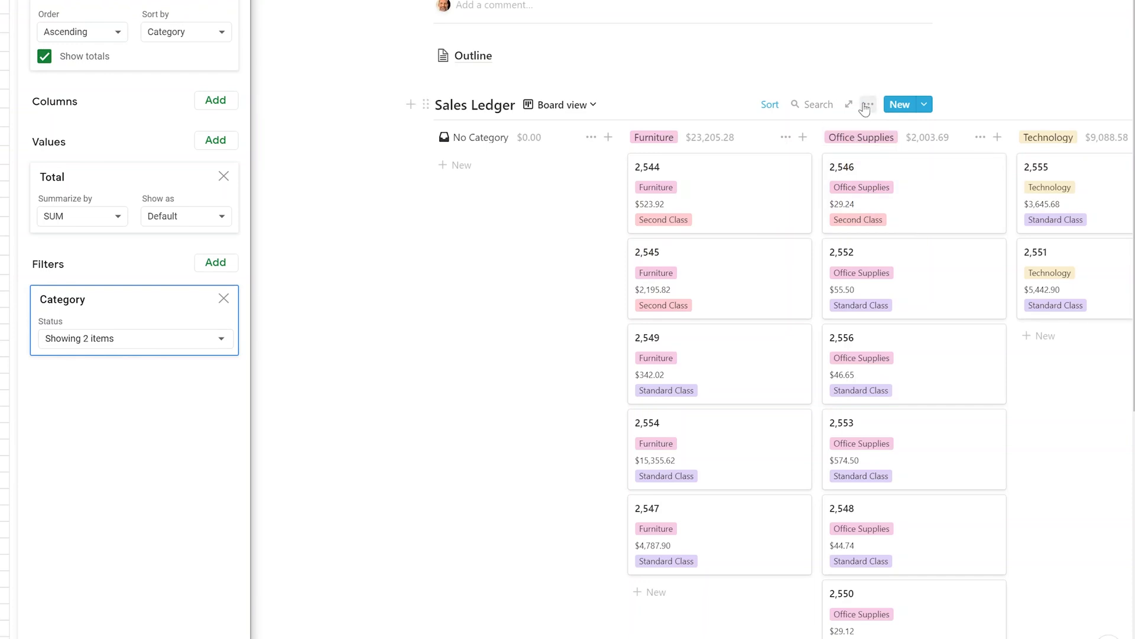
# - Add a 'Category is not Technology' filter rule to the Notion board
pyautogui.click(866, 104)
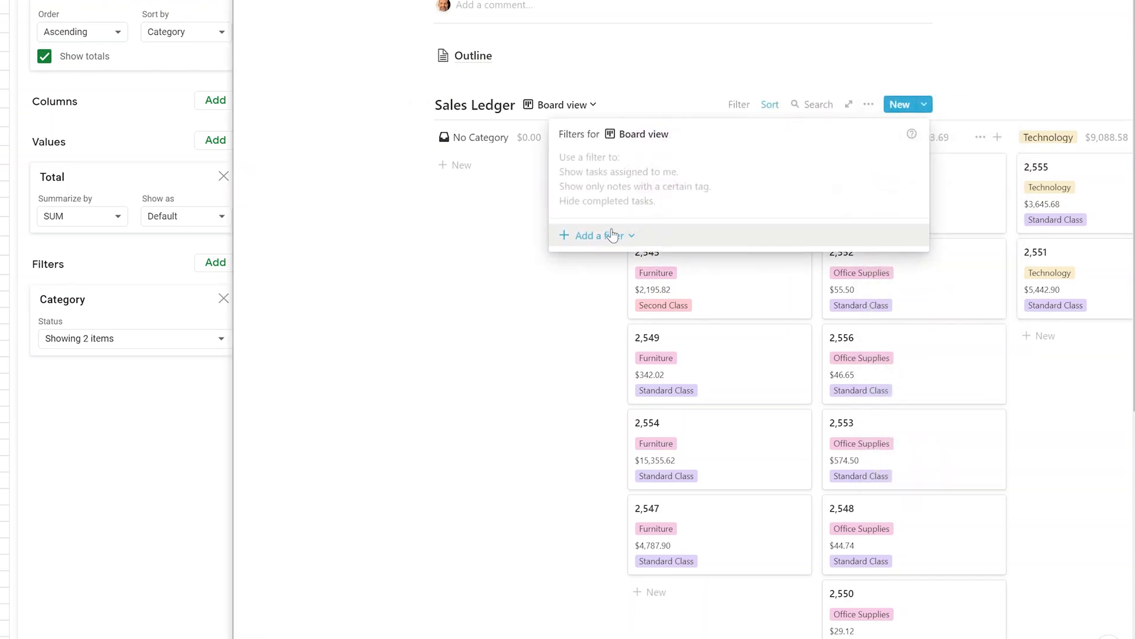
pyautogui.click(594, 235)
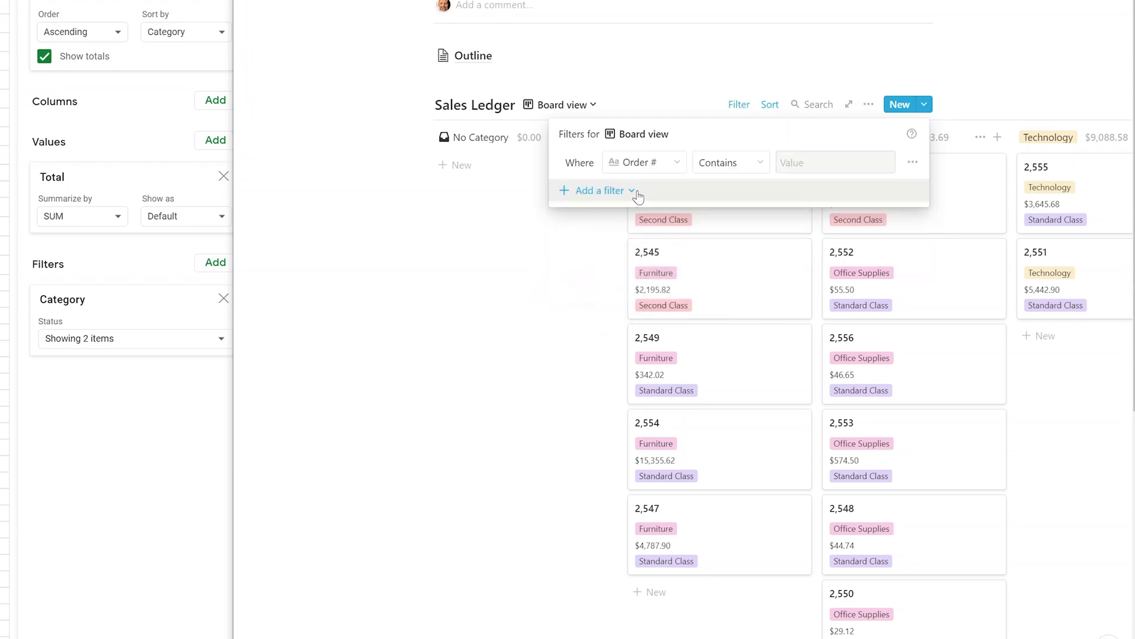
pyautogui.click(599, 190)
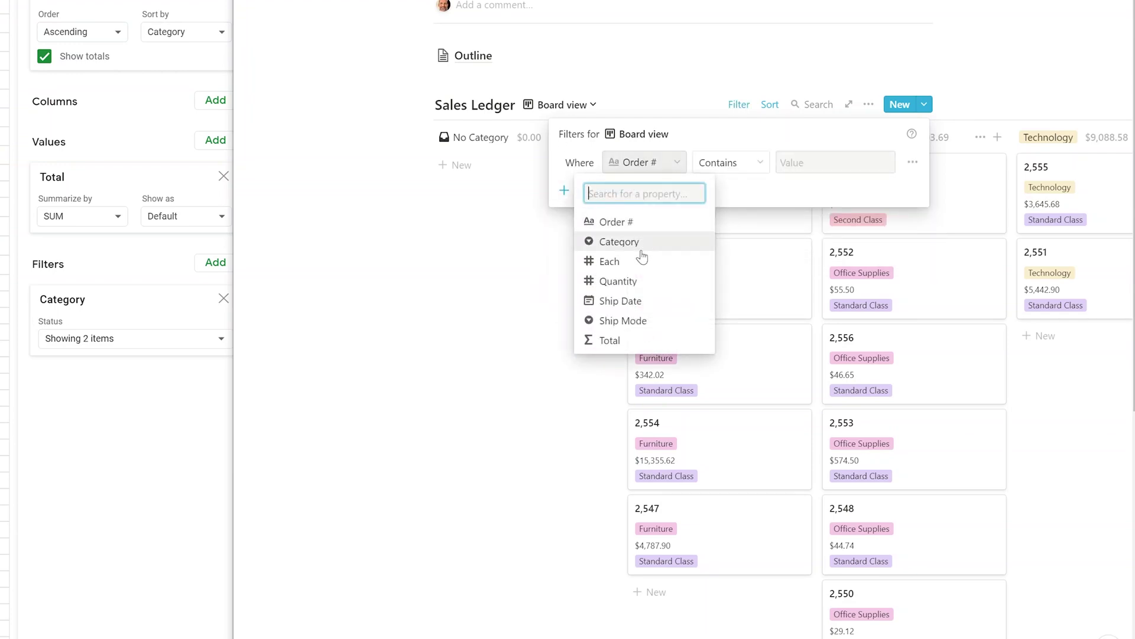
pyautogui.click(619, 241)
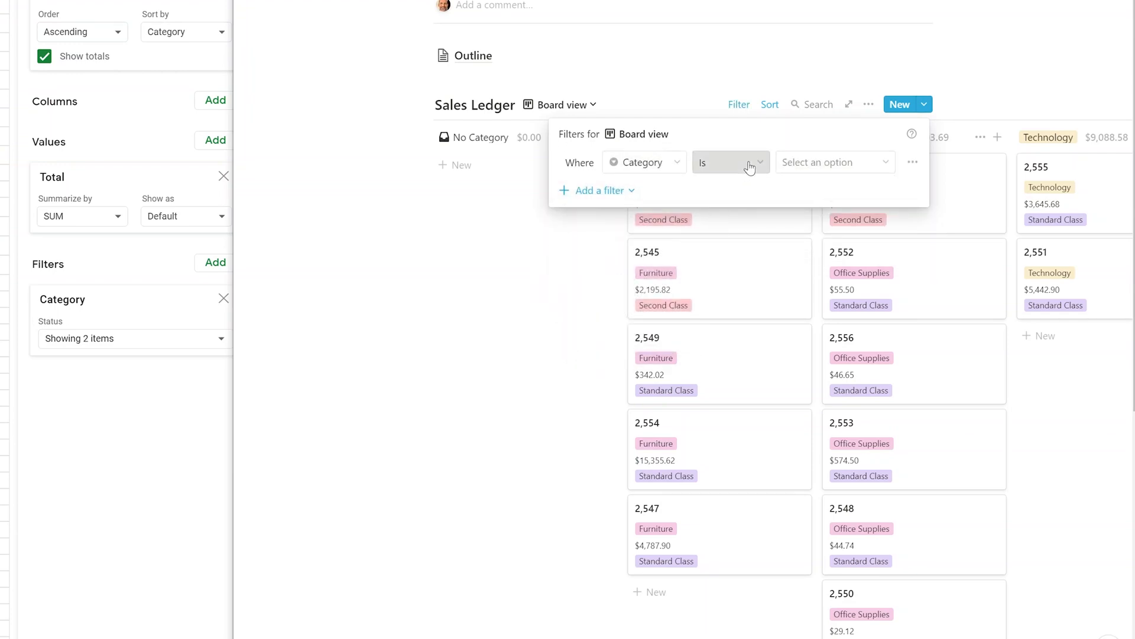
pyautogui.click(731, 162)
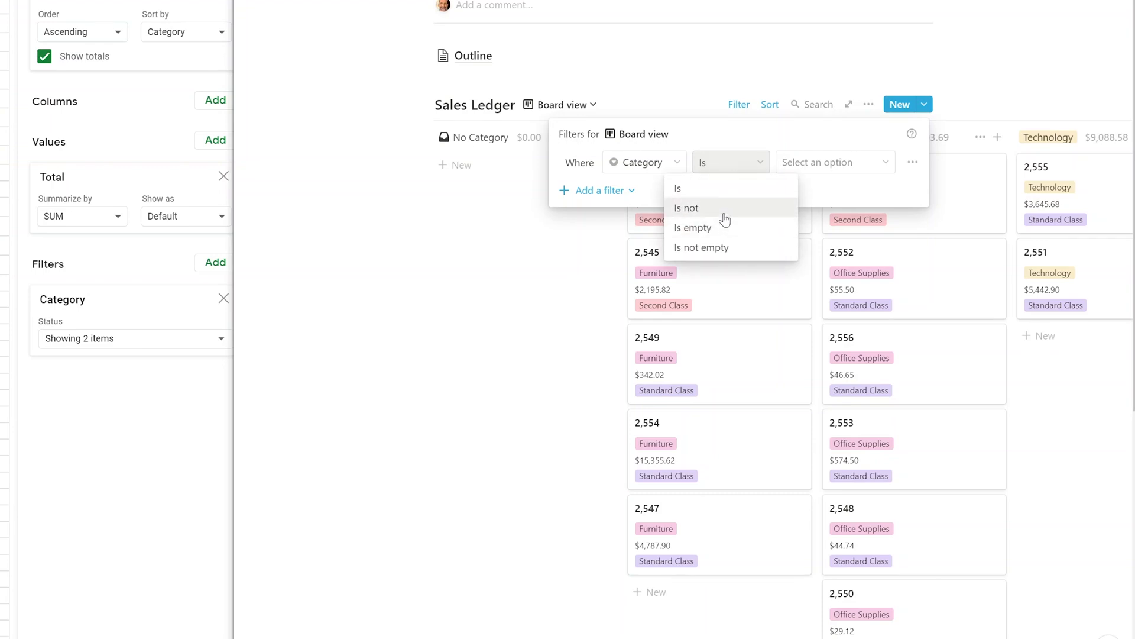
pyautogui.click(687, 208)
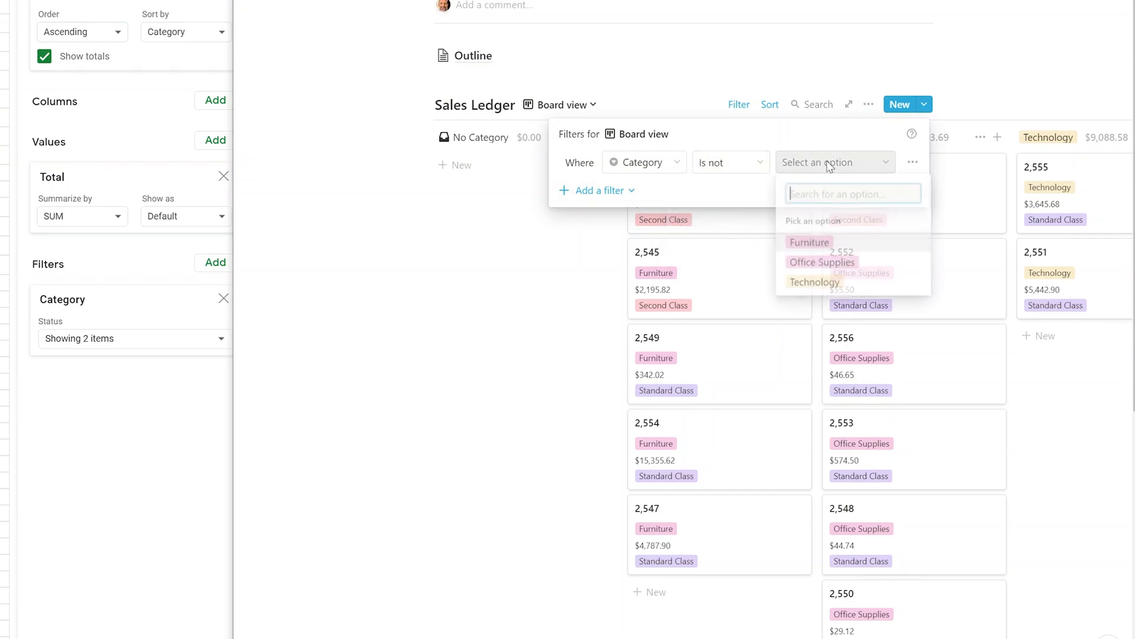
pyautogui.click(814, 283)
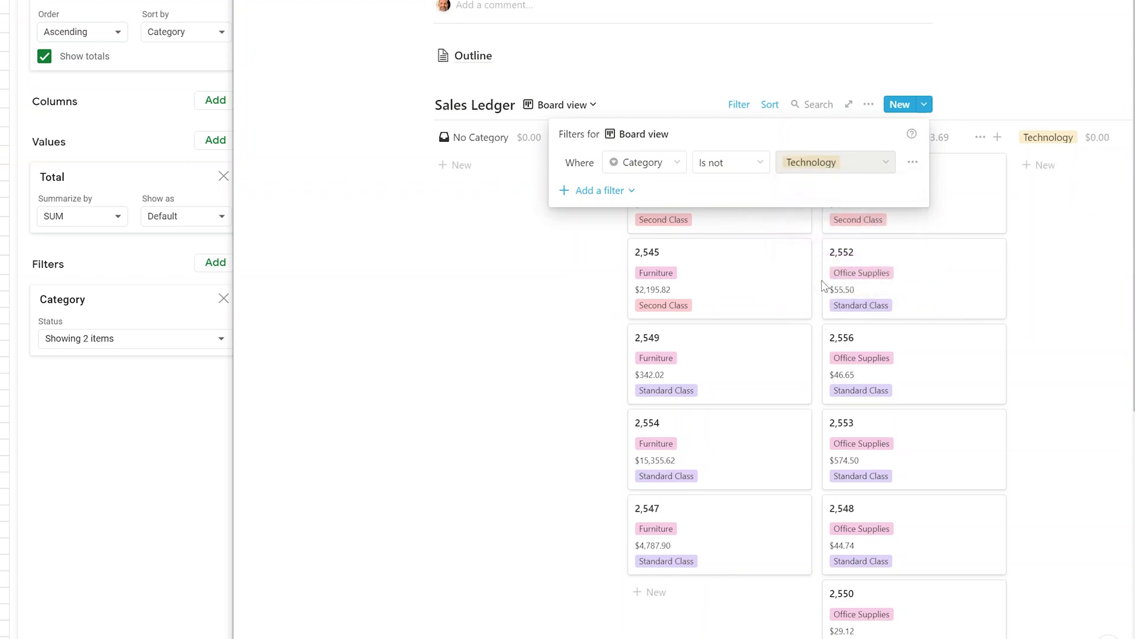
pyautogui.click(540, 271)
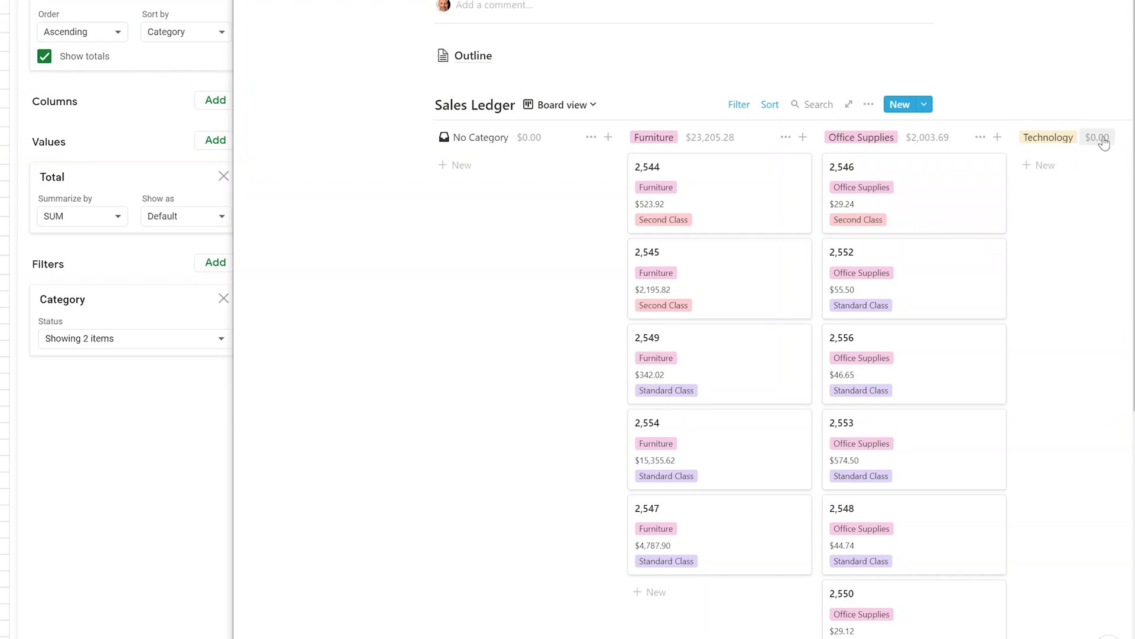
pyautogui.click(568, 104)
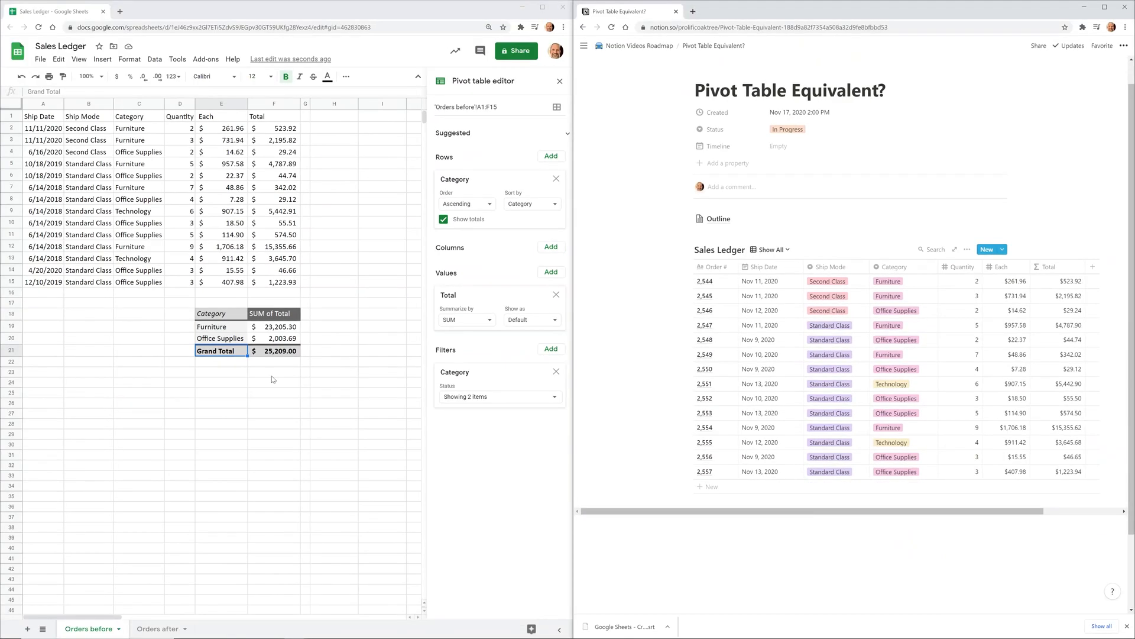
pyautogui.click(273, 372)
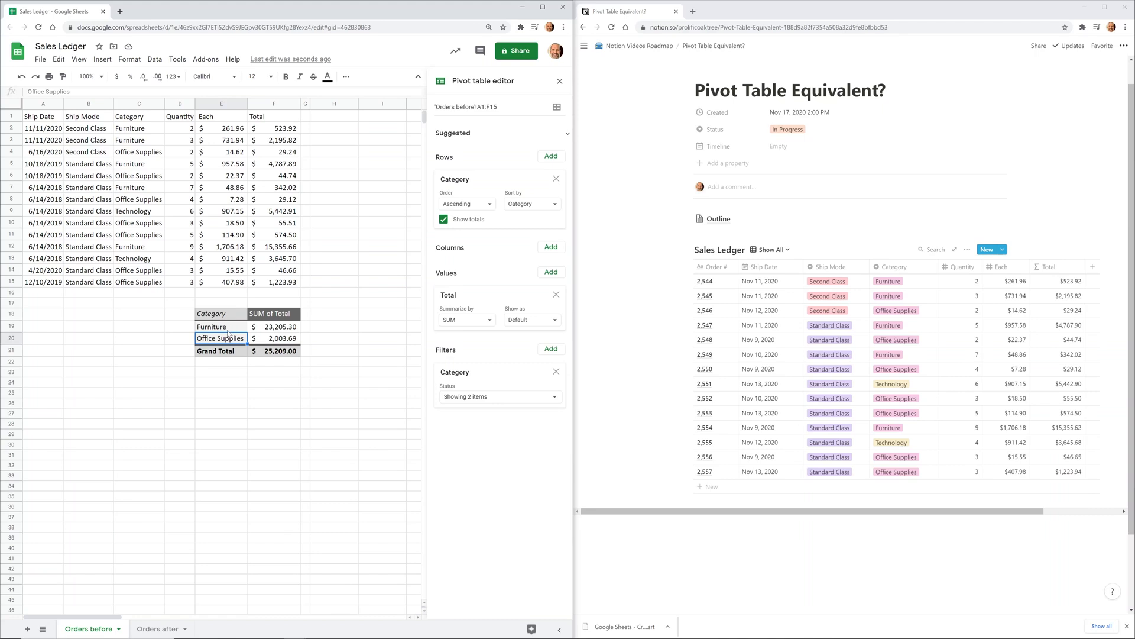
# - Delete the Category filter card from the Pivot table editor
pyautogui.click(557, 371)
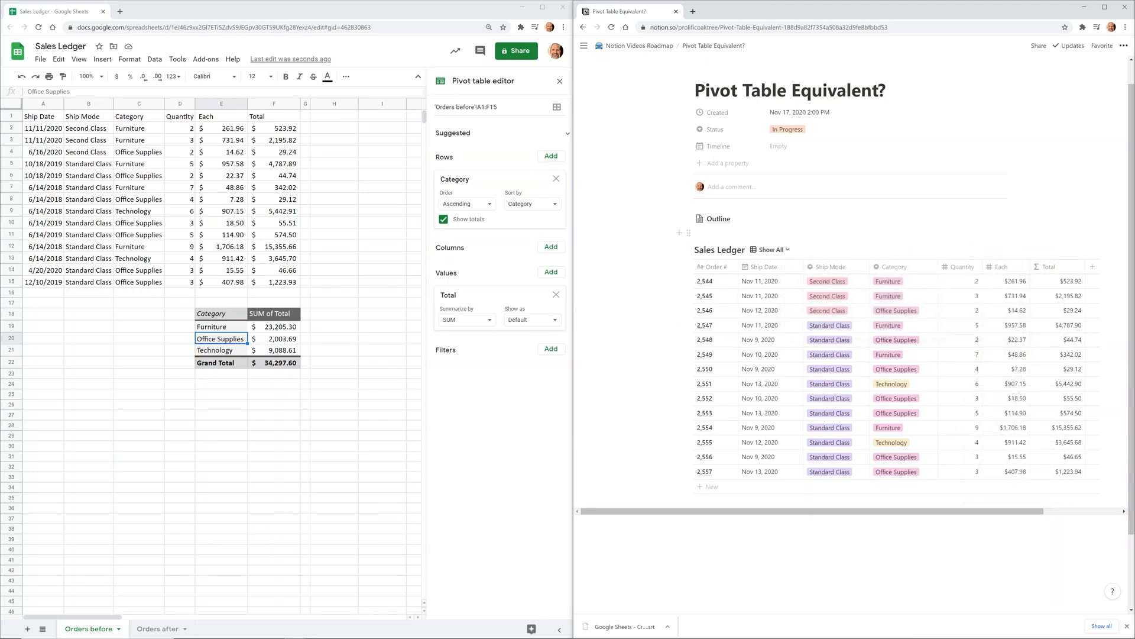
# - Reopen the Board view and delete its 'Category is not Technology' filter rule
pyautogui.click(768, 249)
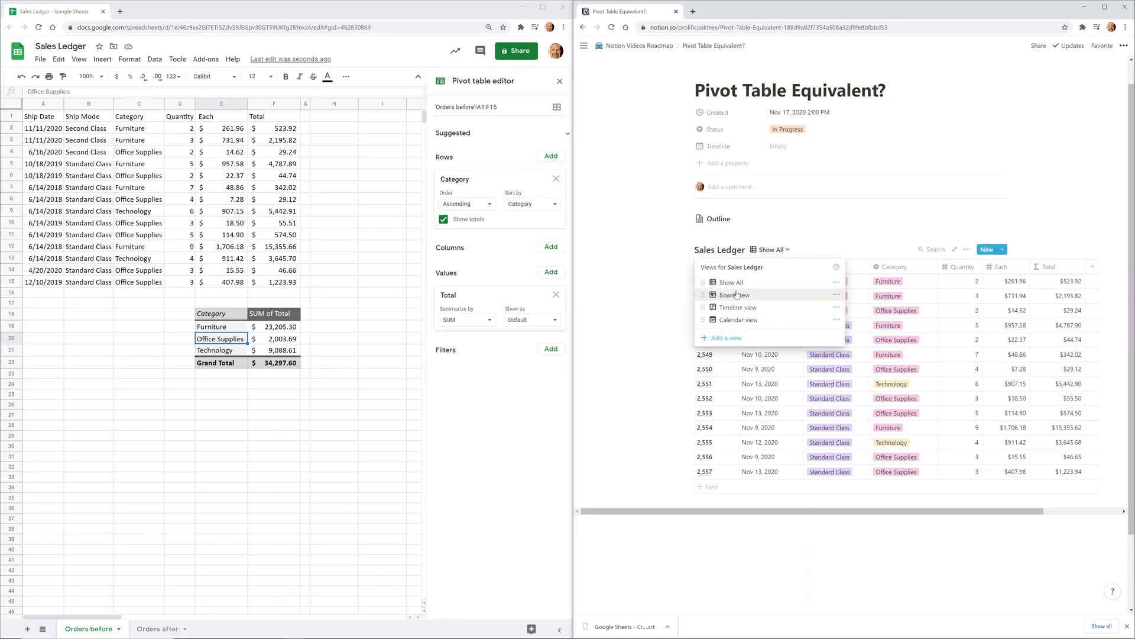
pyautogui.click(735, 294)
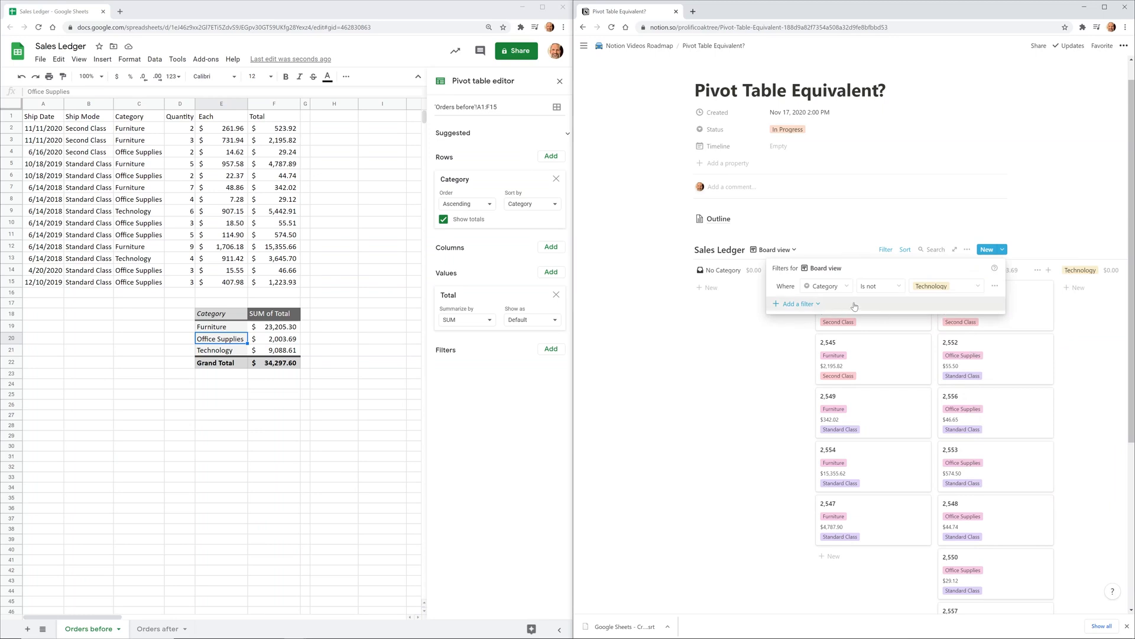
pyautogui.click(995, 286)
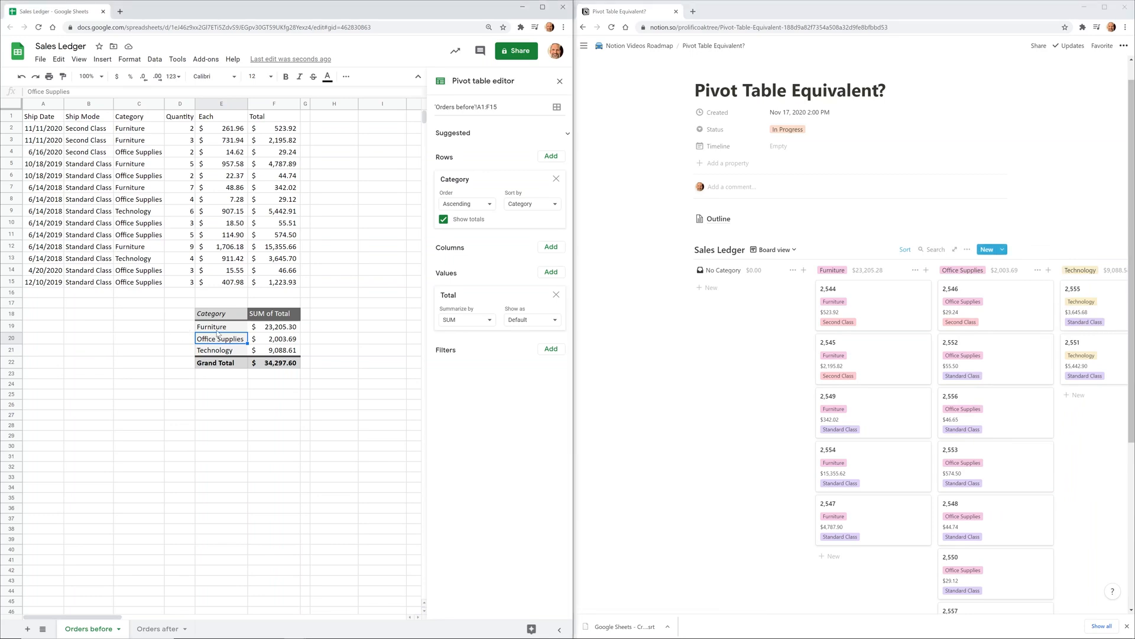
pyautogui.moveTo(489, 254)
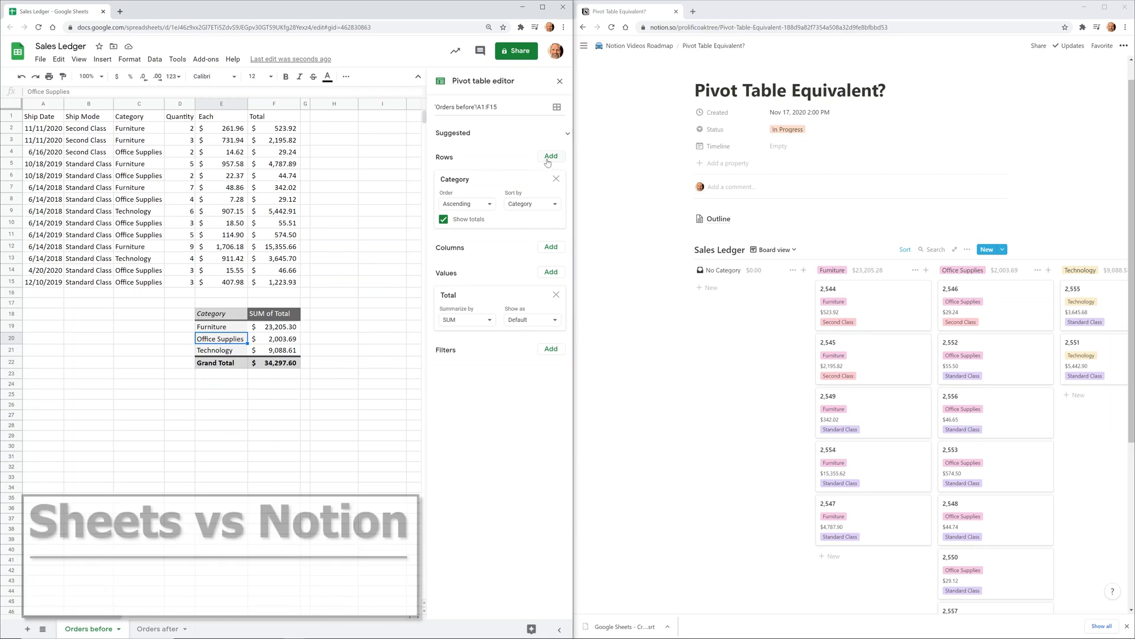
# - Add Ship Mode as a second row grouping beneath Category
pyautogui.click(550, 157)
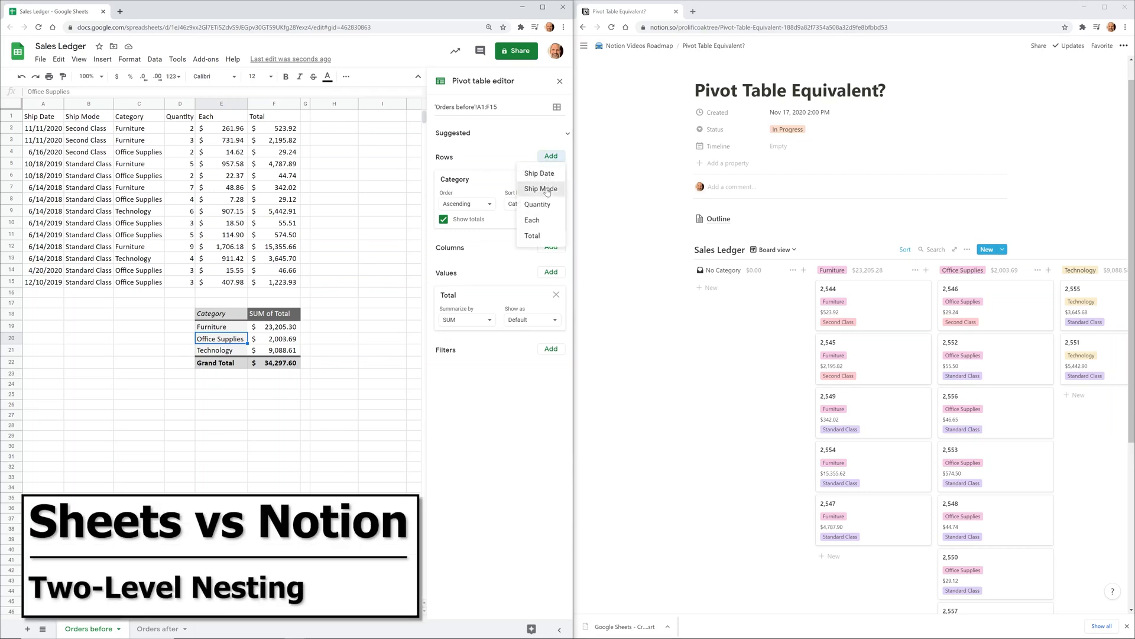
pyautogui.click(540, 189)
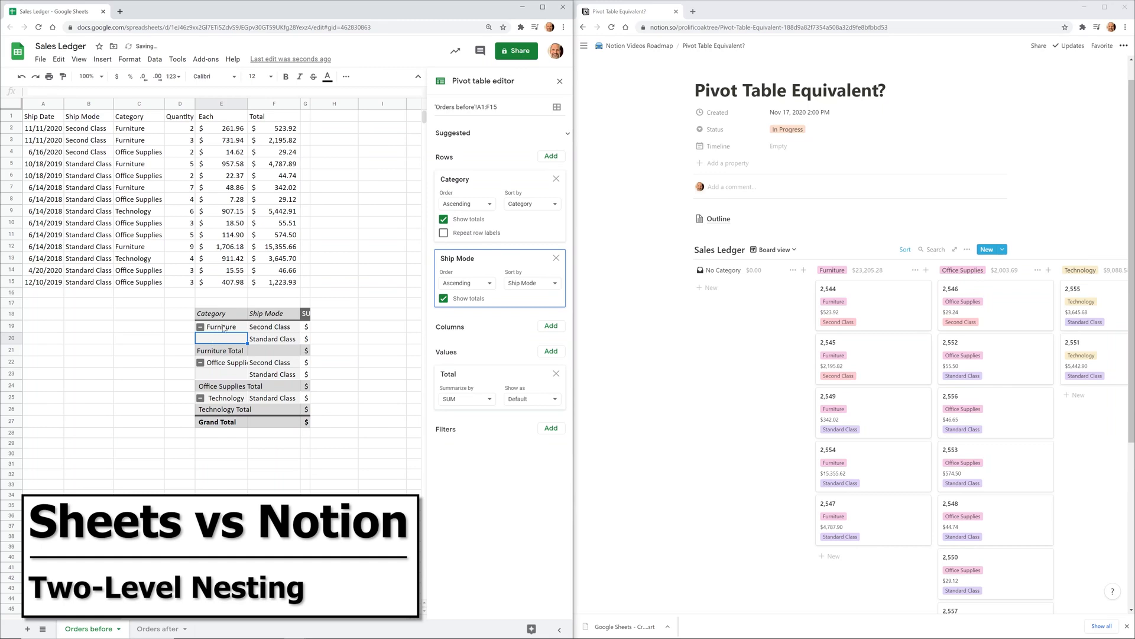
pyautogui.click(220, 327)
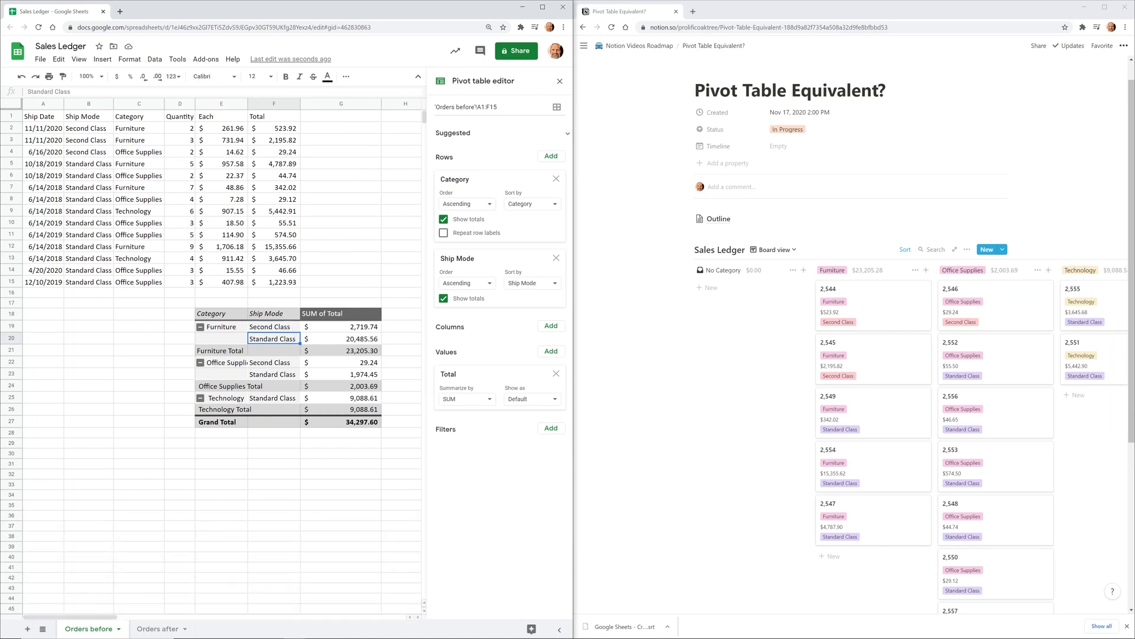
pyautogui.moveTo(837, 302)
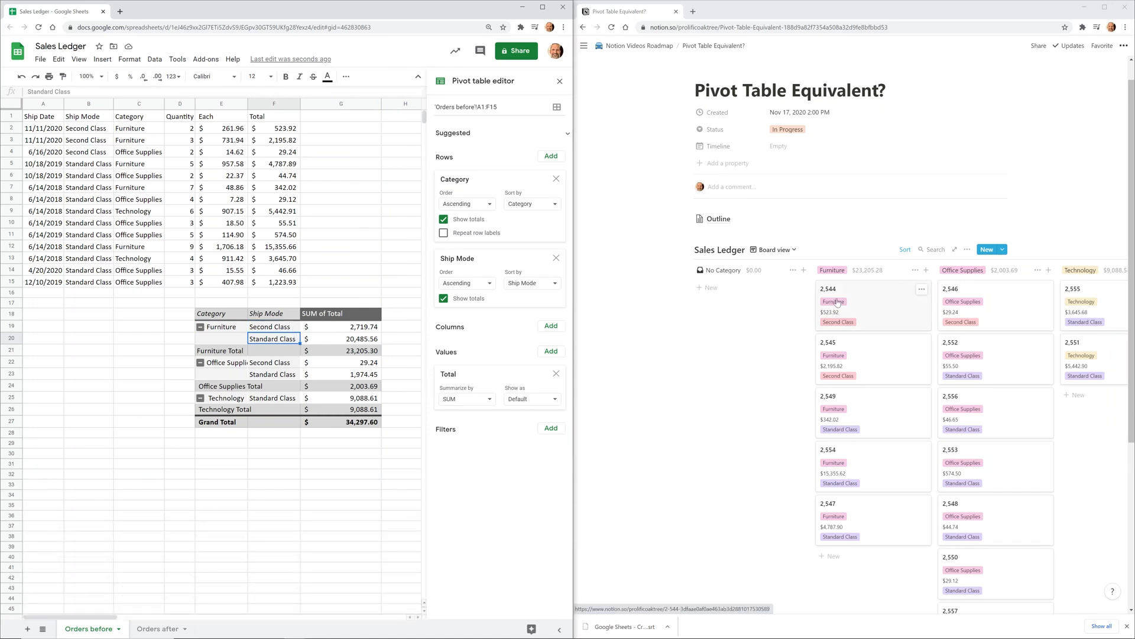
pyautogui.click(773, 250)
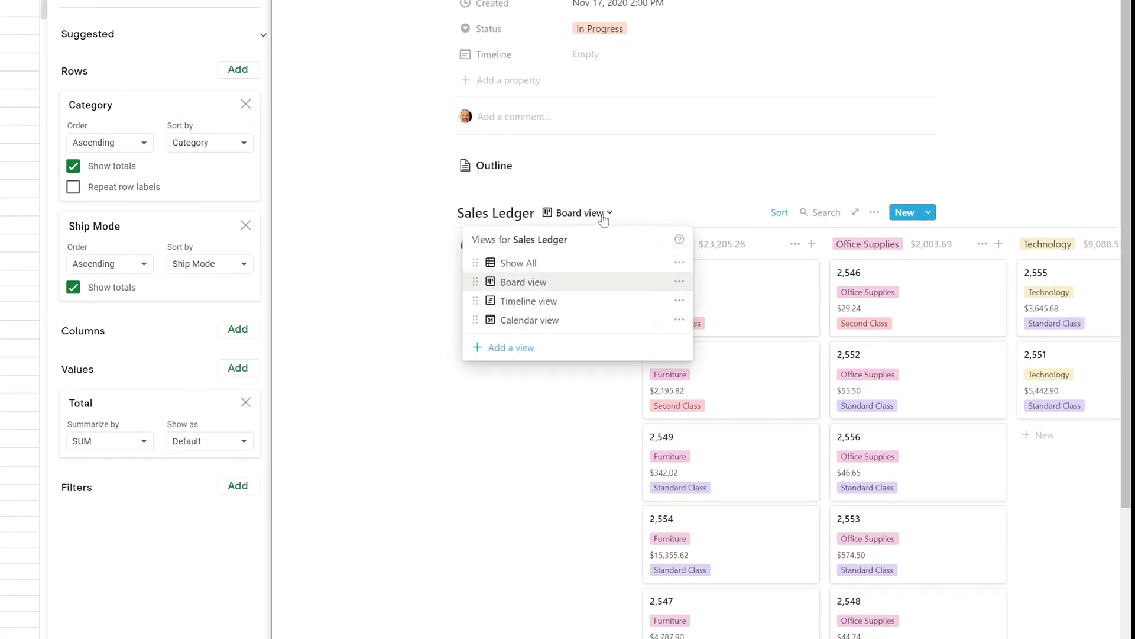
pyautogui.moveTo(504, 347)
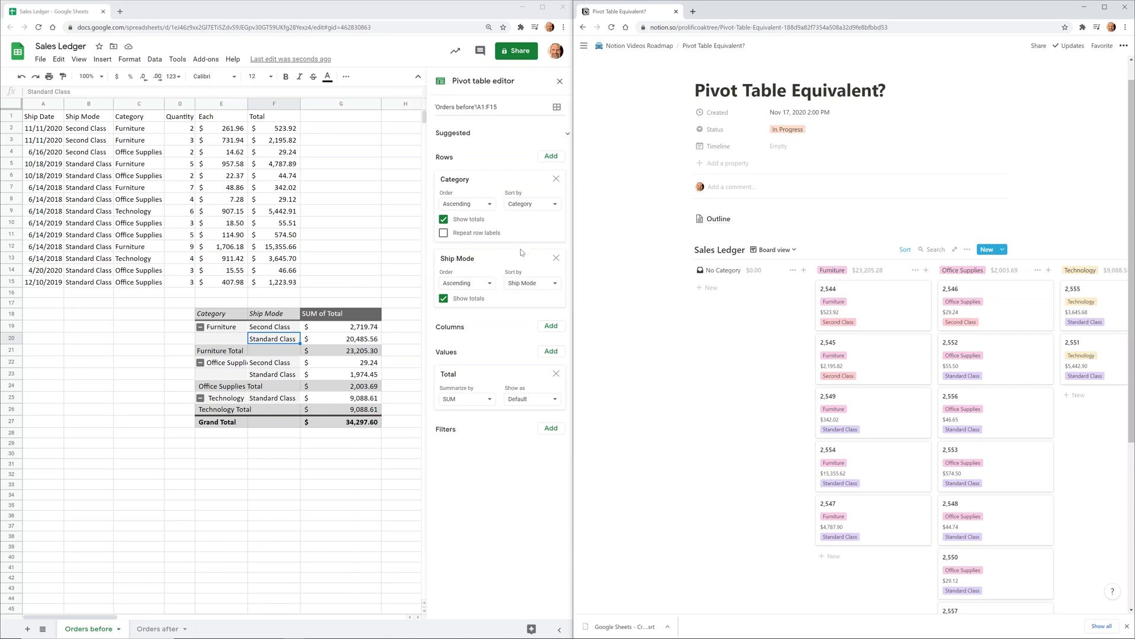
# - Remove the Ship Mode rows and group Office Supplies with Technology as one pivot group
pyautogui.click(555, 258)
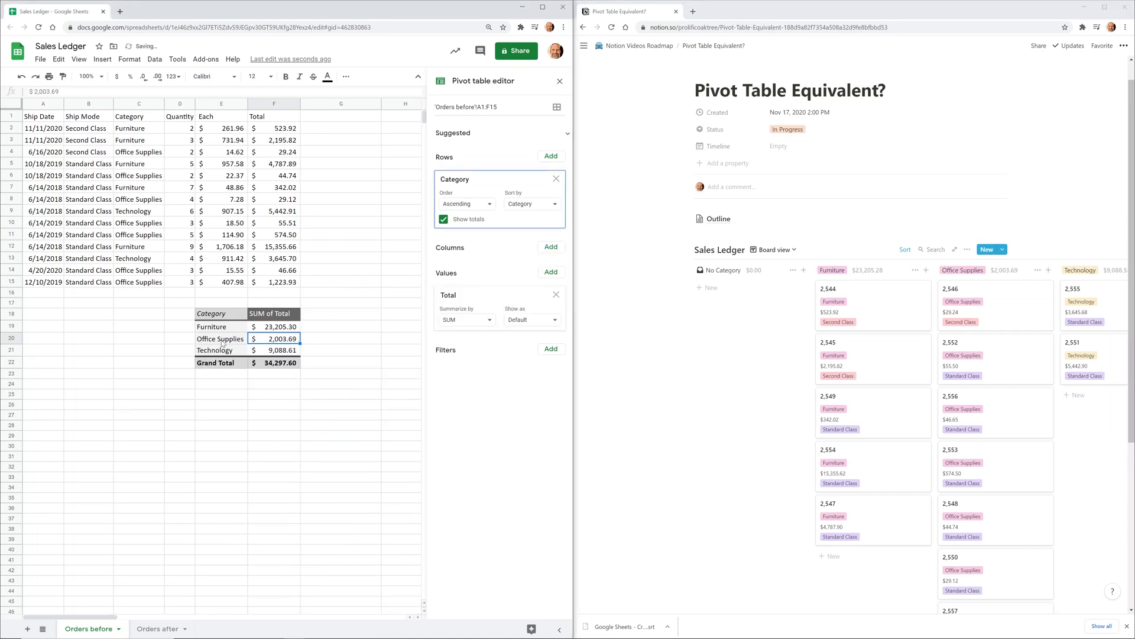
pyautogui.click(220, 339)
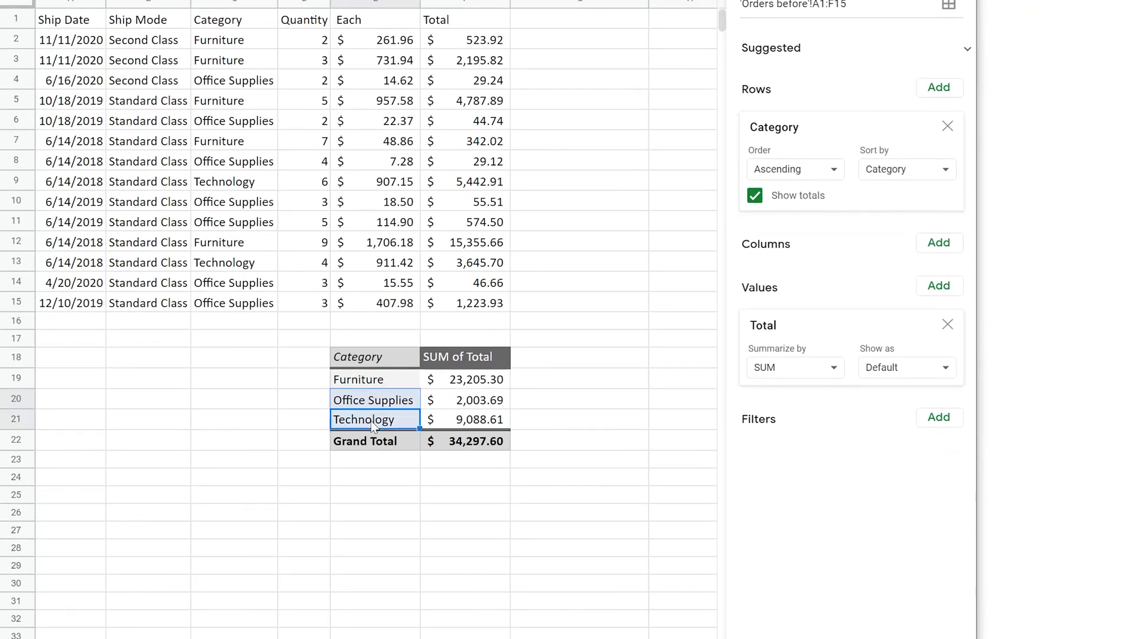
pyautogui.rightClick(371, 419)
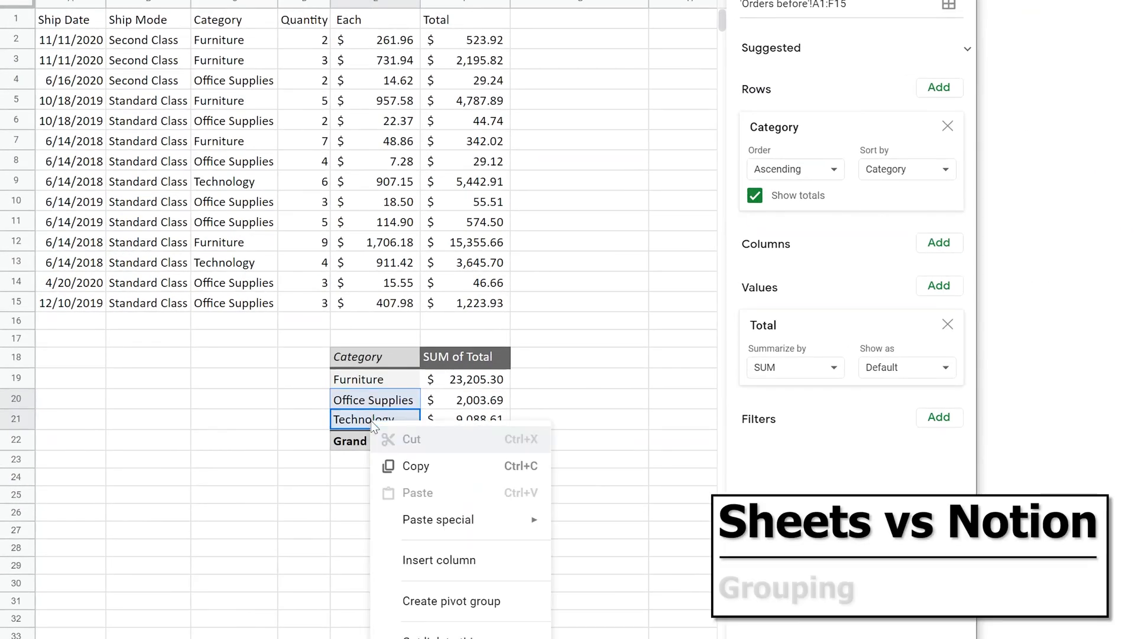
pyautogui.click(451, 600)
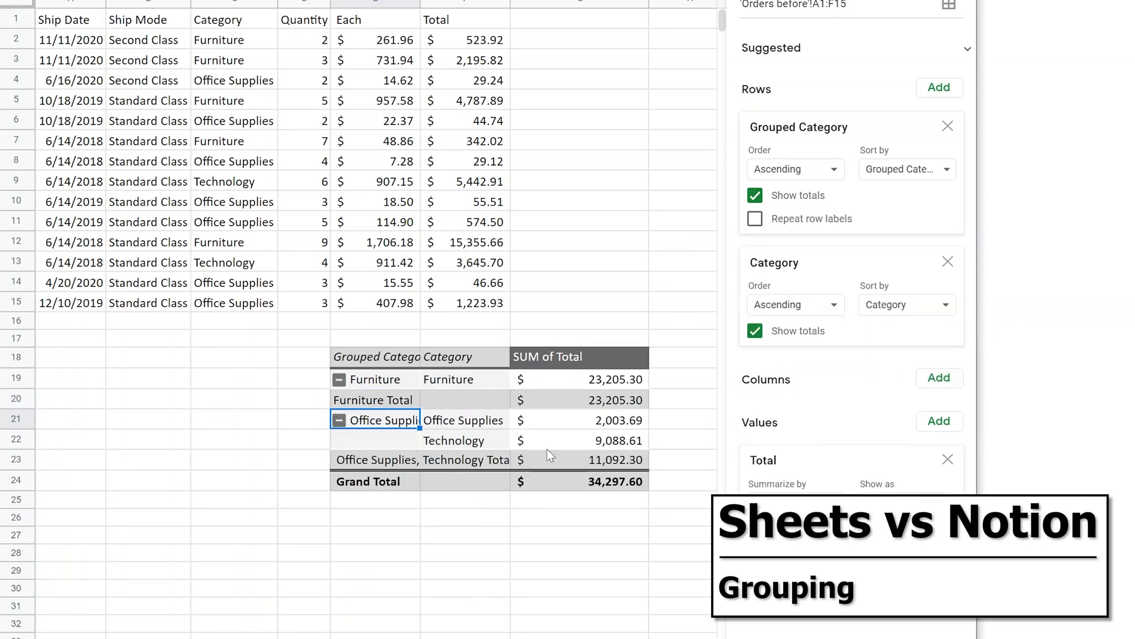
pyautogui.click(571, 460)
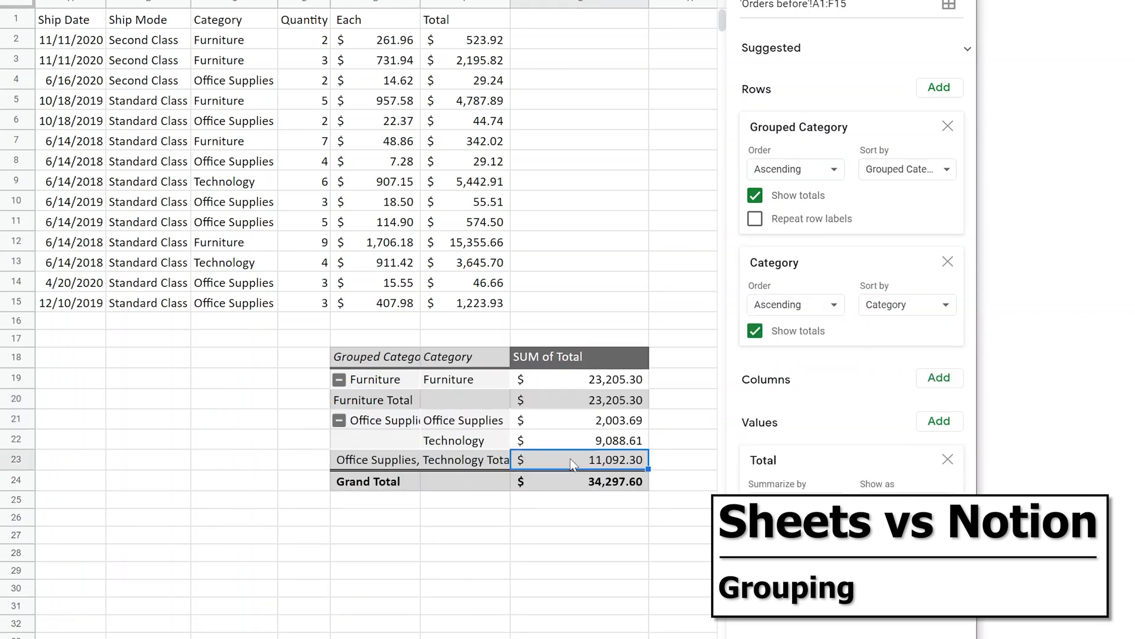
pyautogui.click(578, 400)
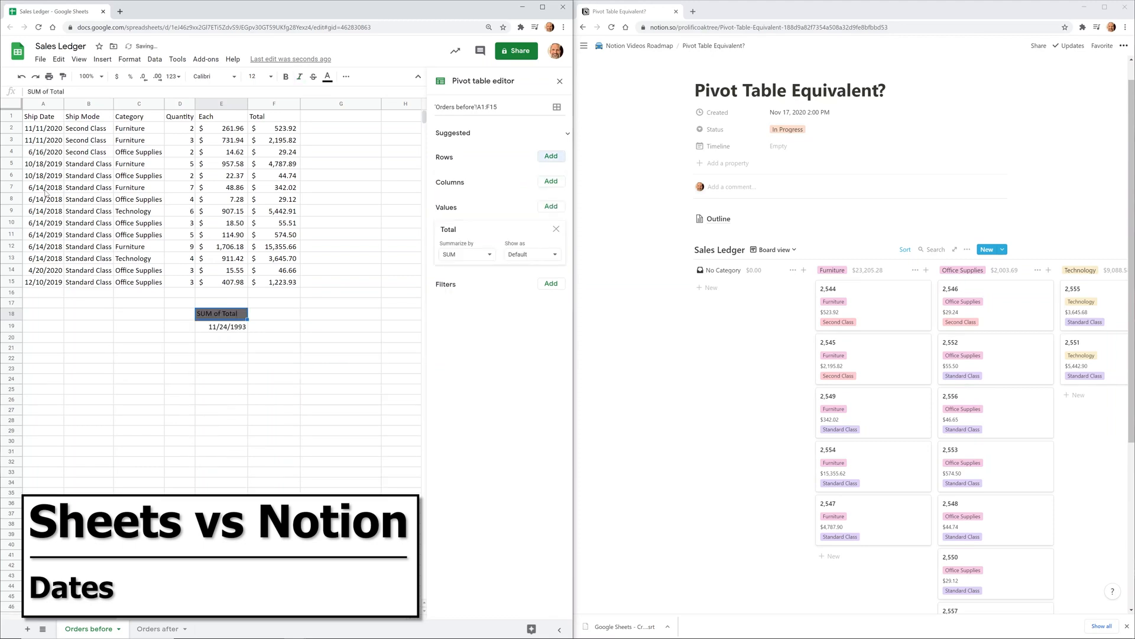
# - Add Ship Date as pivot rows and group dates by month, totaling $34,297.60
pyautogui.click(551, 155)
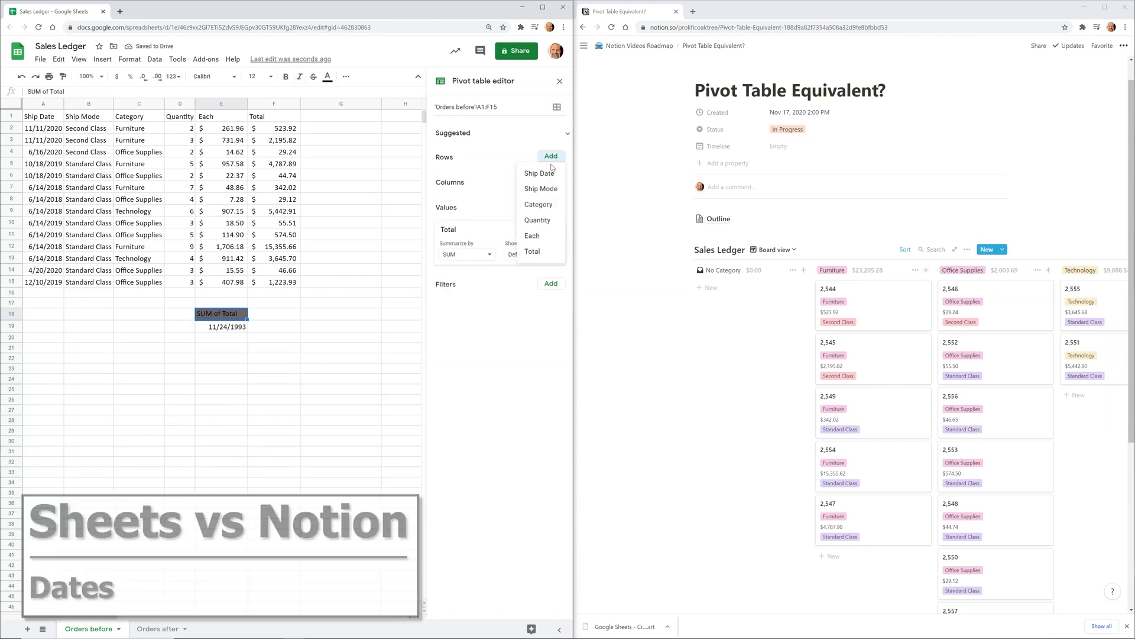
pyautogui.click(539, 172)
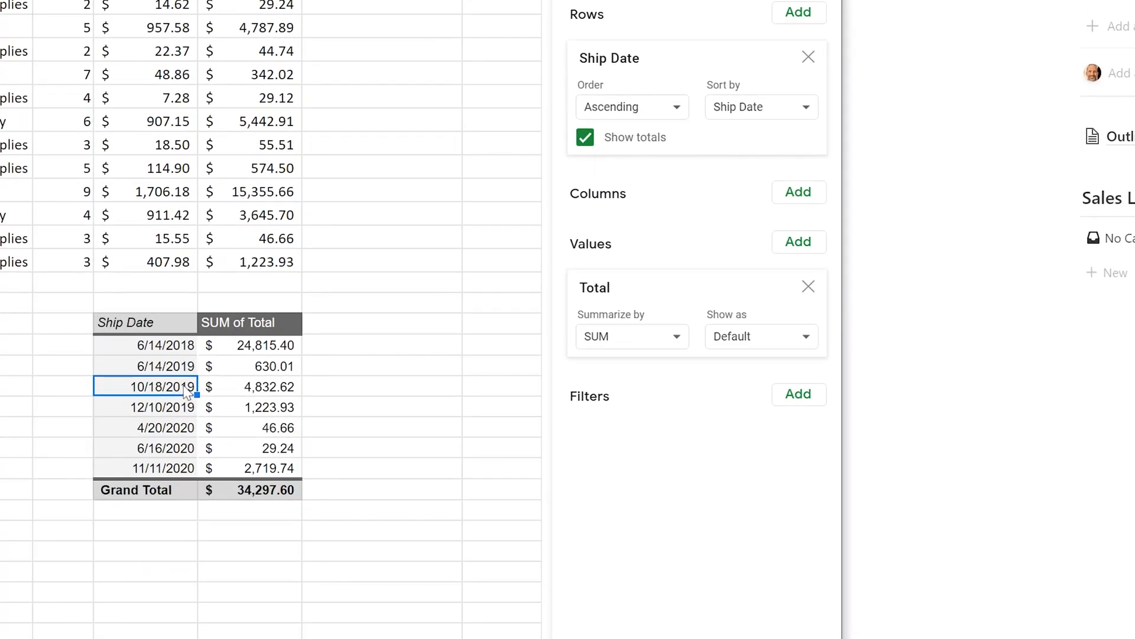
pyautogui.rightClick(166, 386)
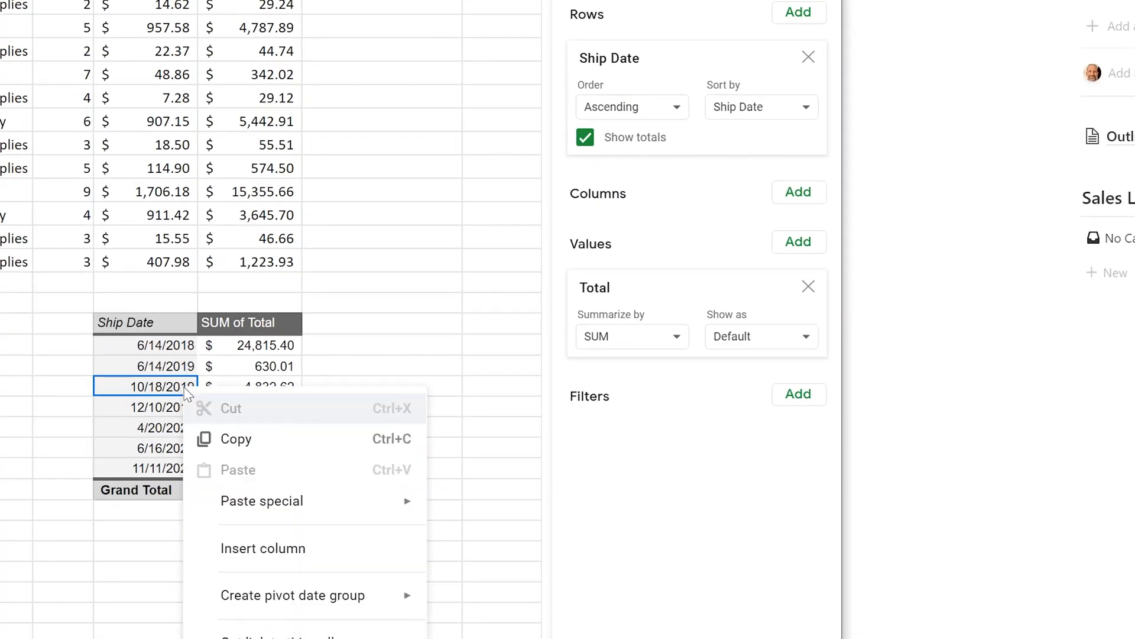
pyautogui.moveTo(273, 595)
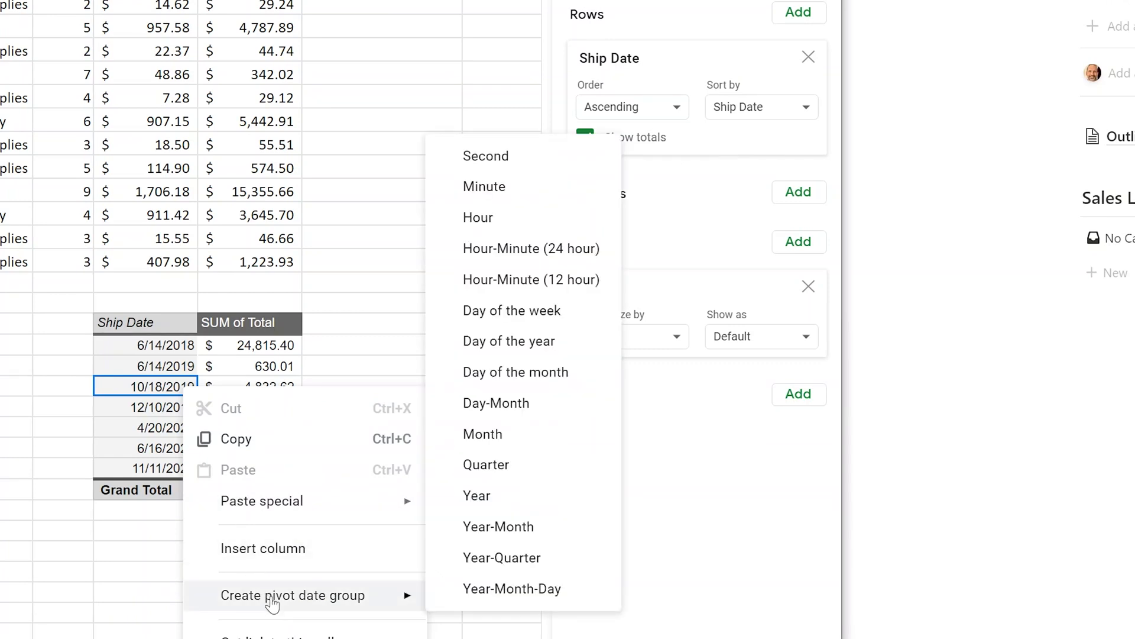
pyautogui.moveTo(442, 597)
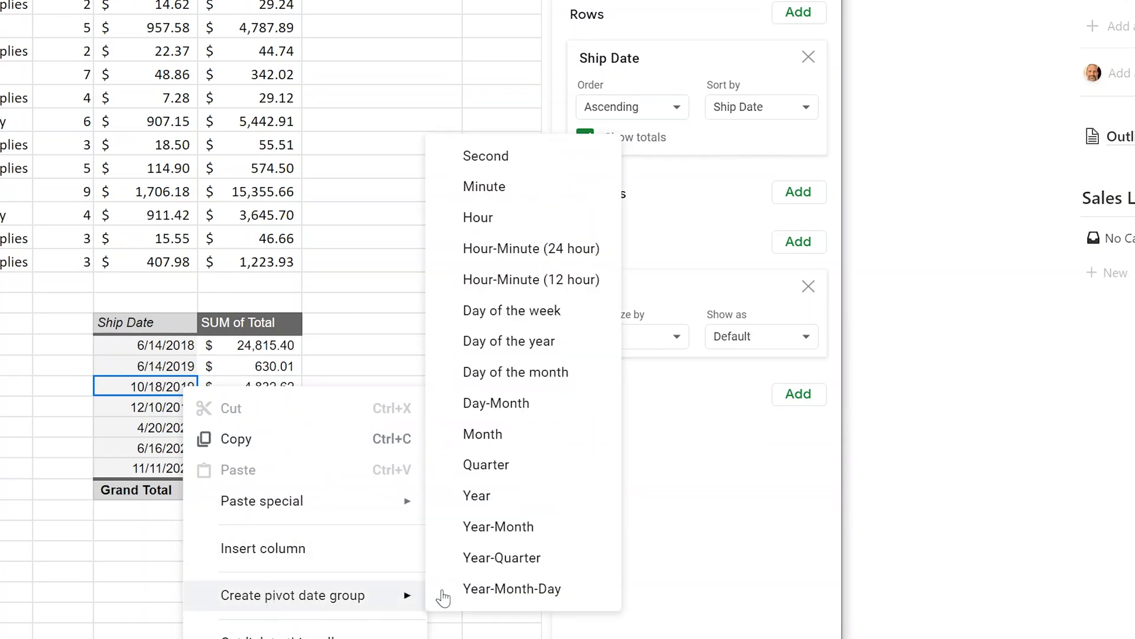
pyautogui.click(482, 434)
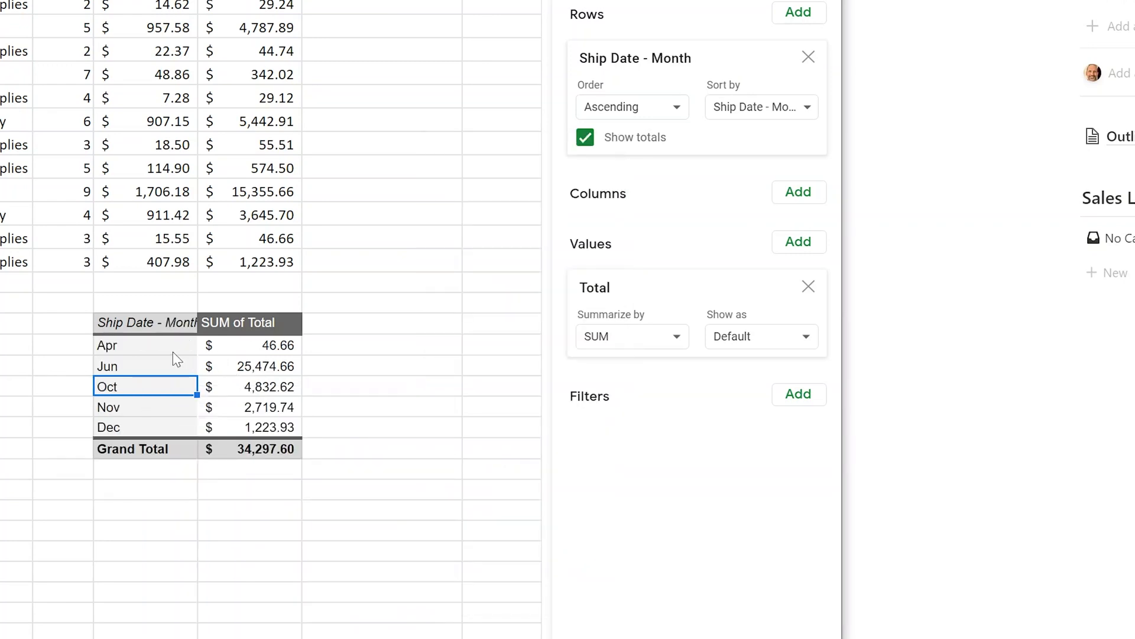
pyautogui.click(136, 366)
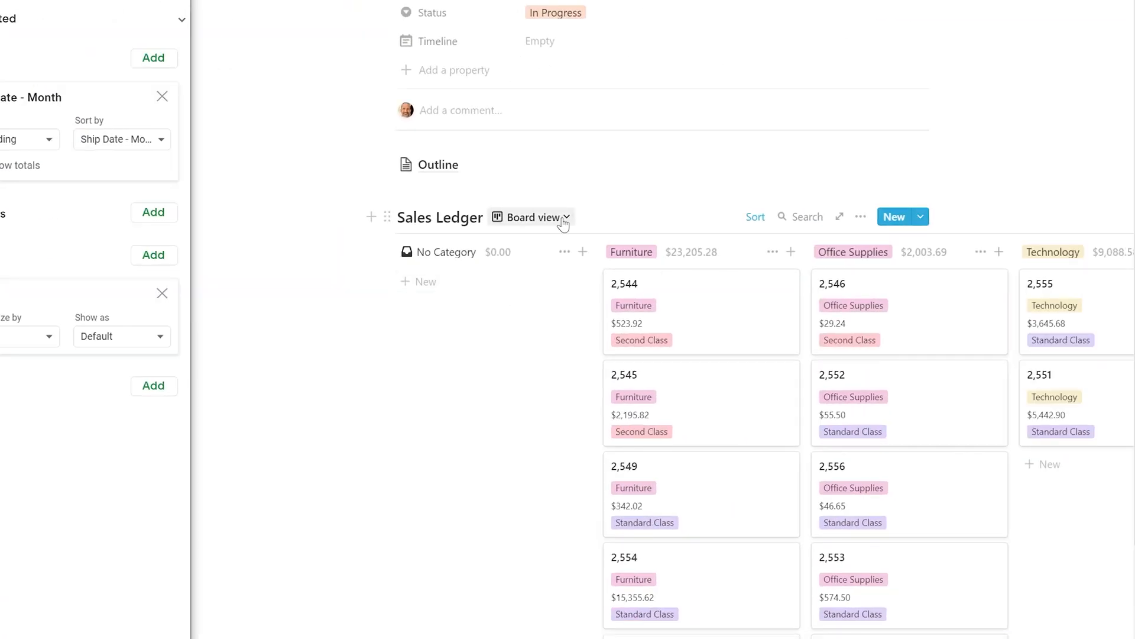
# - Switch the Sales Ledger to Timeline view with the scale set to Week
pyautogui.click(566, 217)
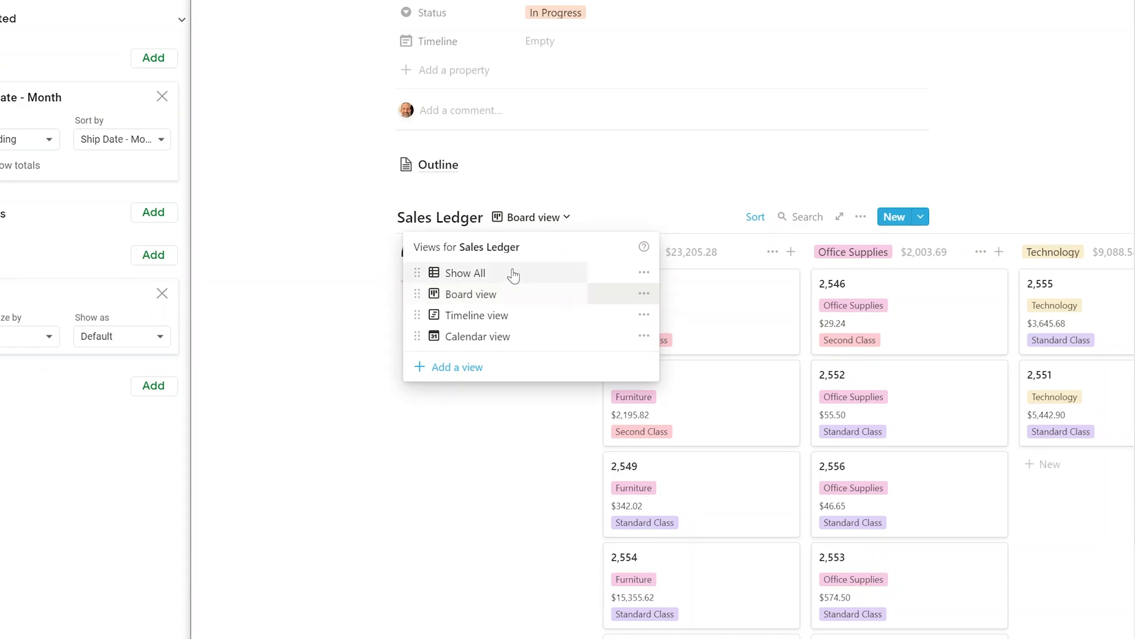
pyautogui.click(477, 315)
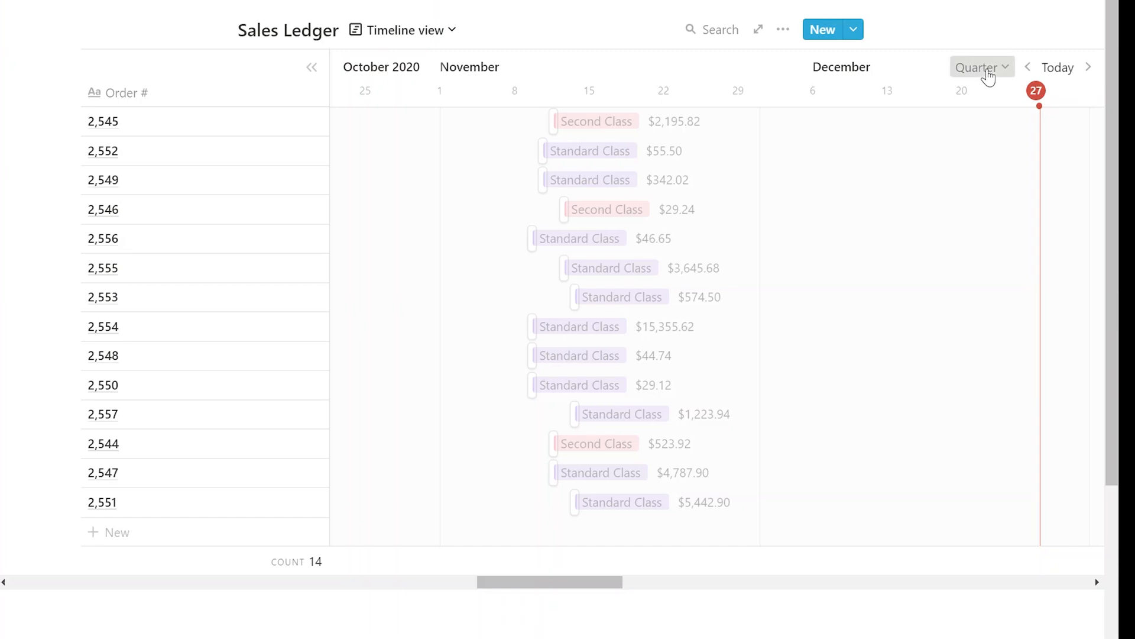
pyautogui.click(980, 66)
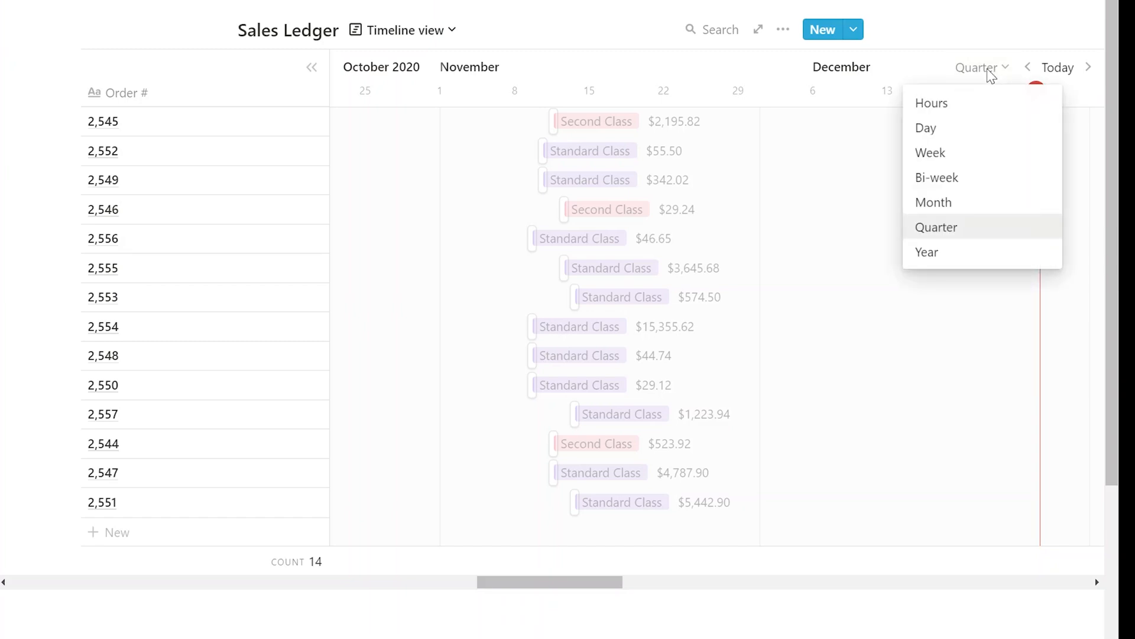
pyautogui.moveTo(950, 155)
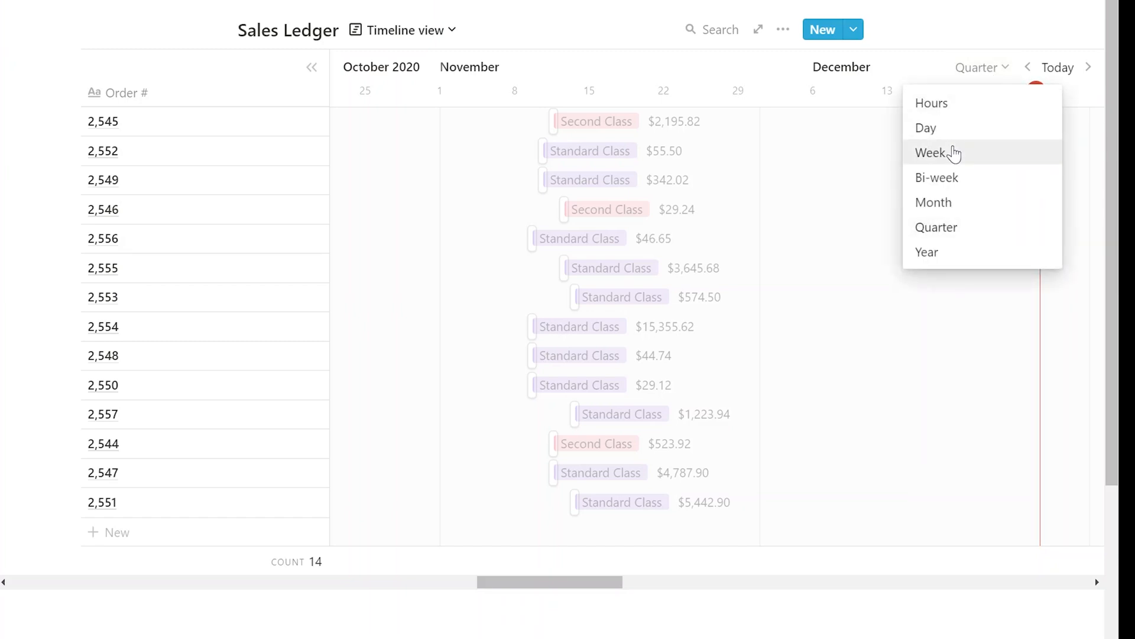
pyautogui.click(933, 202)
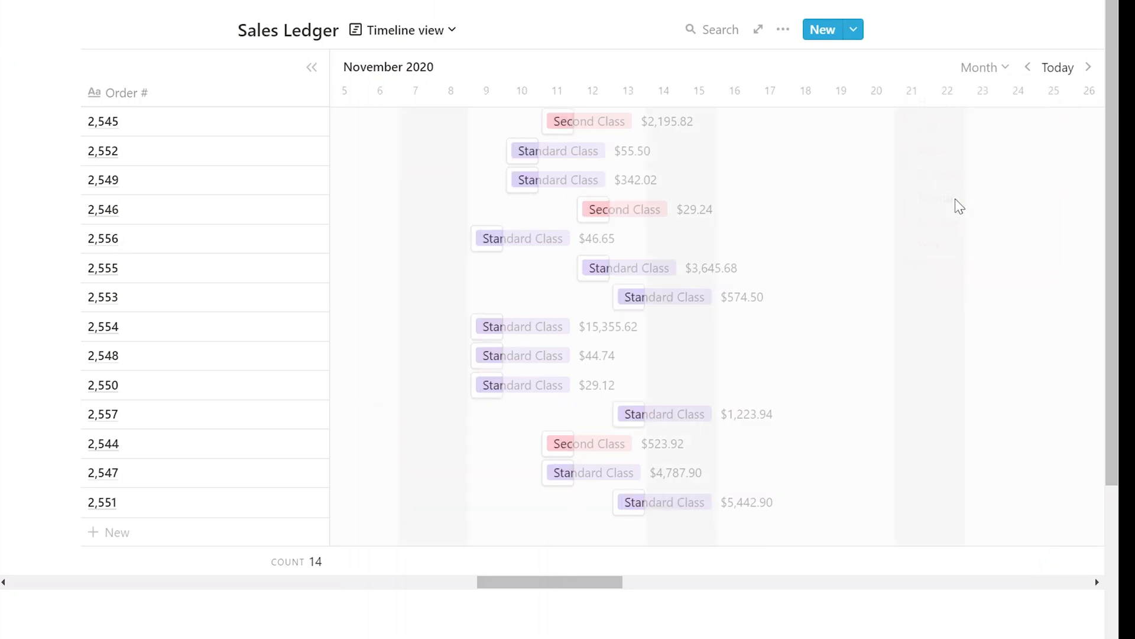
pyautogui.click(984, 67)
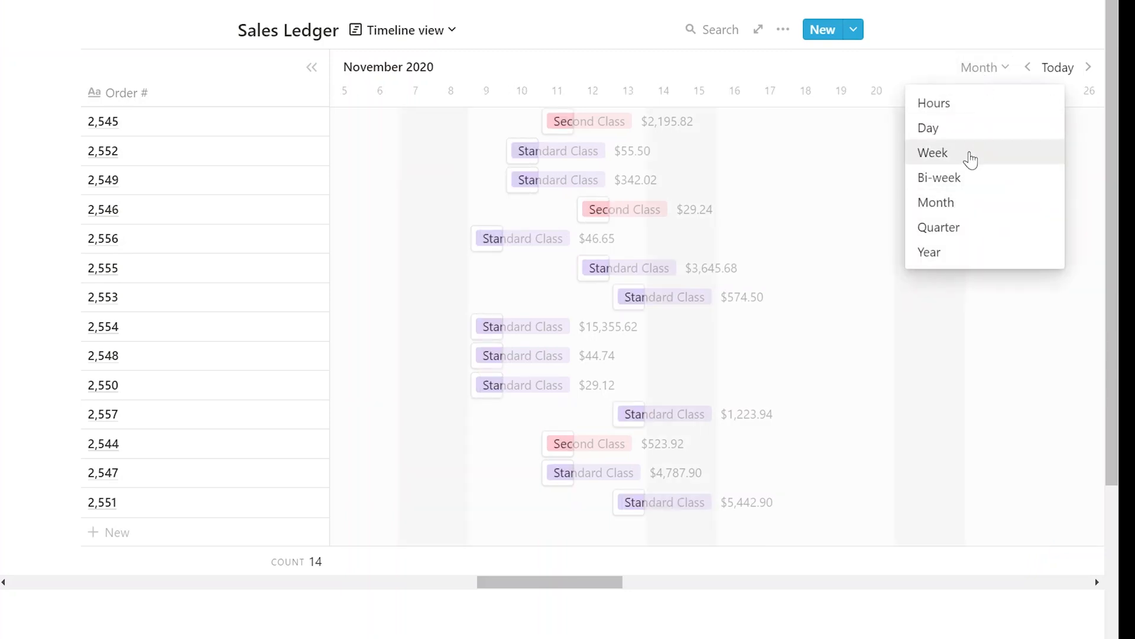
pyautogui.click(932, 153)
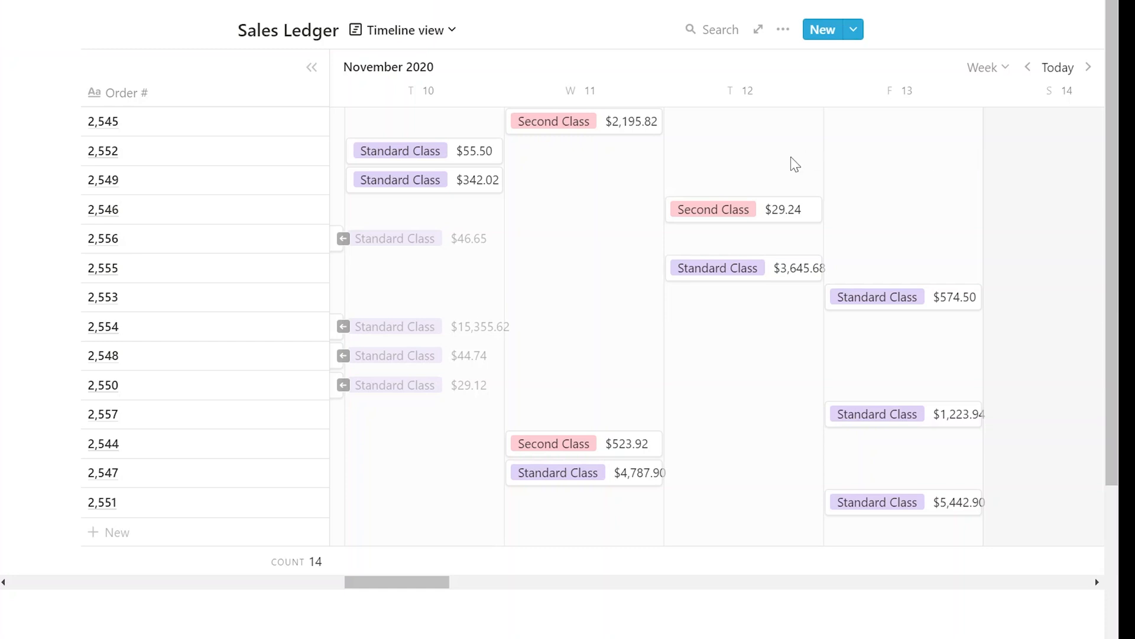
# - Drag order 2,545 to Friday the 13th, then back to Wednesday, November 11
pyautogui.moveTo(554, 120); pyautogui.dragTo(724, 129)
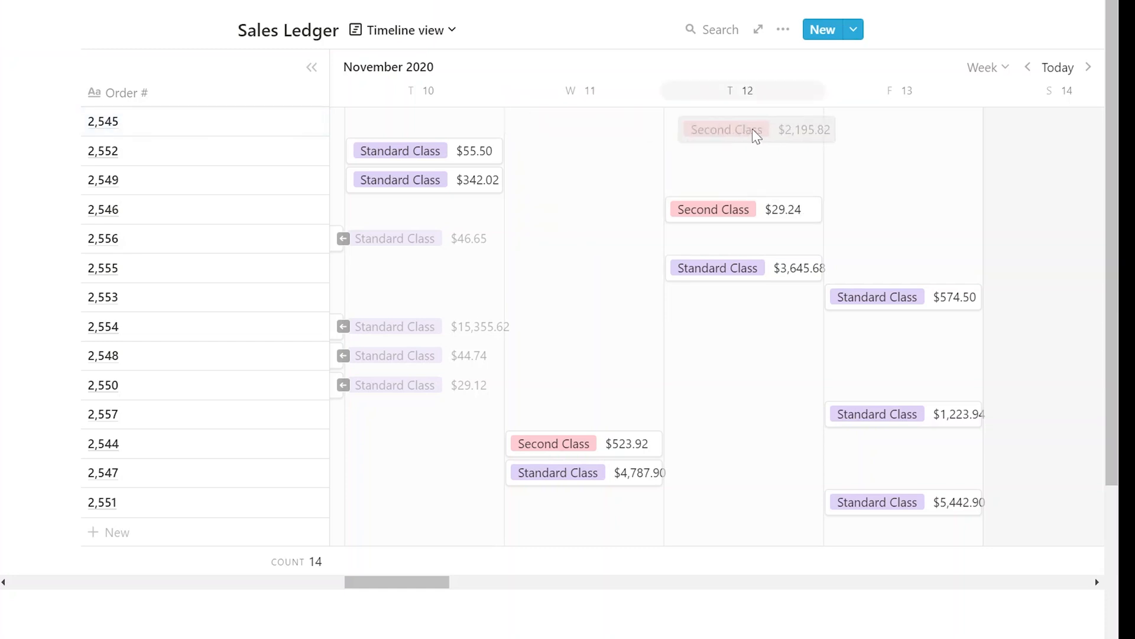
pyautogui.moveTo(723, 129); pyautogui.dragTo(871, 120)
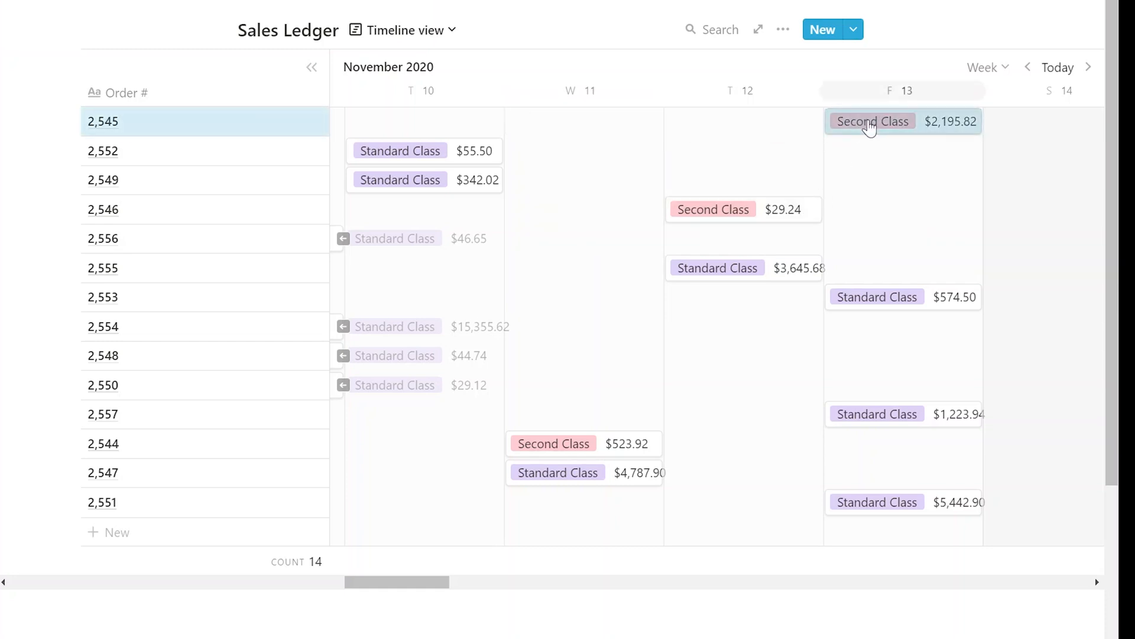
pyautogui.moveTo(873, 121); pyautogui.dragTo(583, 123)
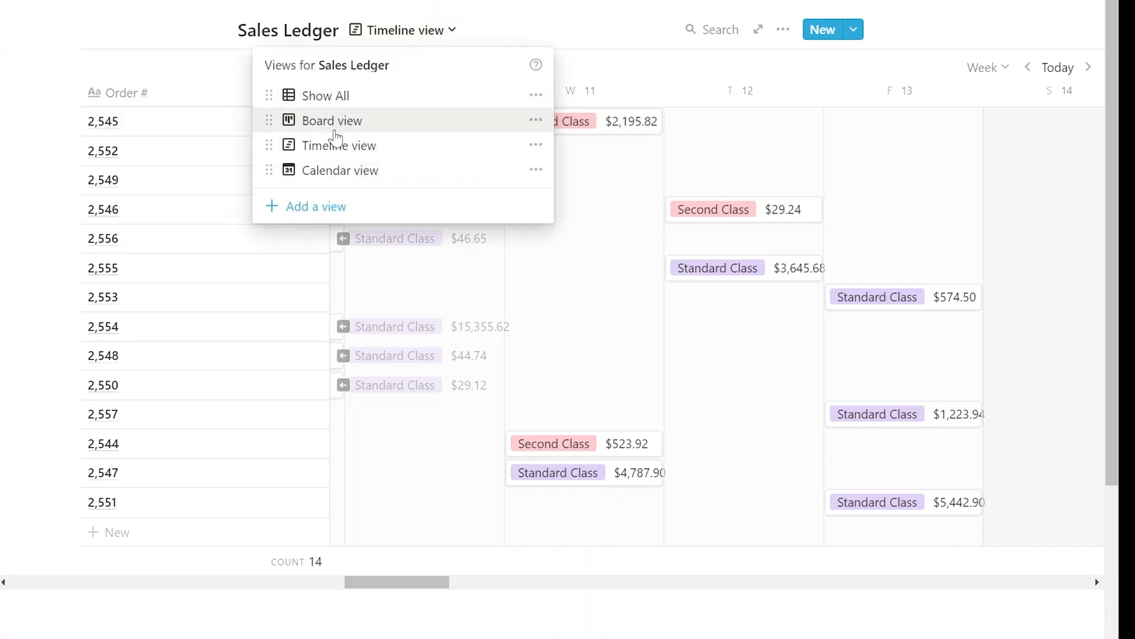
# - Switch the Sales Ledger to Calendar view and open order 2,546, shipping Nov 12, 2020
pyautogui.click(340, 170)
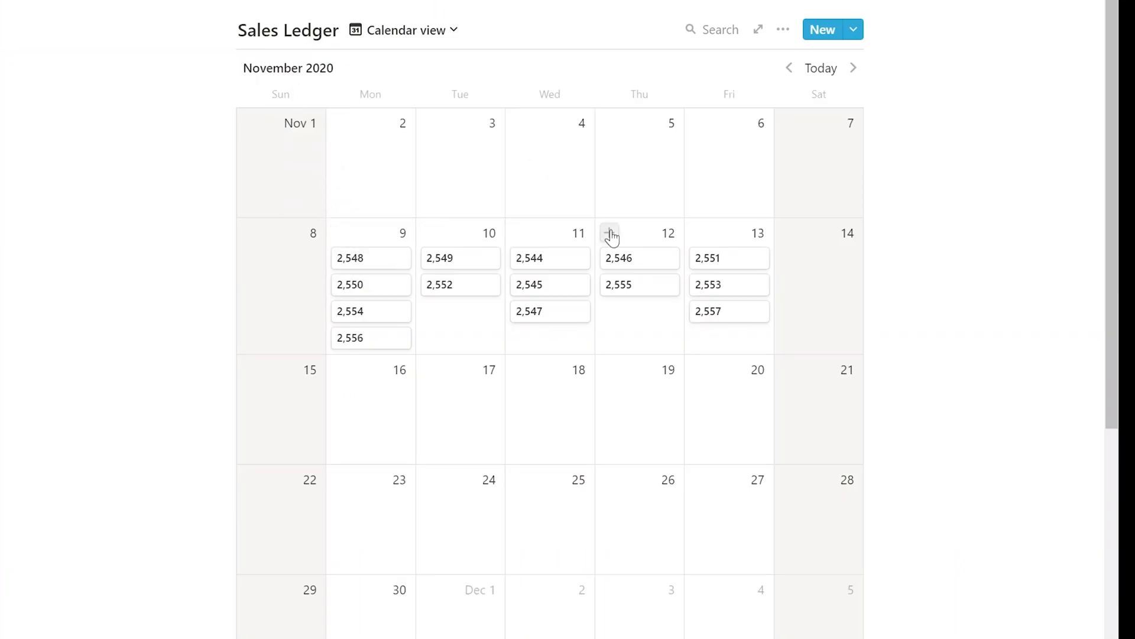
pyautogui.moveTo(633, 223)
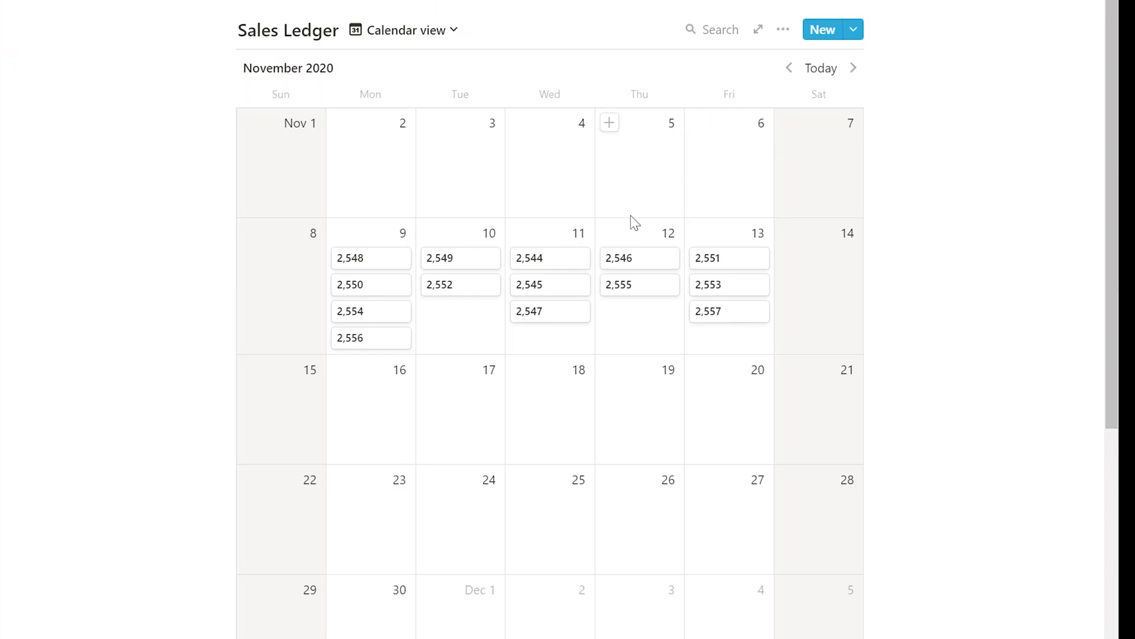
pyautogui.click(639, 258)
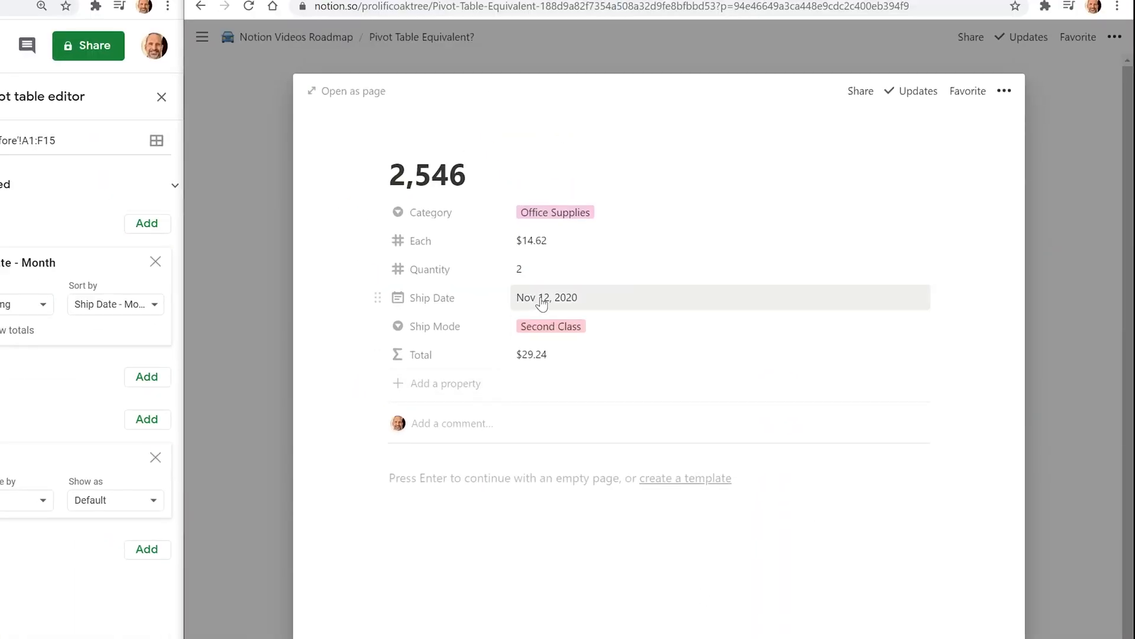
pyautogui.moveTo(552, 273)
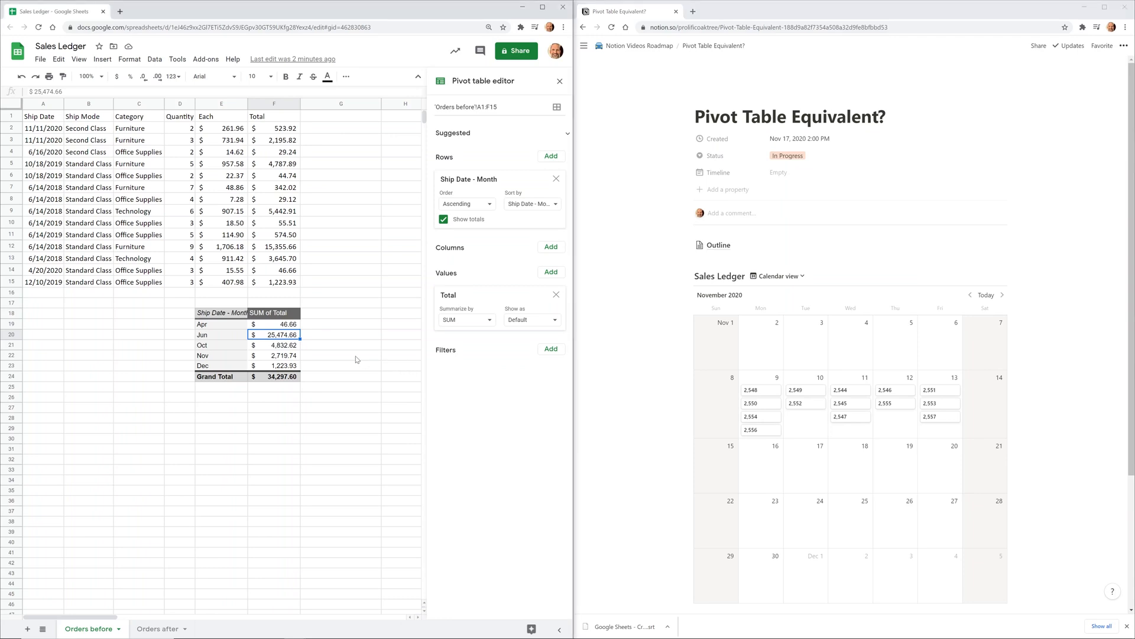
pyautogui.click(278, 355)
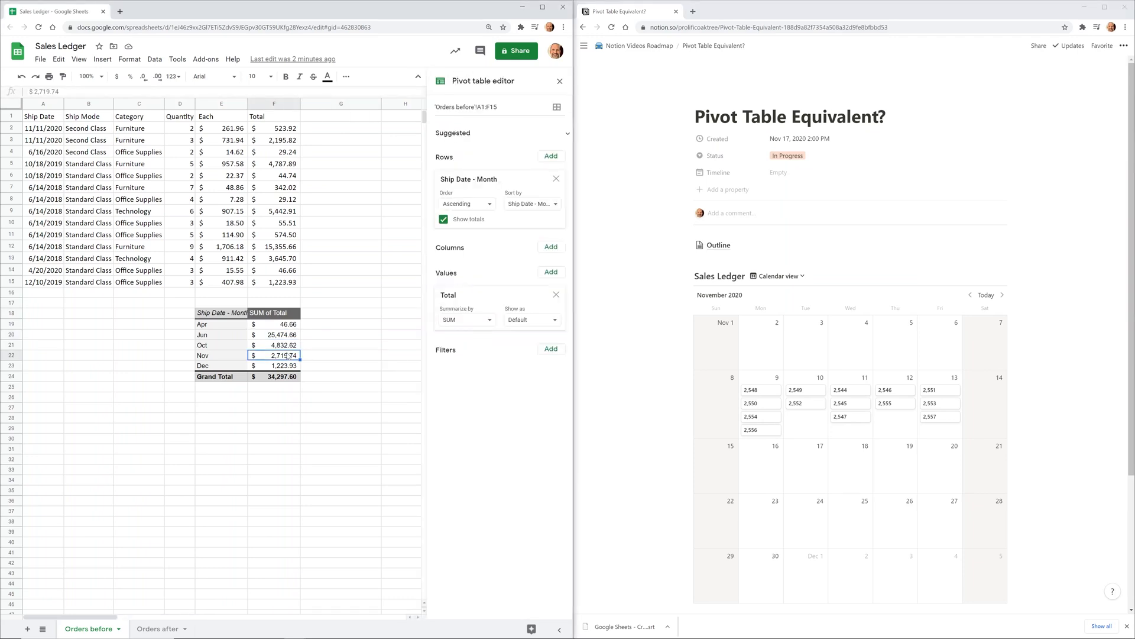